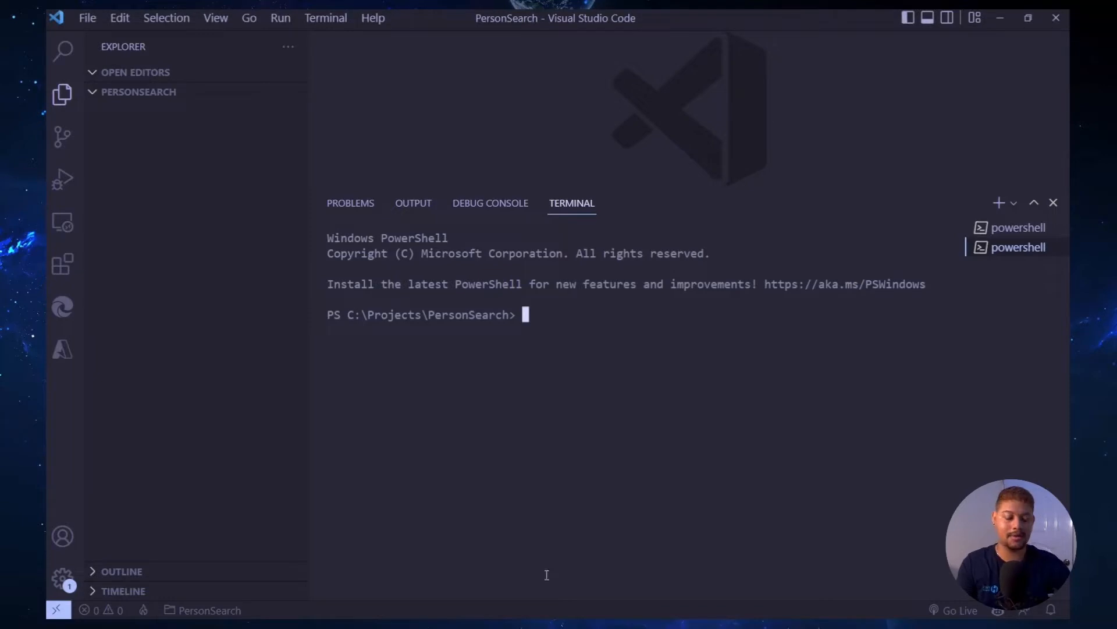
- Create the console project with dotnet new and add Lucene.Net.Analysis.Common 4.8.0-beta00016
{"action": "type", "text": "dot"}
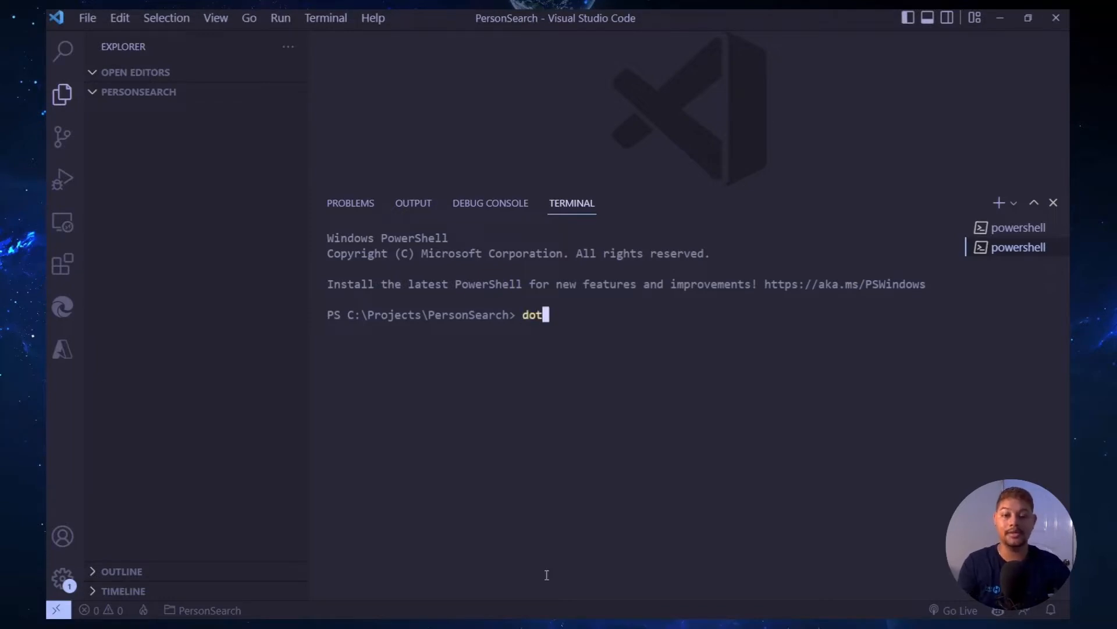
{"action": "type", "text": "net new"}
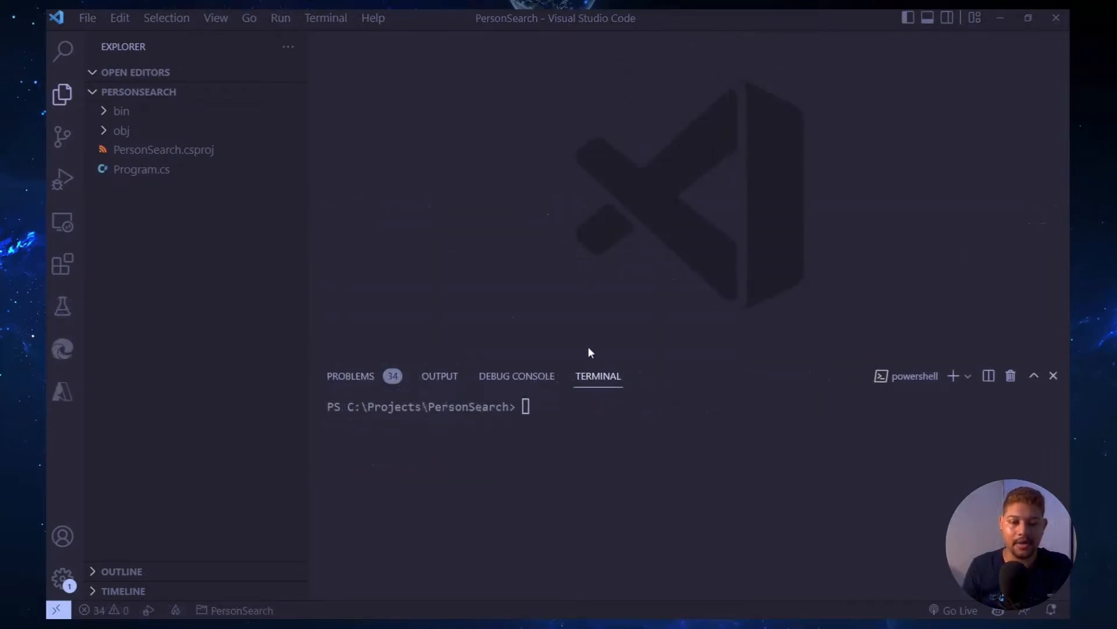
{"action": "type", "text": "dotnet add package Lucene.Net.Analysis.Common --version 4.8.0-beta00016"}
{"action": "type", "text": "dotnet add package Lucene.Net.QueryParser --version 4.8.0-beta0001"}
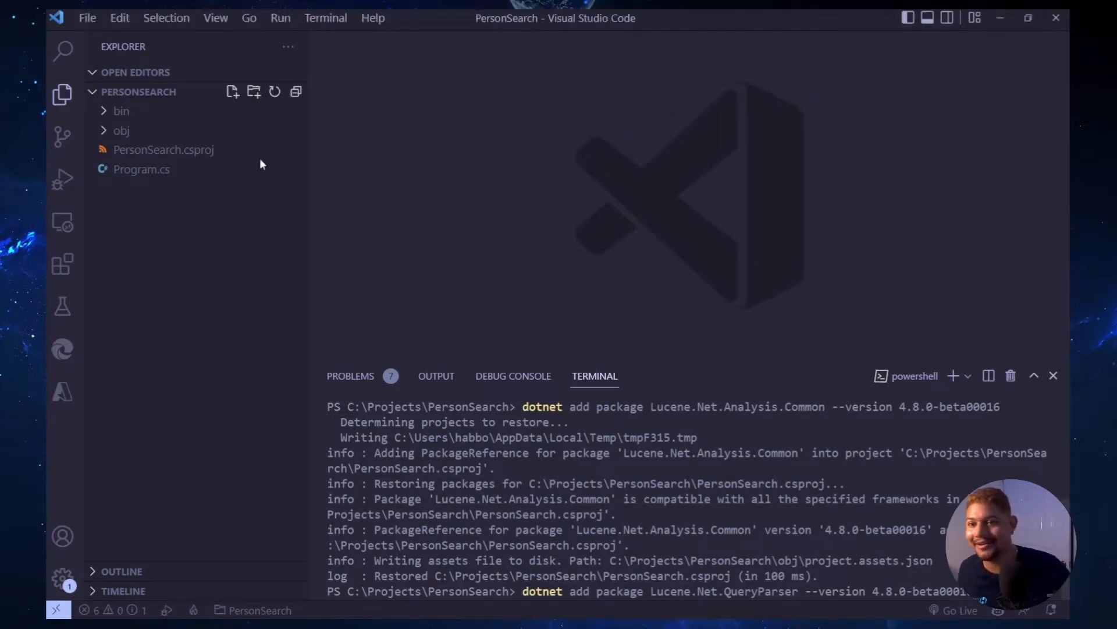
- Create Person.cs containing a namespace and a public class Person
{"action": "left_click", "coordinate": [231, 92]}
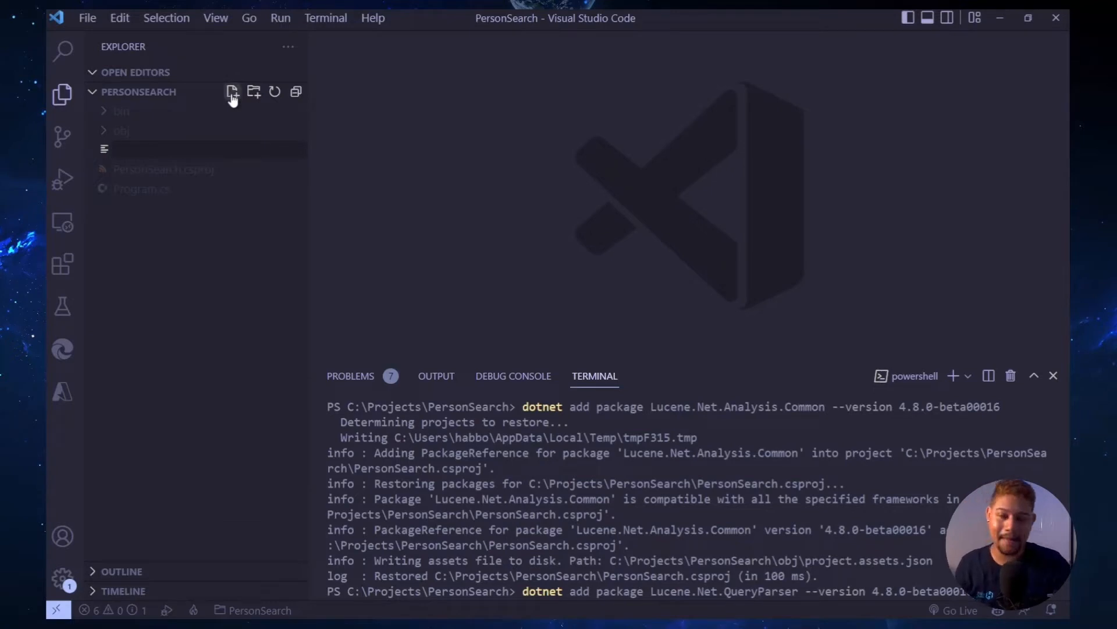
{"action": "type", "text": "pe"}
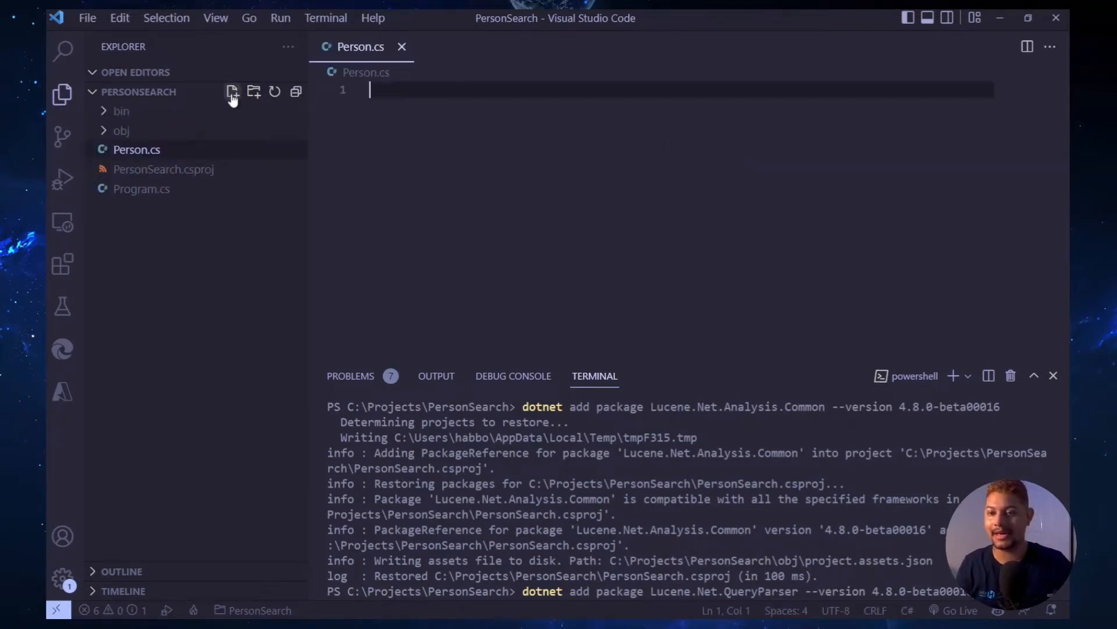
{"action": "type", "text": "namespace PersonSearch {"}
{"action": "type", "text": "pub"}
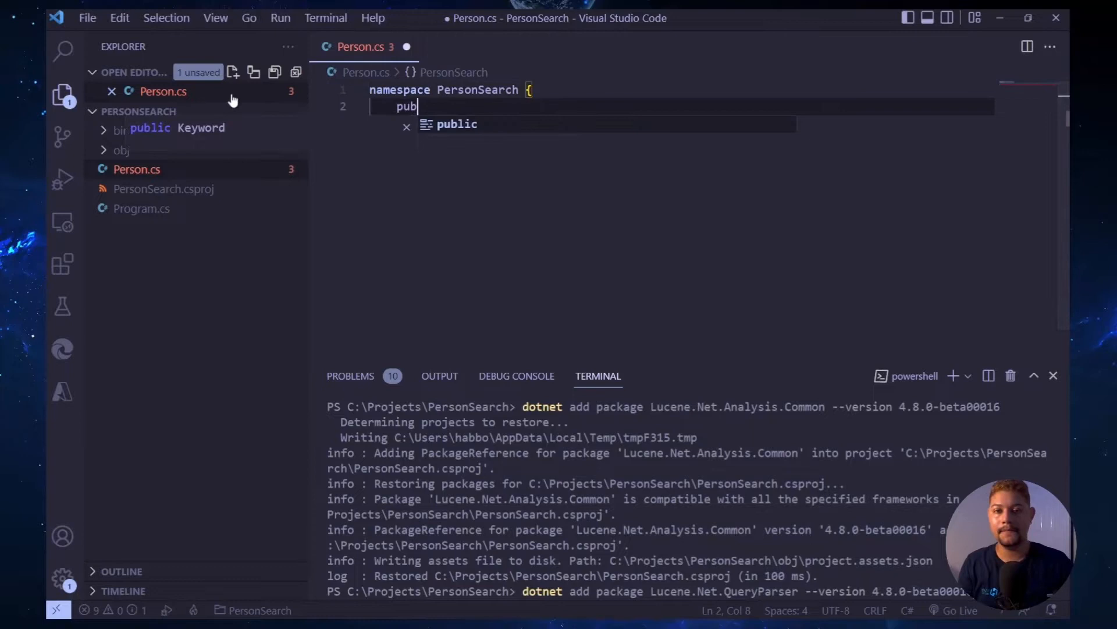
{"action": "type", "text": "lic class Person {"}
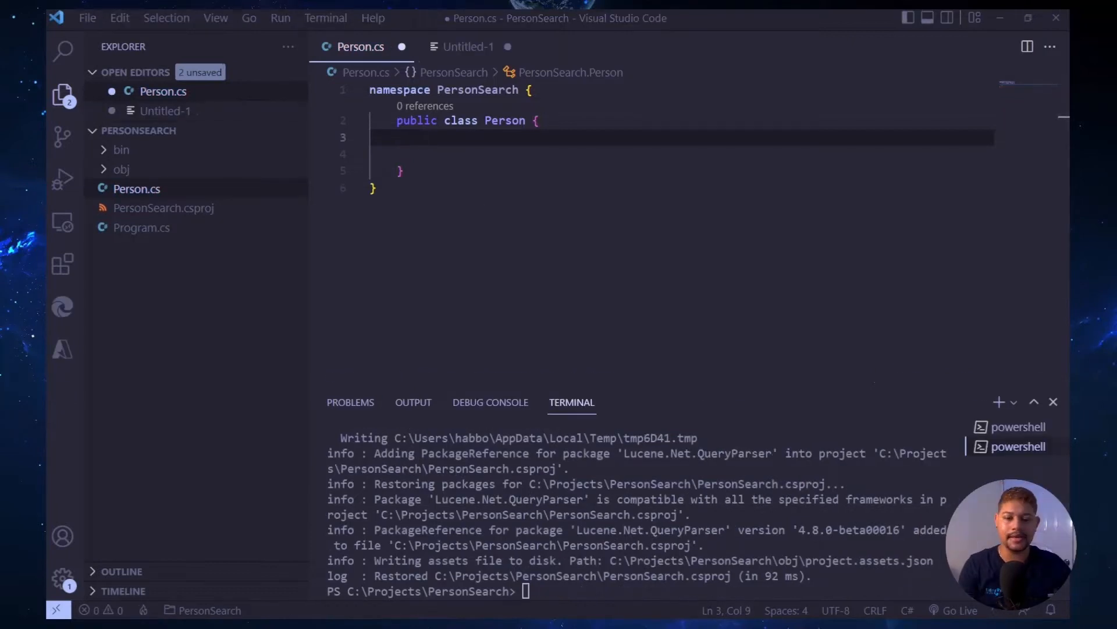
- Add the Guid property and the FirstName string auto-property to Person
{"action": "type", "text": "p"}
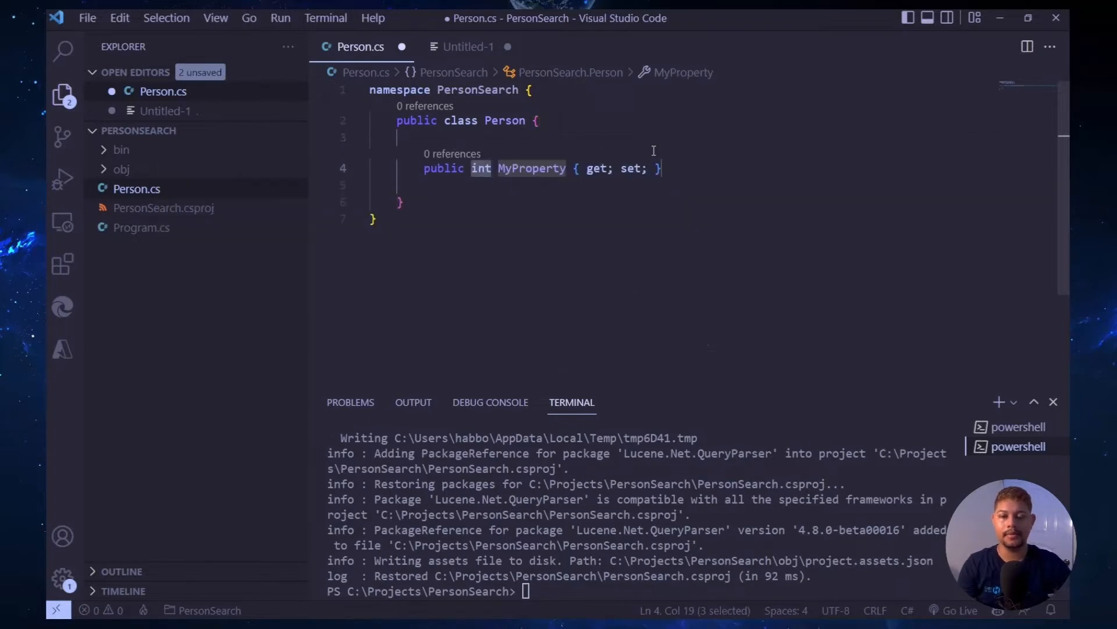
{"action": "type", "text": "Guid"}
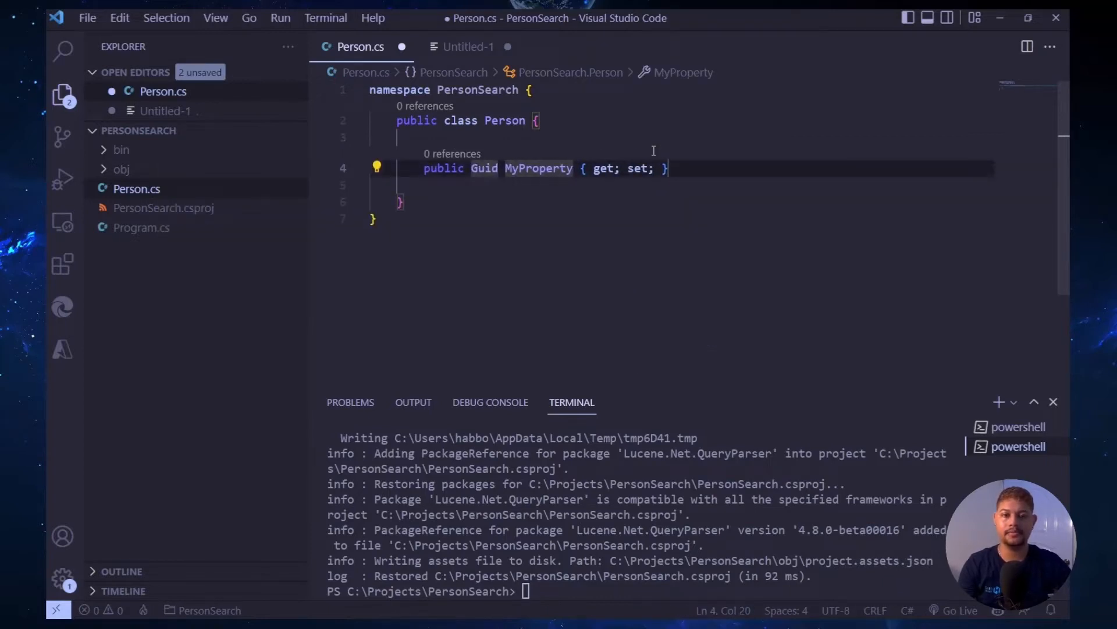
{"action": "type", "text": "Guid"}
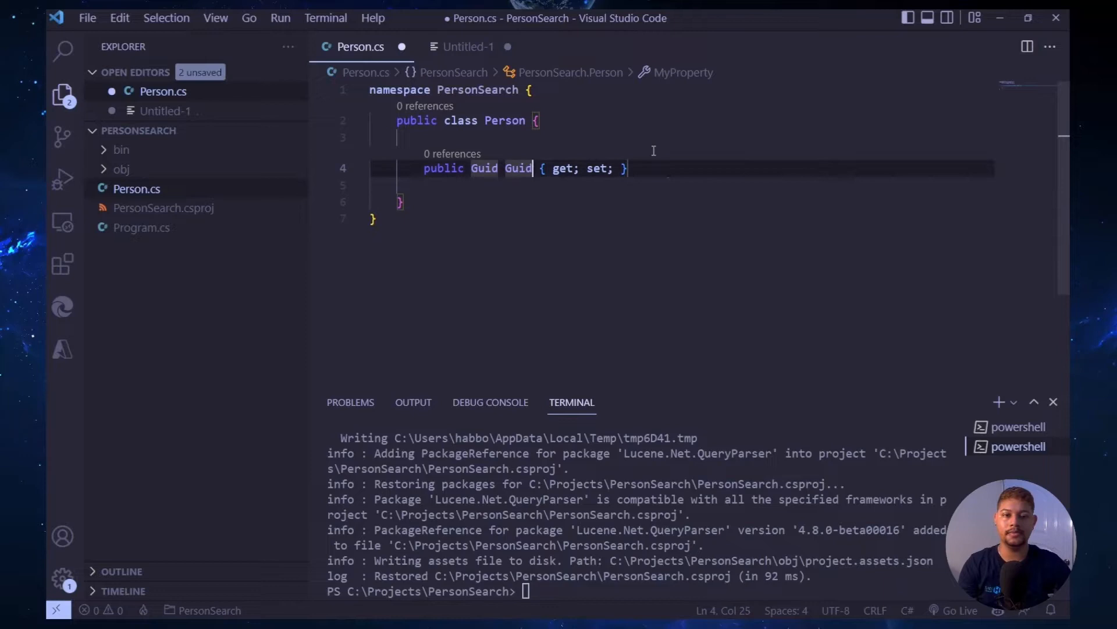
{"action": "type", "text": "publ"}
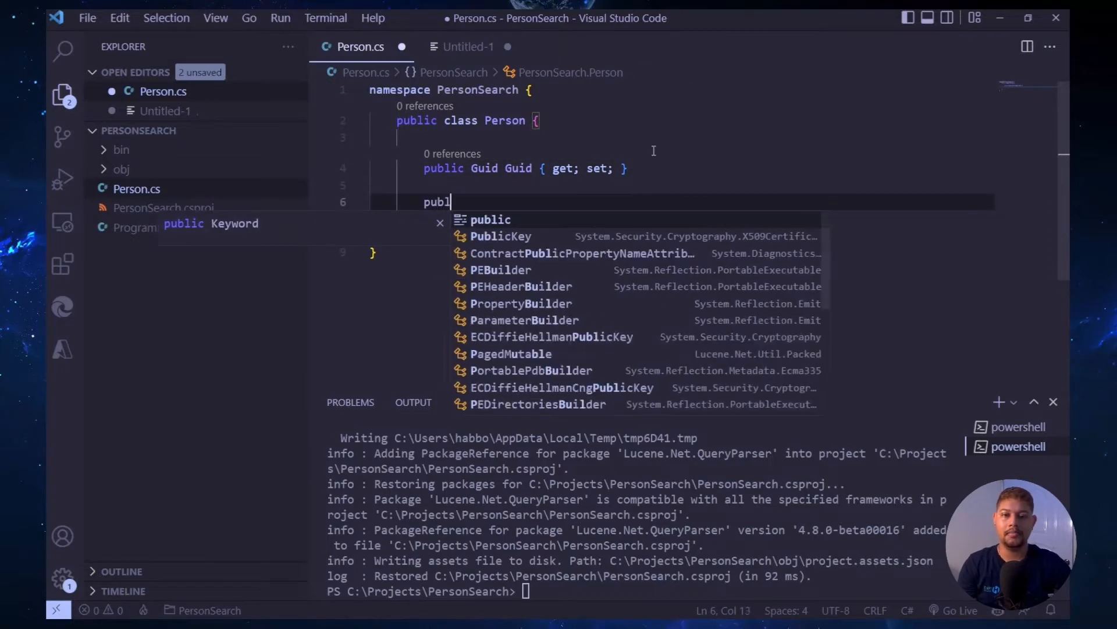
{"action": "type", "text": "ic string"}
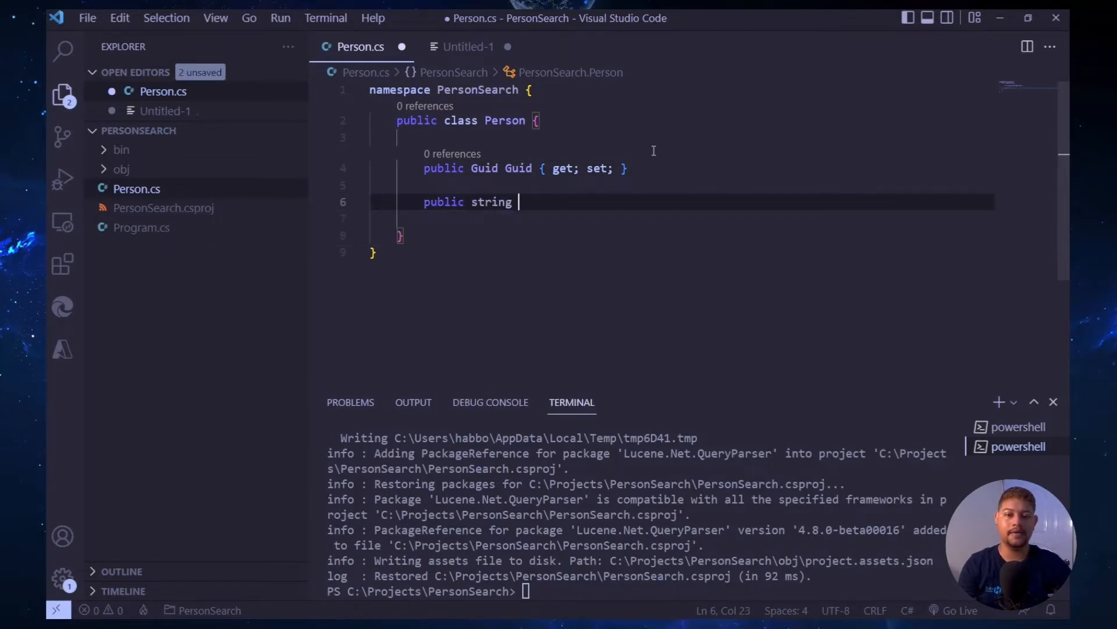
{"action": "type", "text": "FirstName"}
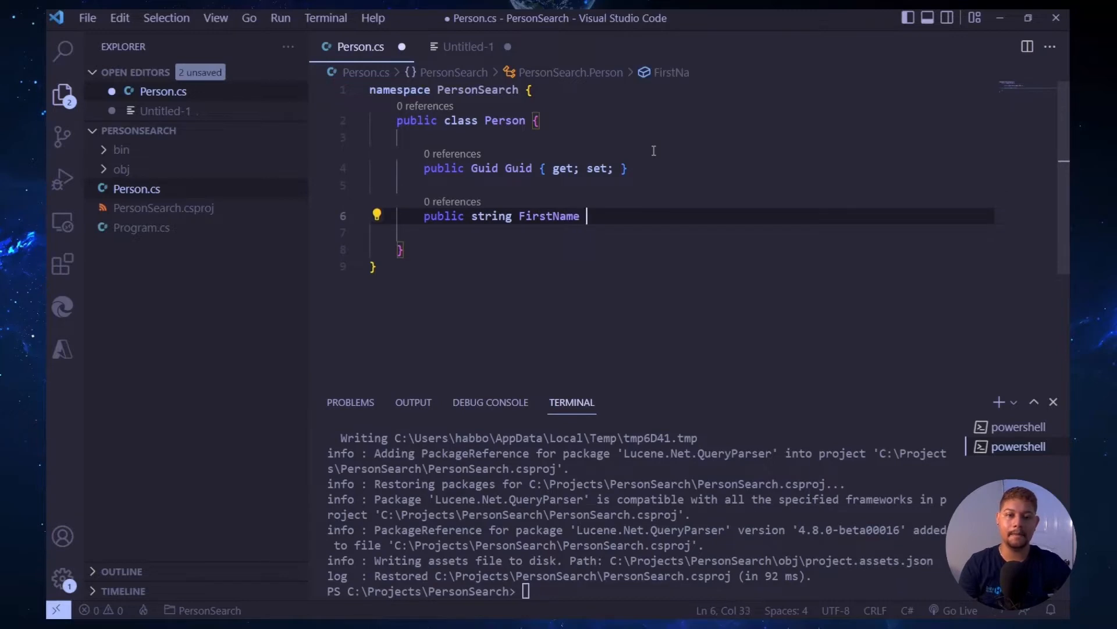
{"action": "type", "text": "{get; set;}"}
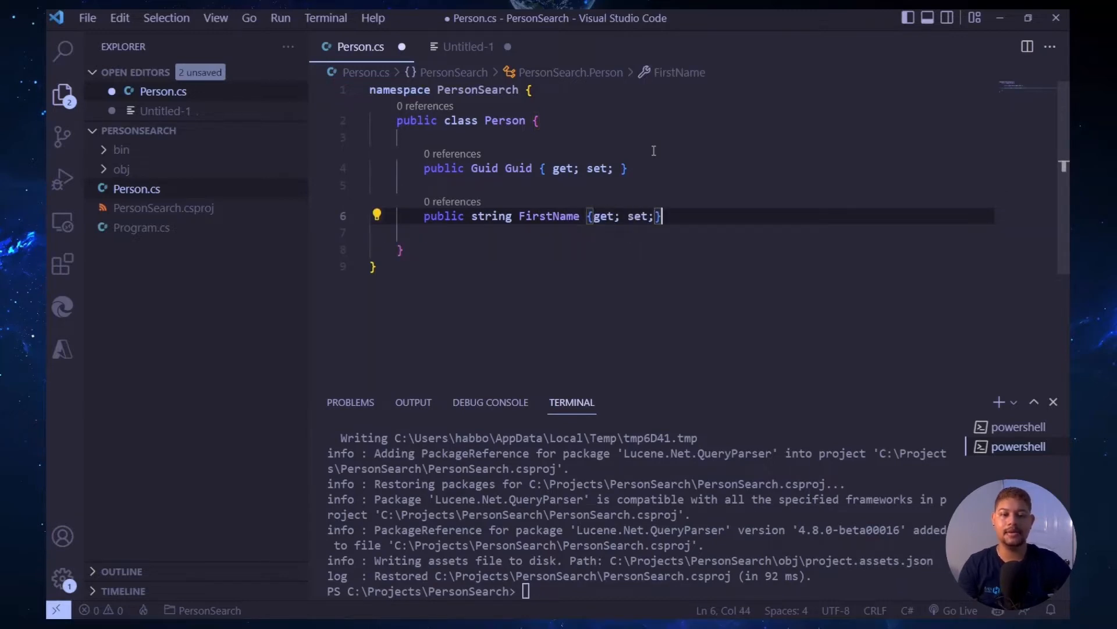
- Add LastName, Company and a further string auto-property to Person
{"action": "type", "text": "public s"}
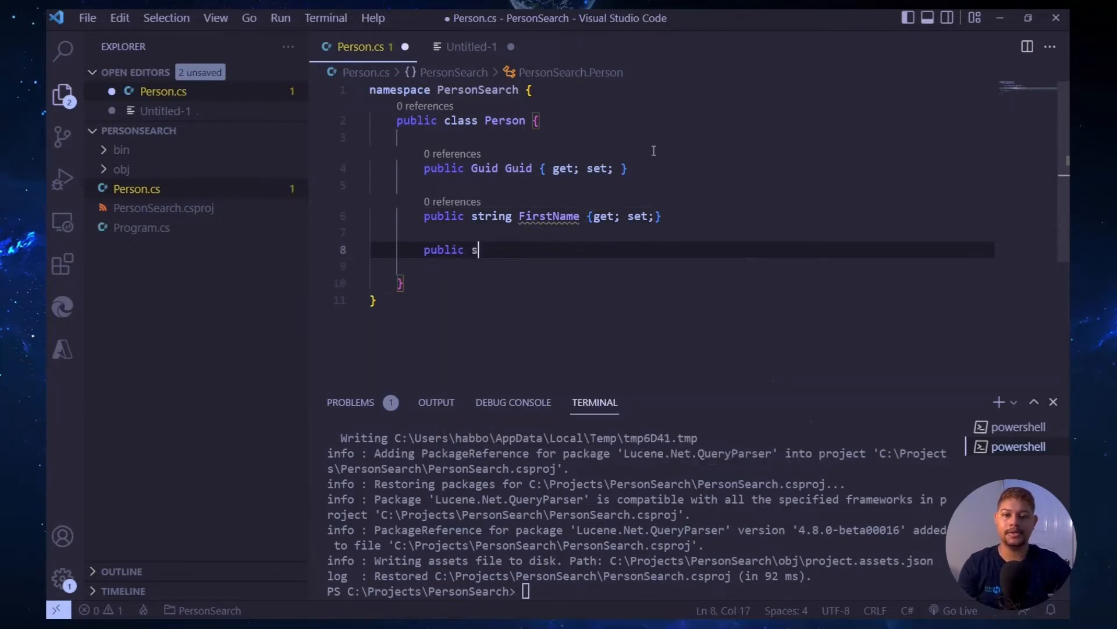
{"action": "type", "text": "tring LastN"}
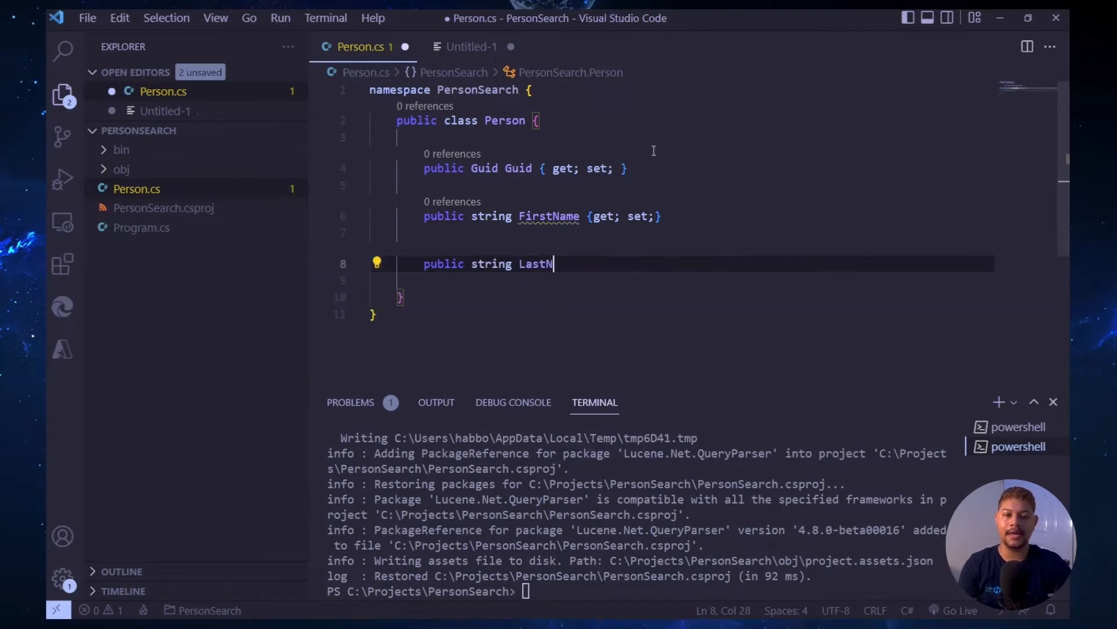
{"action": "type", "text": "ame {get; set;"}
{"action": "type", "text": "p"}
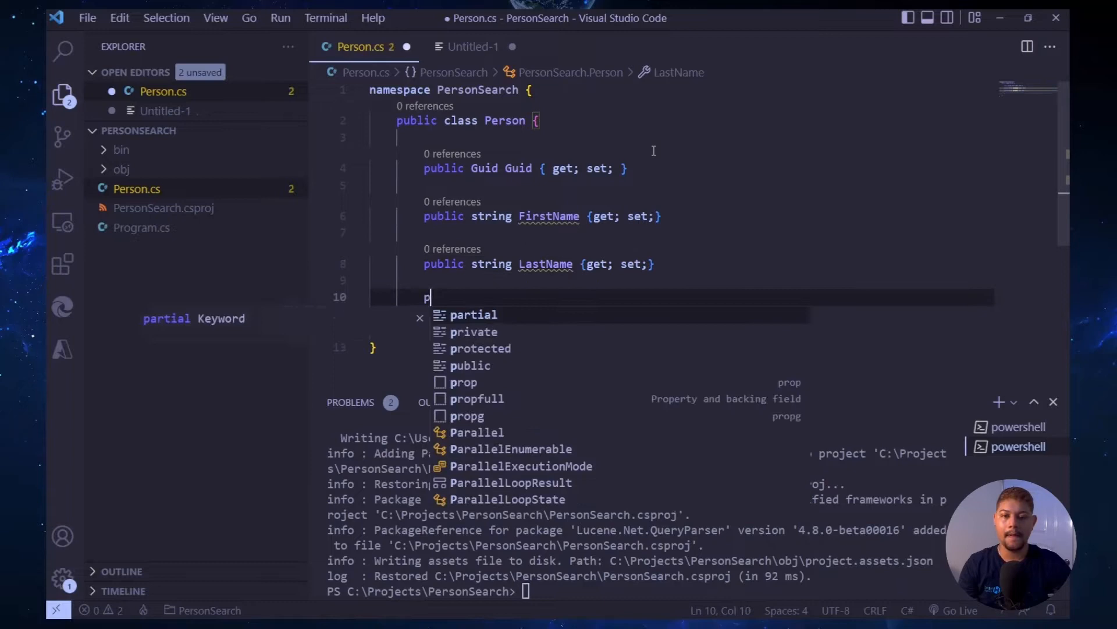
{"action": "type", "text": "ublic string C"}
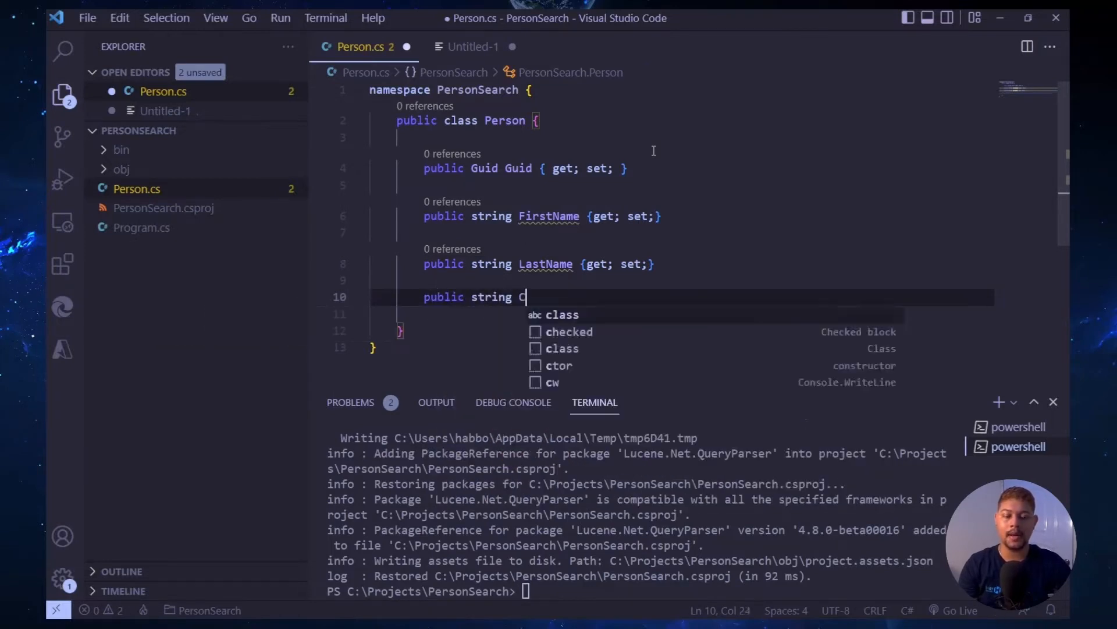
{"action": "type", "text": "ompany {get; set;"}
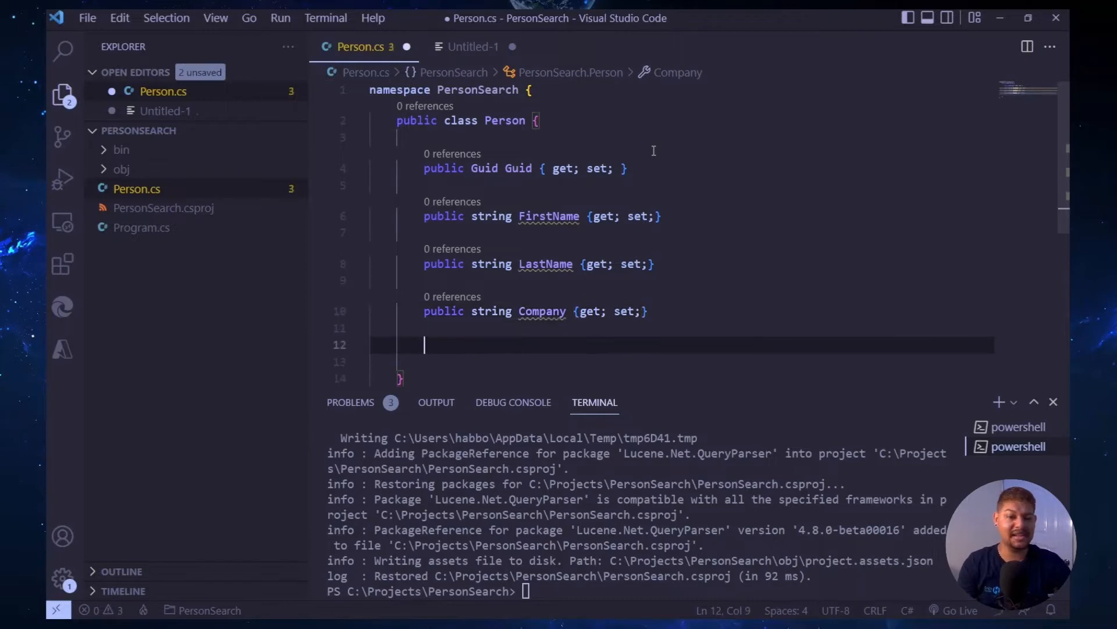
{"action": "type", "text": "public string Email {get; set;}"}
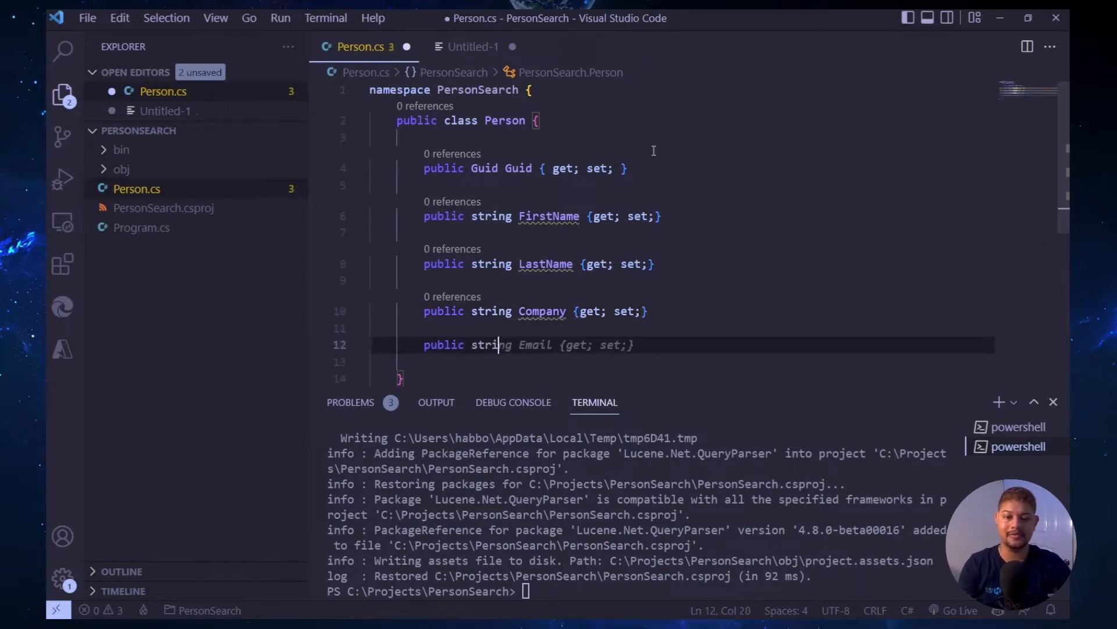
{"action": "type", "text": "StringValues"}
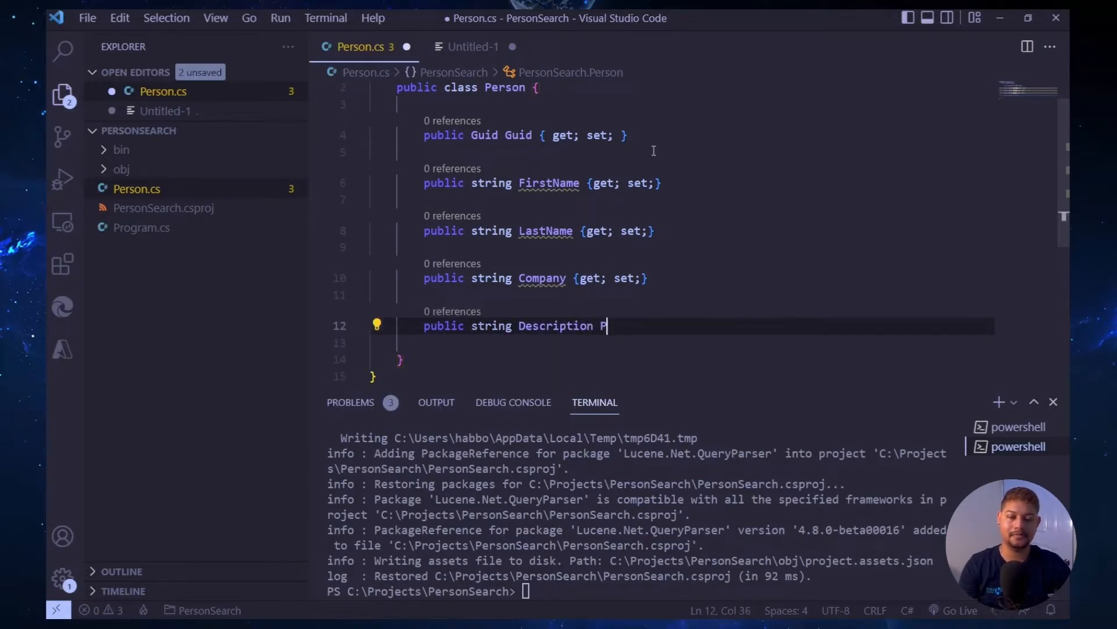
{"action": "type", "text": "{ get; set;}"}
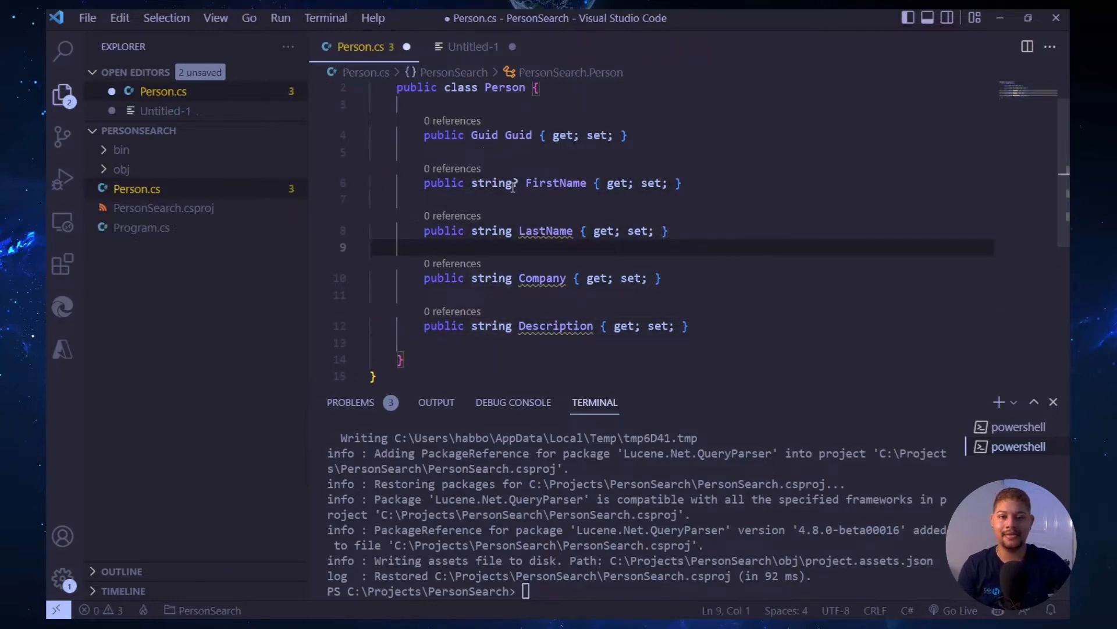
- Mark the FirstName, LastName, Company and Description string types as nullable with '?'
{"action": "type", "text": "?"}
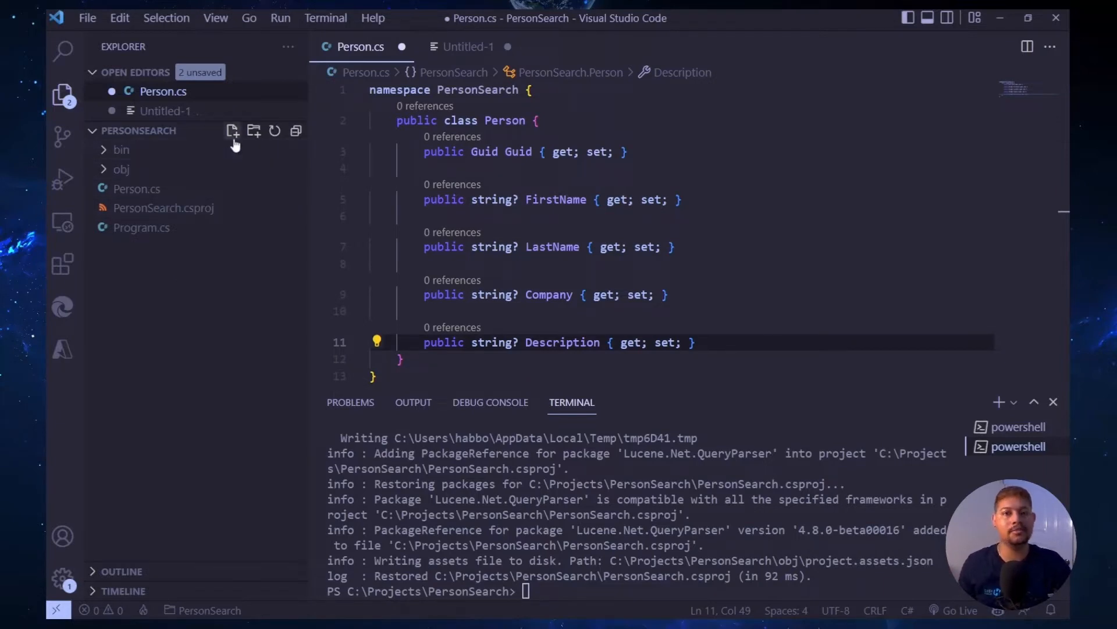
- Create PersonSearchEngine.cs with a PersonSearchEngine class and a public empty constructor
{"action": "left_click", "coordinate": [232, 131]}
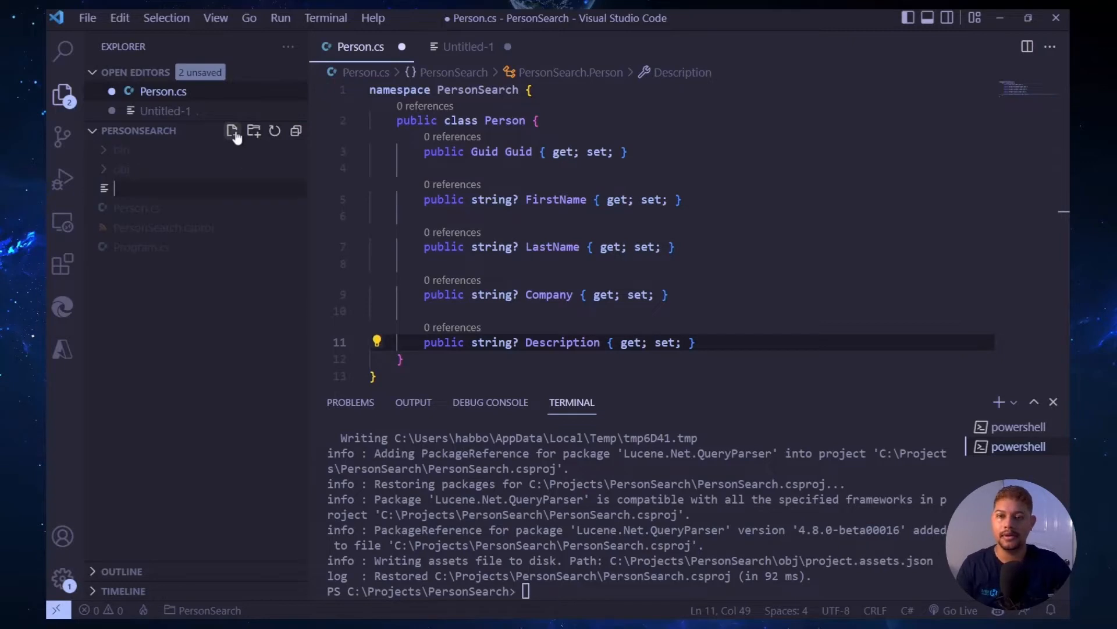
{"action": "type", "text": "PersonSearchEngine.cs"}
{"action": "type", "text": "public class PersonS"}
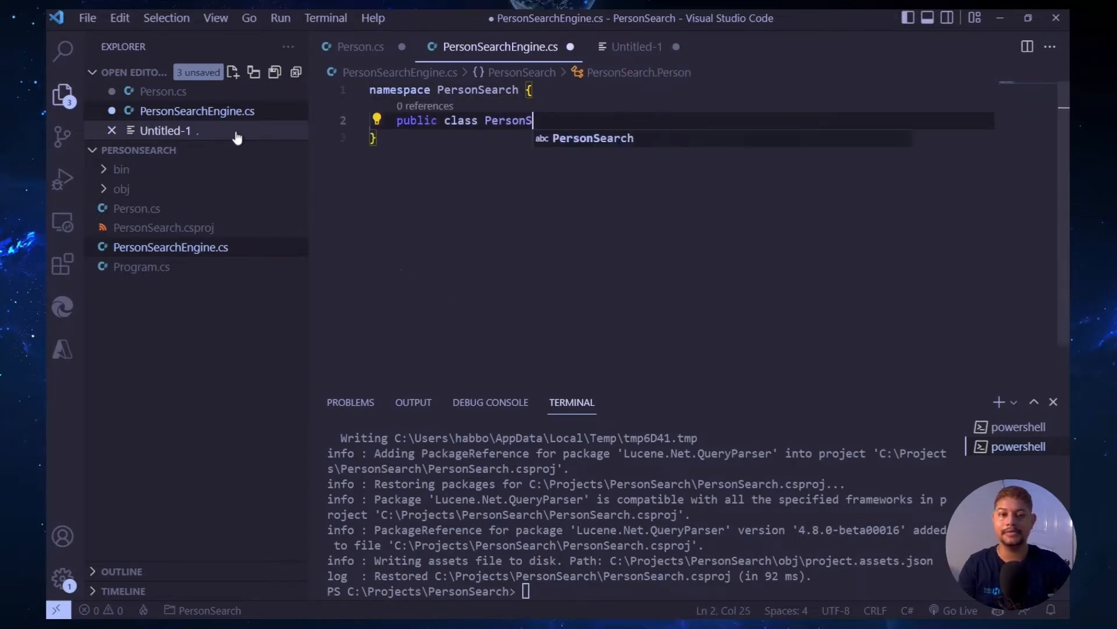
{"action": "type", "text": "earchEngine {"}
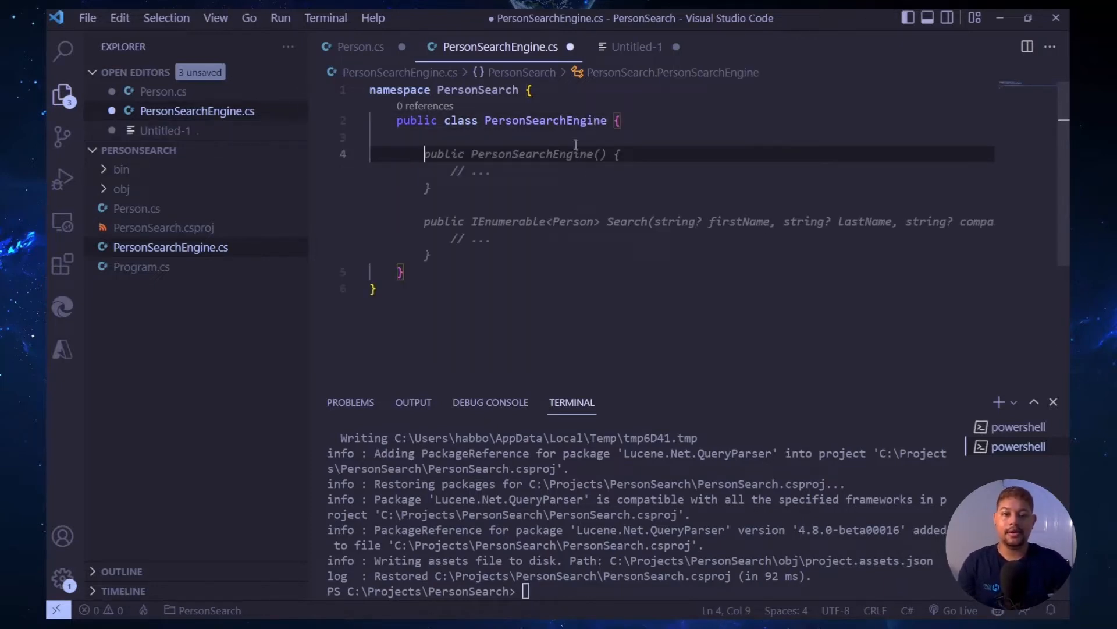
{"action": "type", "text": "public PersonSearchEngine() {"}
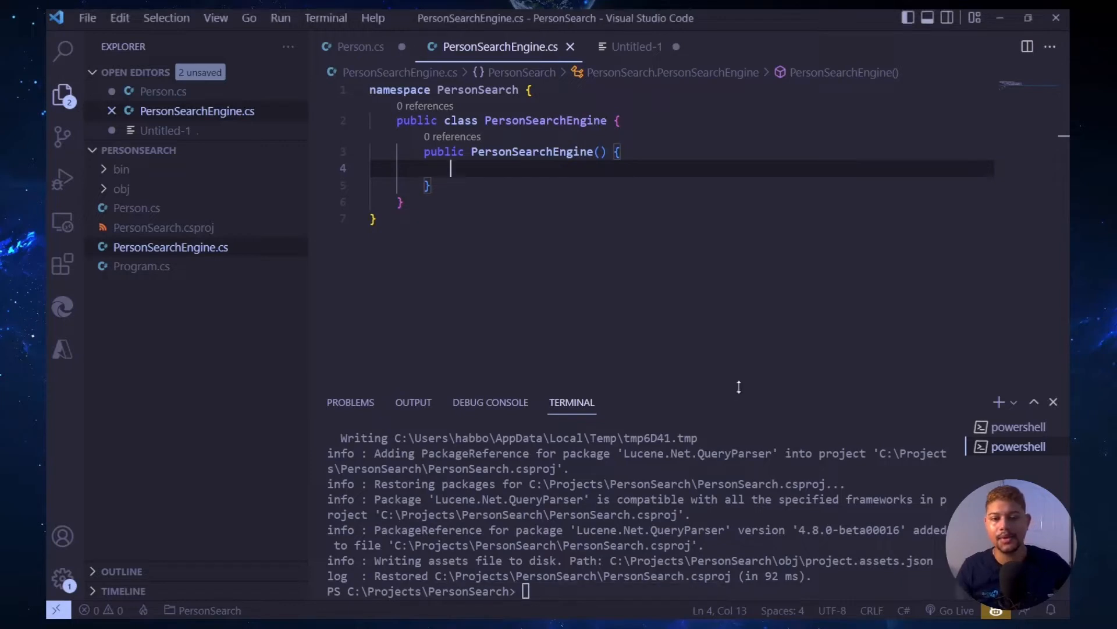
- Declare const LuceneVersion version = LUCENE_48 and set _analyzer to new StandardAnalyzer(version)
{"action": "type", "text": "const Lu"}
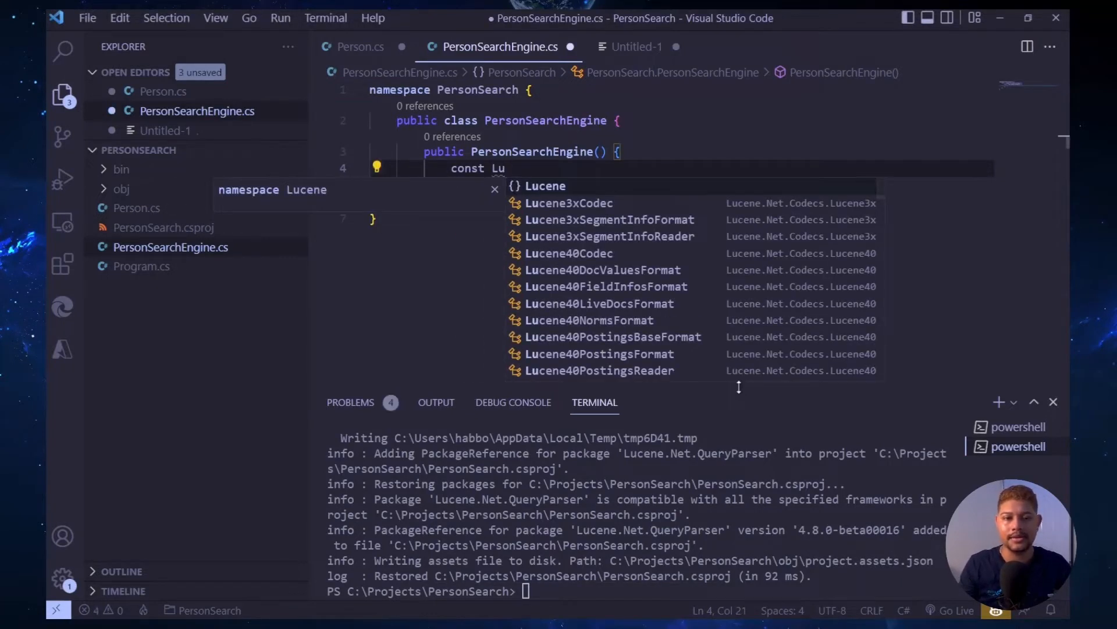
{"action": "type", "text": "ceneVersion version ="}
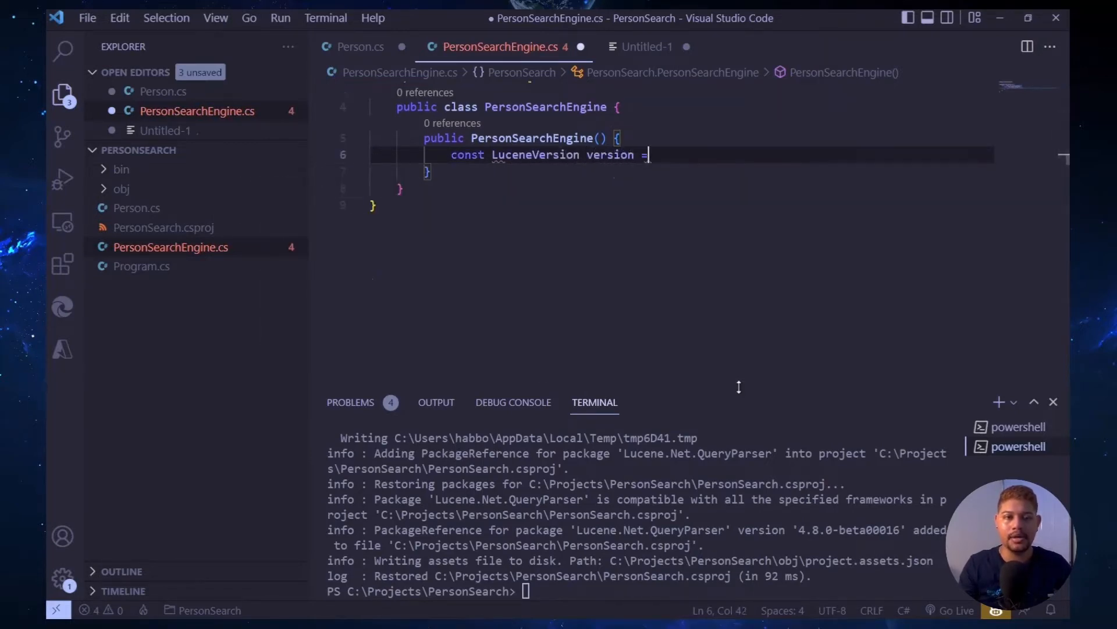
{"action": "type", "text": "LuceneVersion."}
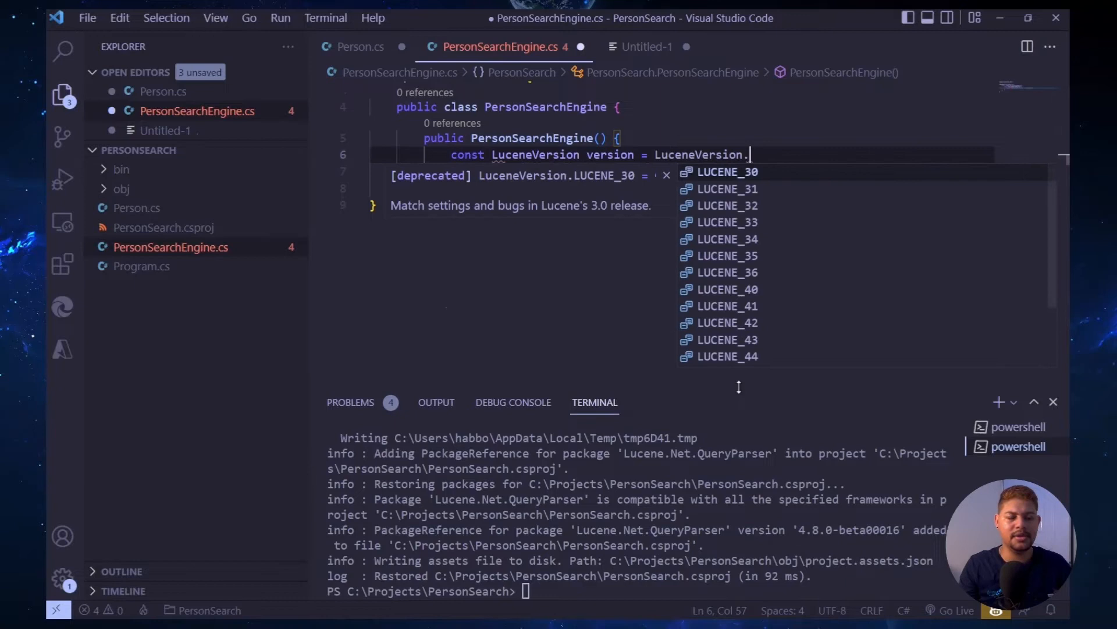
{"action": "type", "text": "LUCENE_48;"}
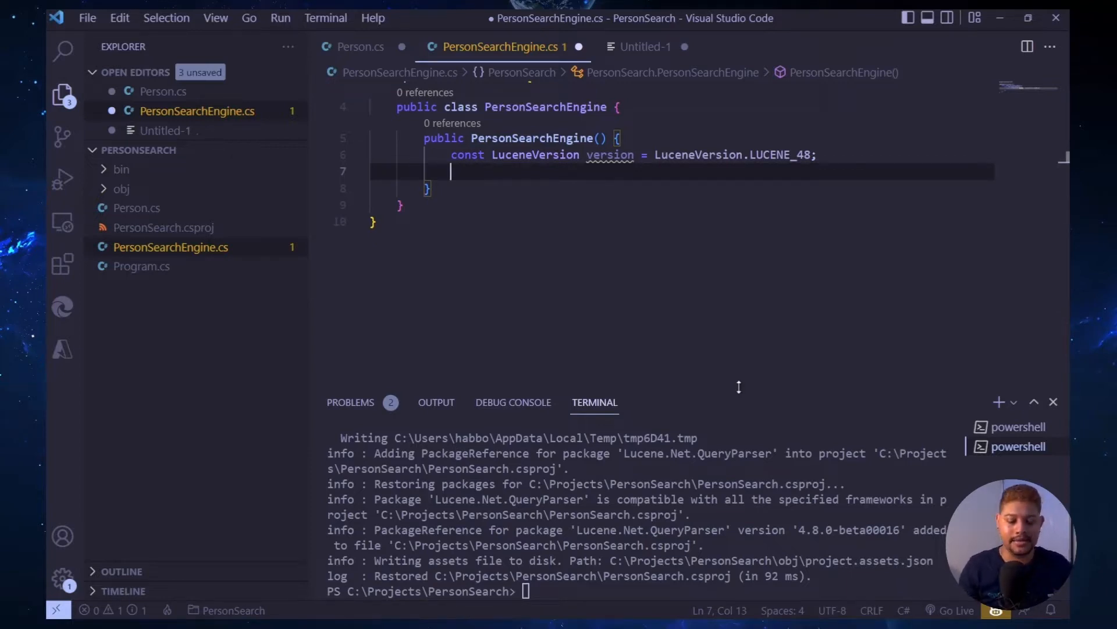
{"action": "type", "text": "_analyzer ="}
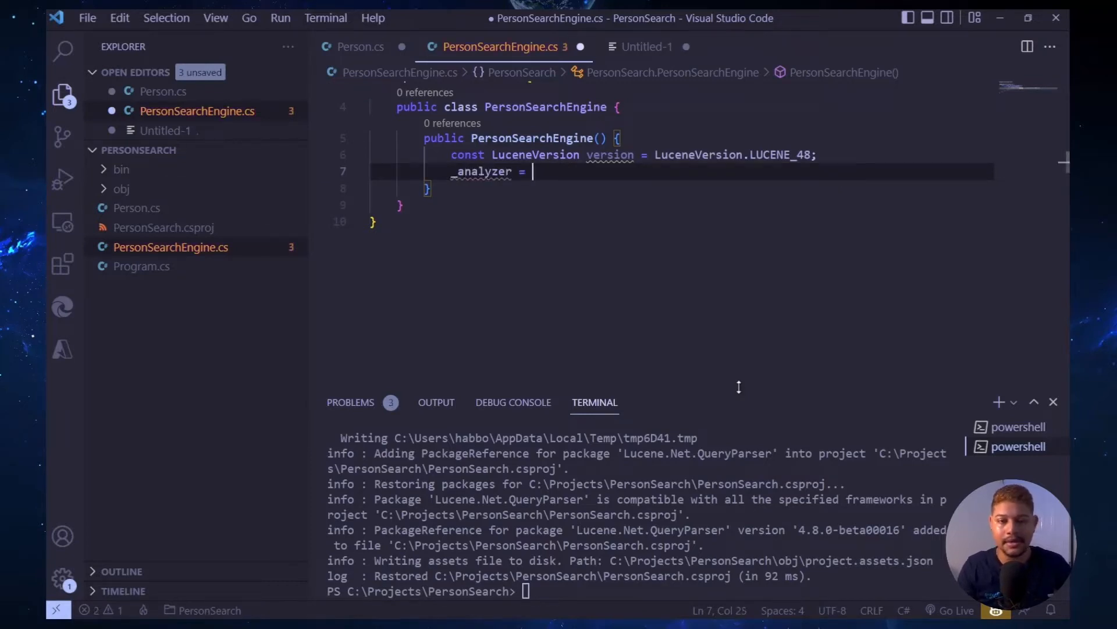
{"action": "type", "text": "new Stand"}
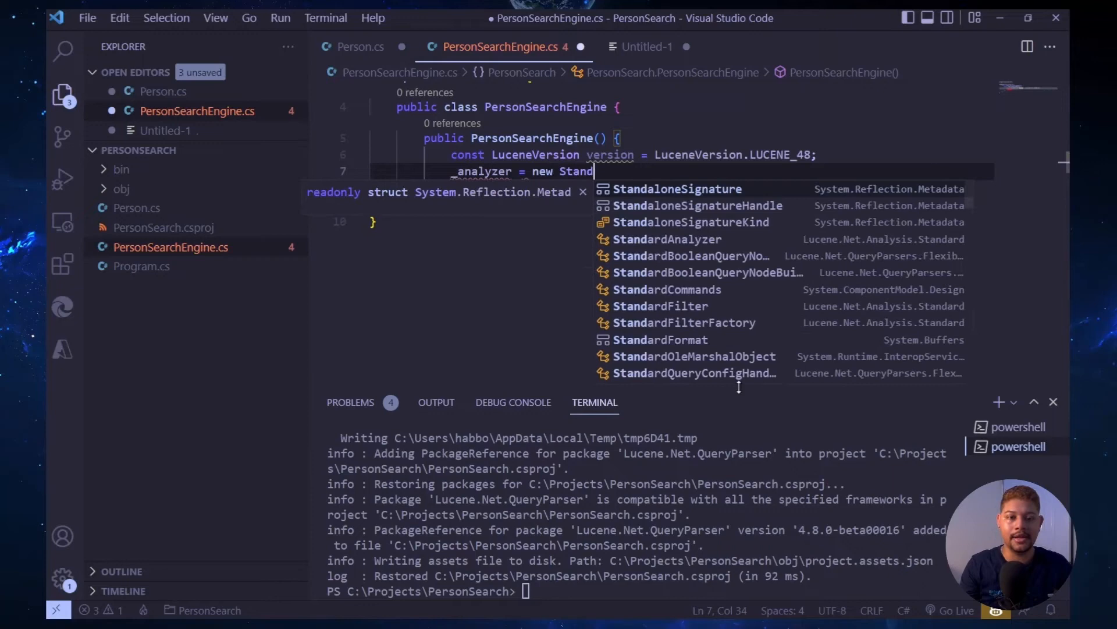
{"action": "type", "text": "Analyzer("}
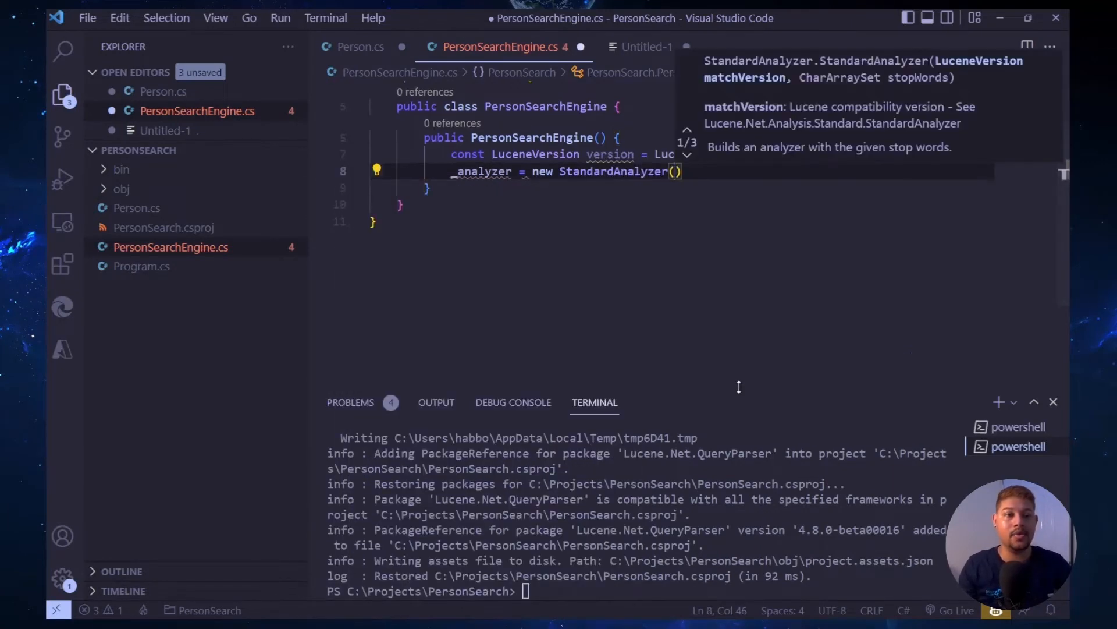
{"action": "type", "text": "version"}
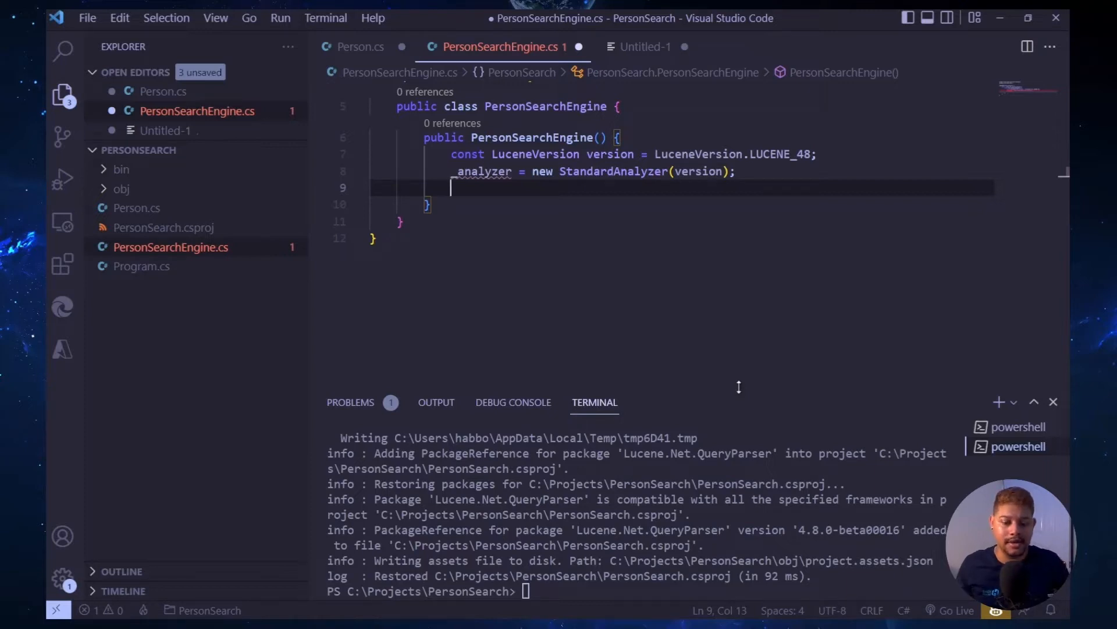
- Assign _directory a new RAMDirectory and create an IndexWriterConfig from version and _analyzer
{"action": "type", "text": "RAM"}
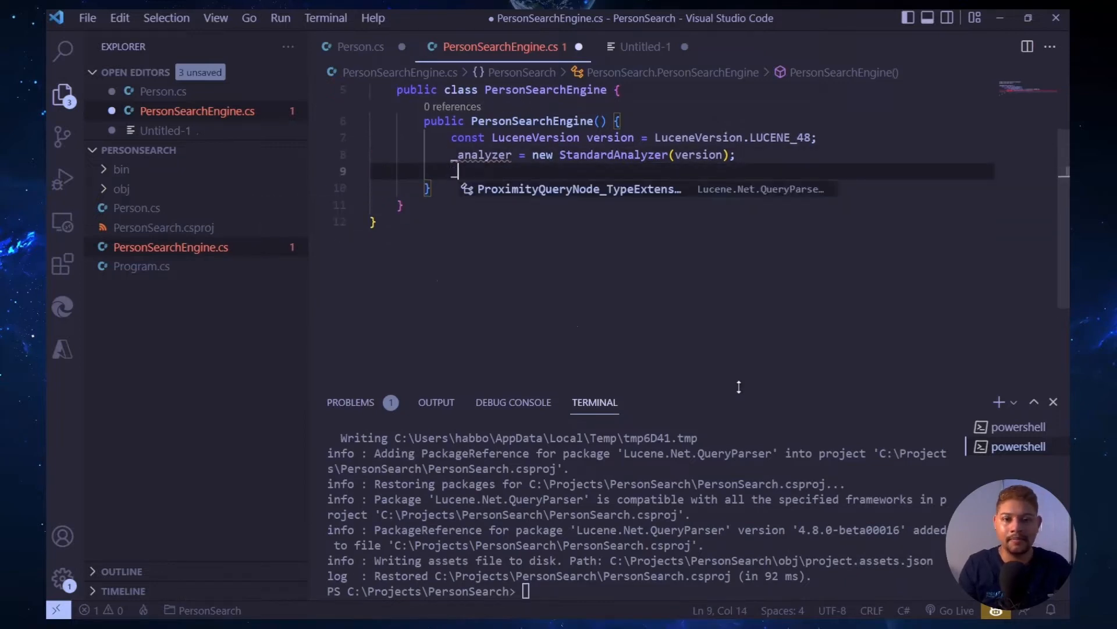
{"action": "type", "text": "_directory = n"}
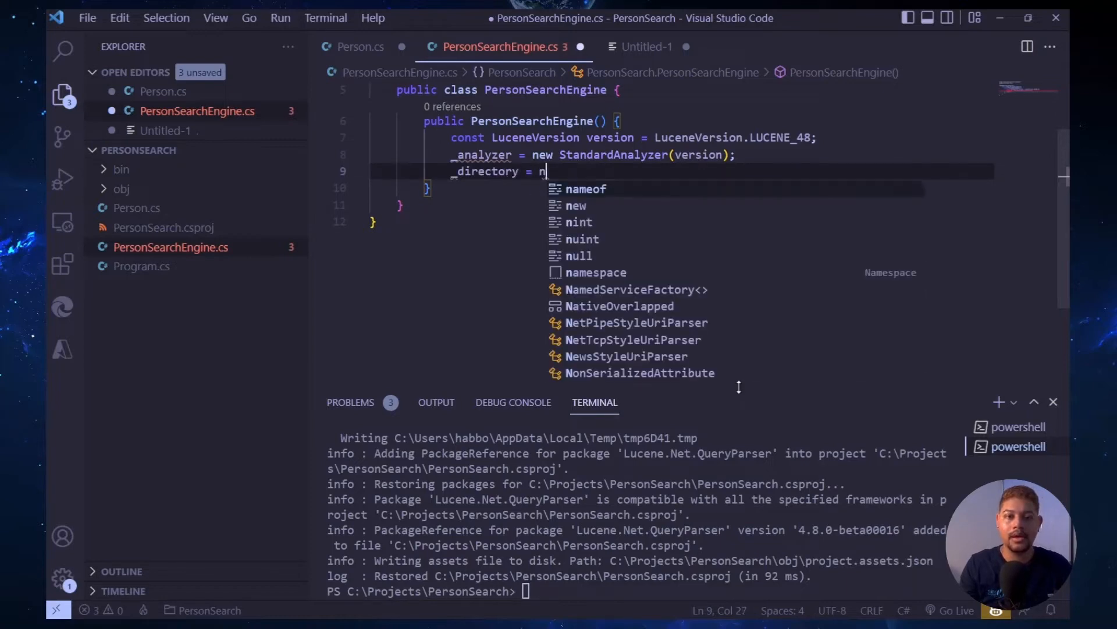
{"action": "type", "text": "ew R"}
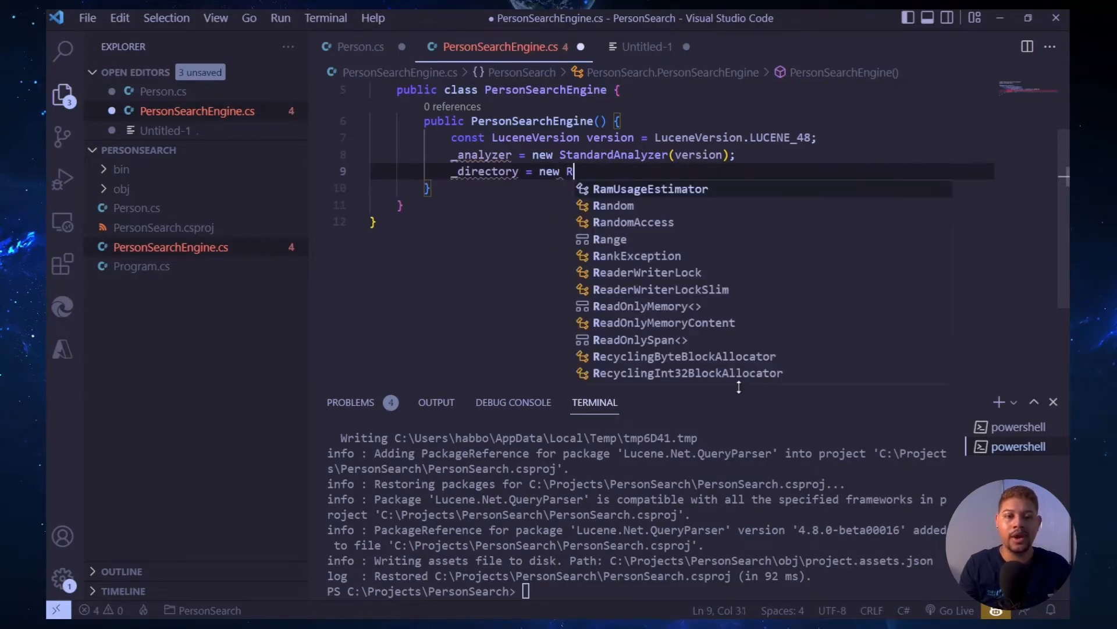
{"action": "type", "text": "AMDirectory("}
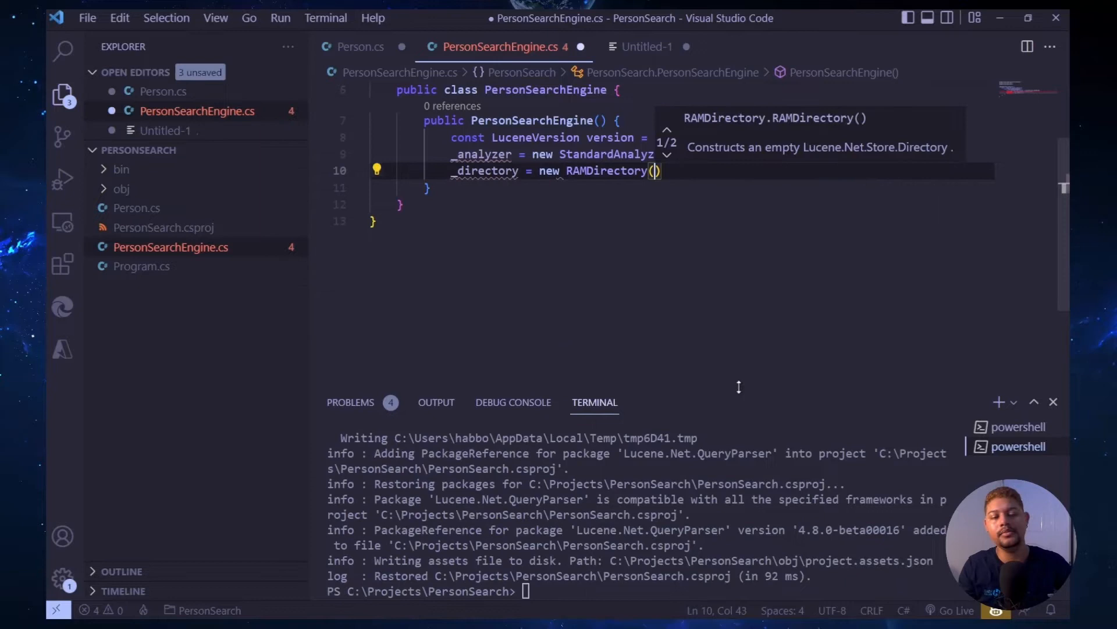
{"action": "type", "text": ");"}
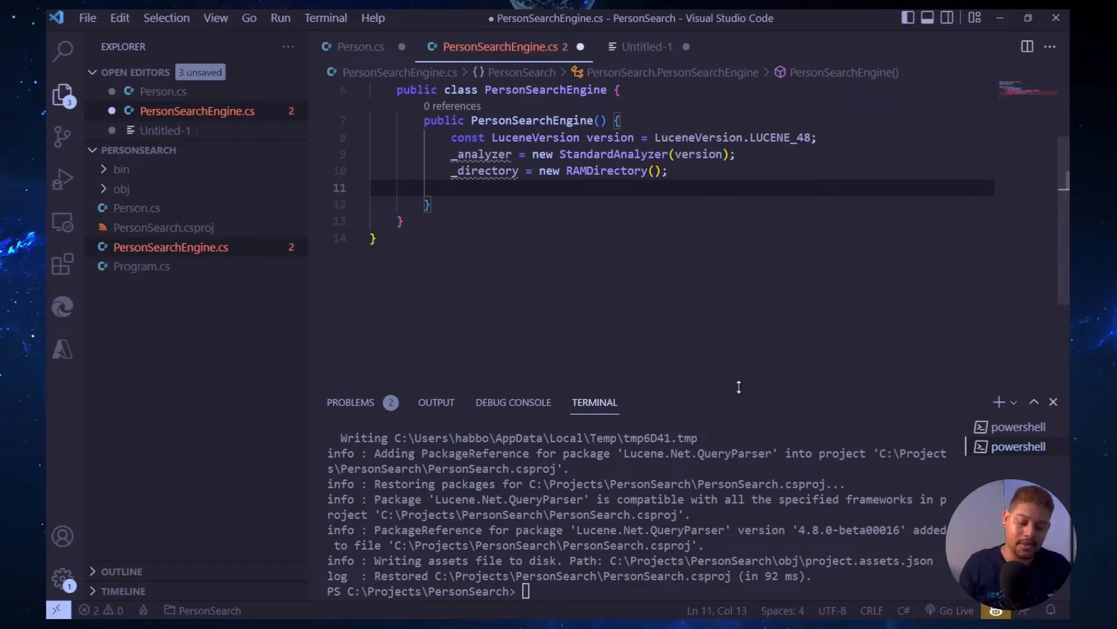
{"action": "type", "text": "var config ="}
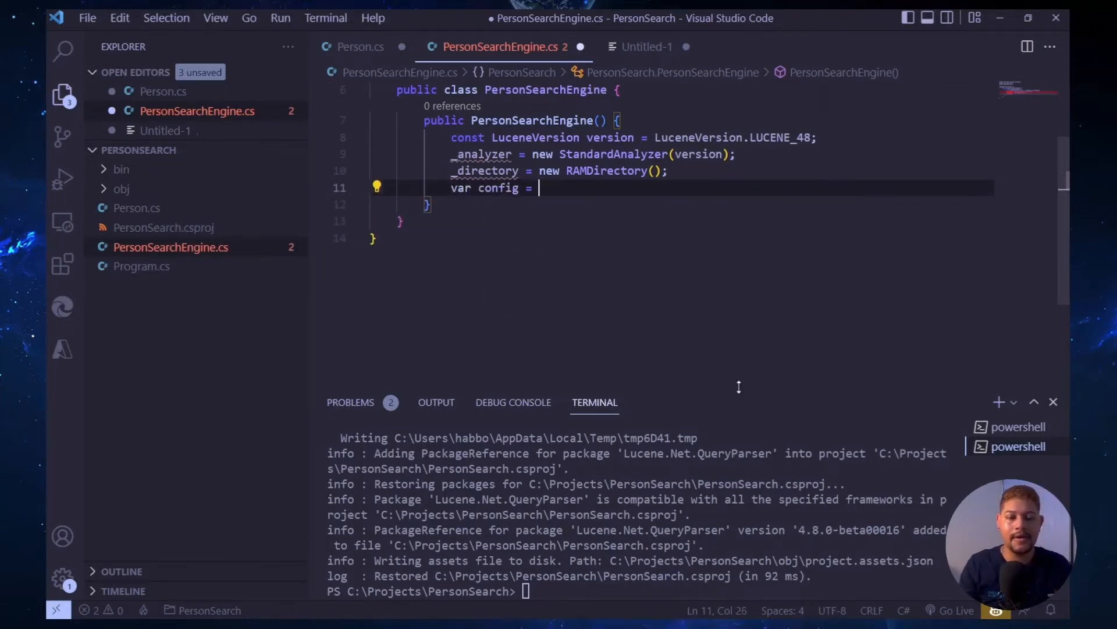
{"action": "type", "text": "new Index"}
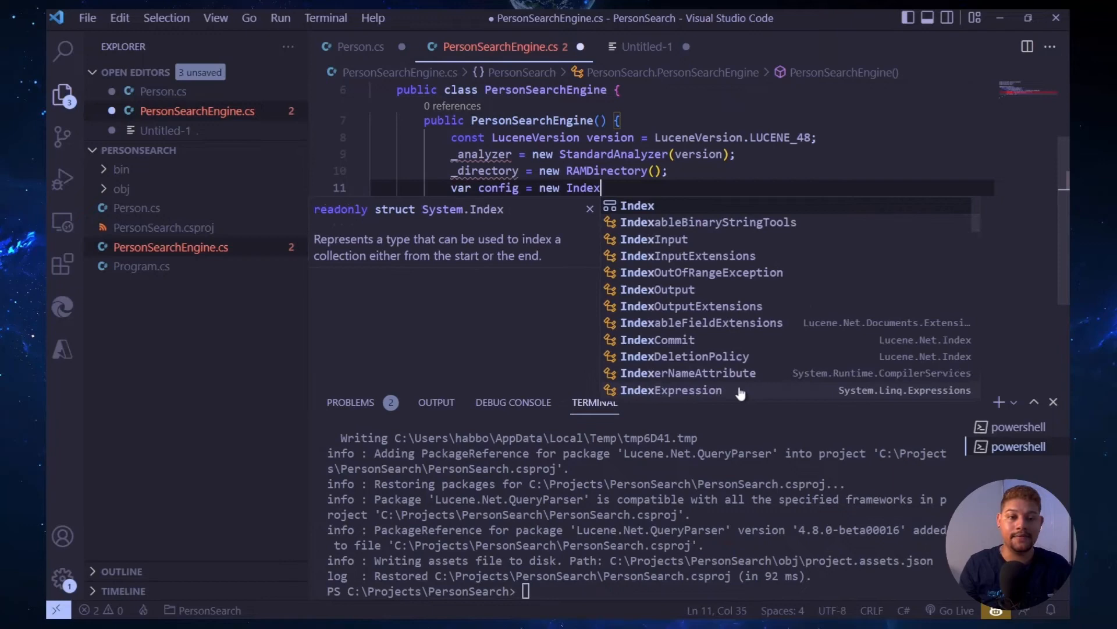
{"action": "type", "text": "WriterConfig"}
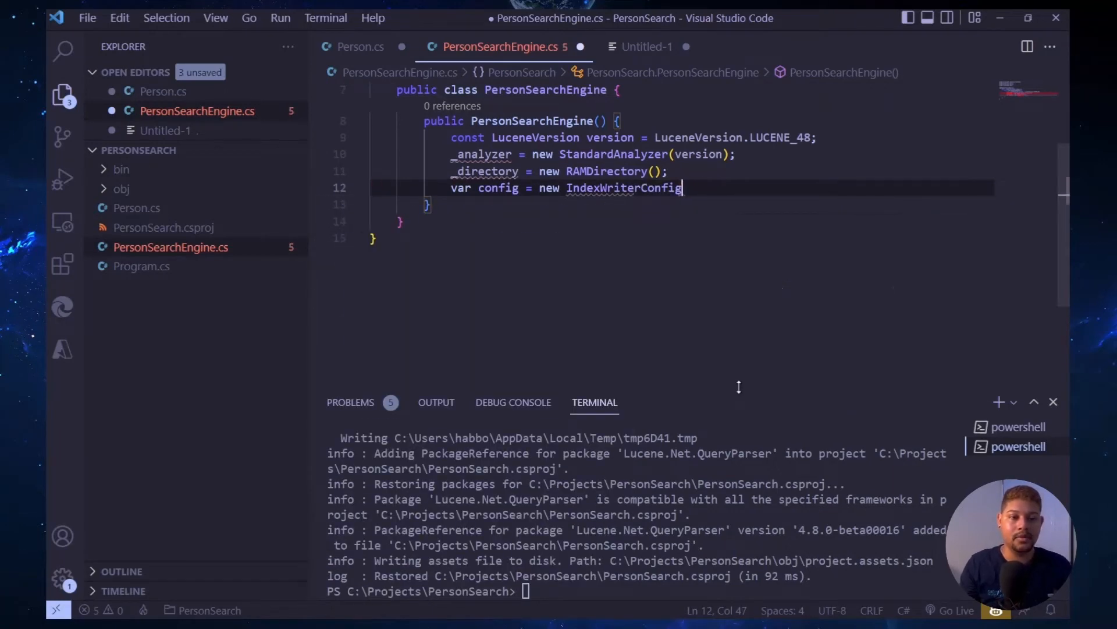
{"action": "type", "text": "(v"}
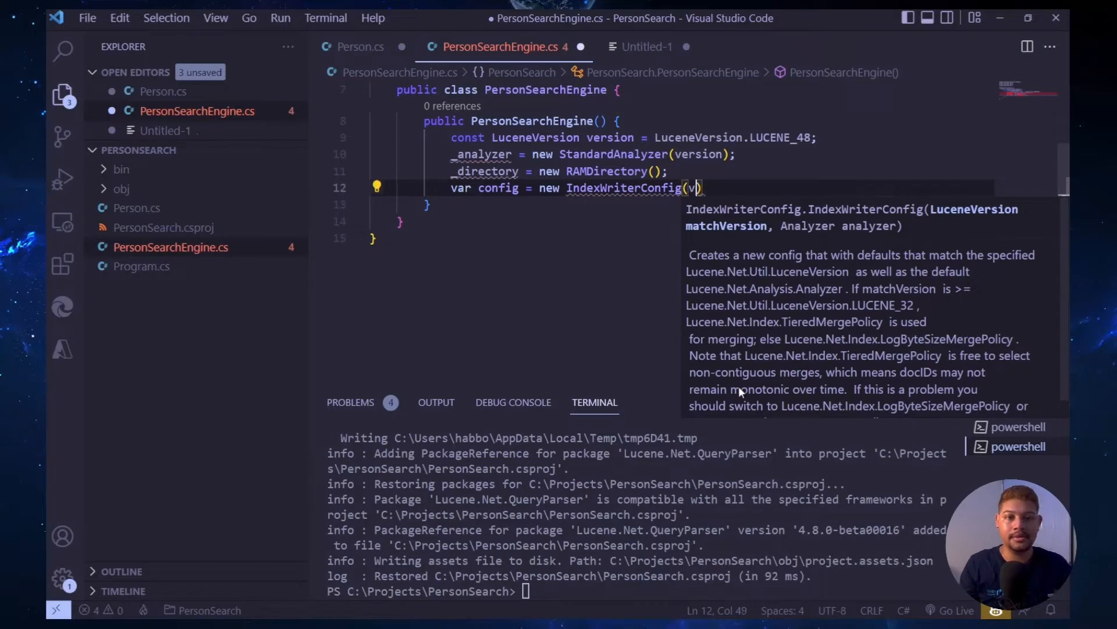
{"action": "type", "text": "ersion, _analyzer"}
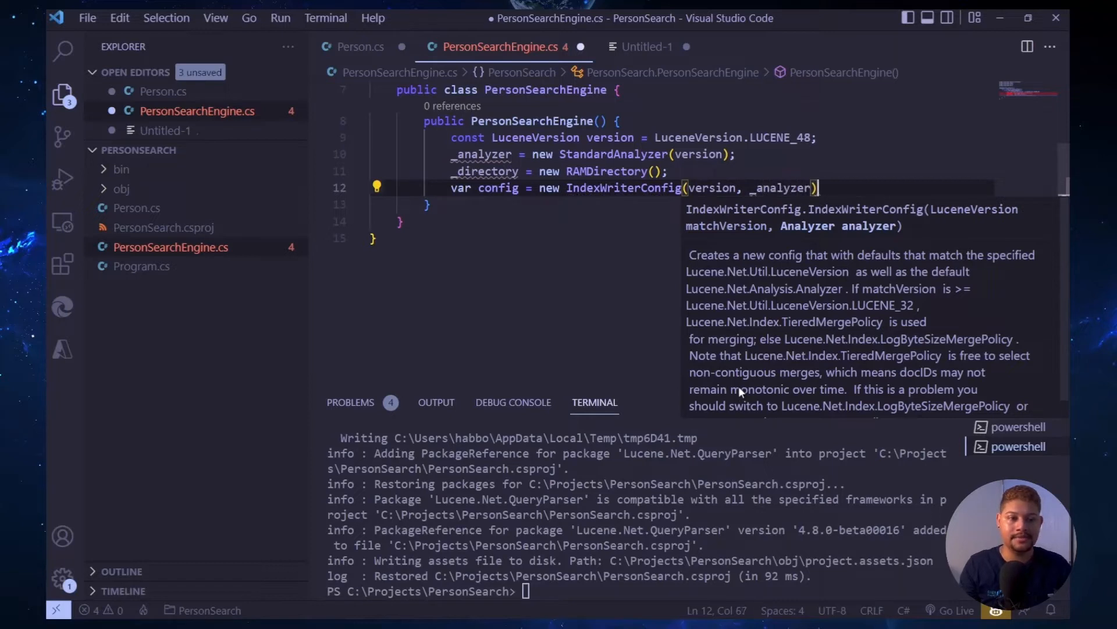
{"action": "key", "text": "Enter"}
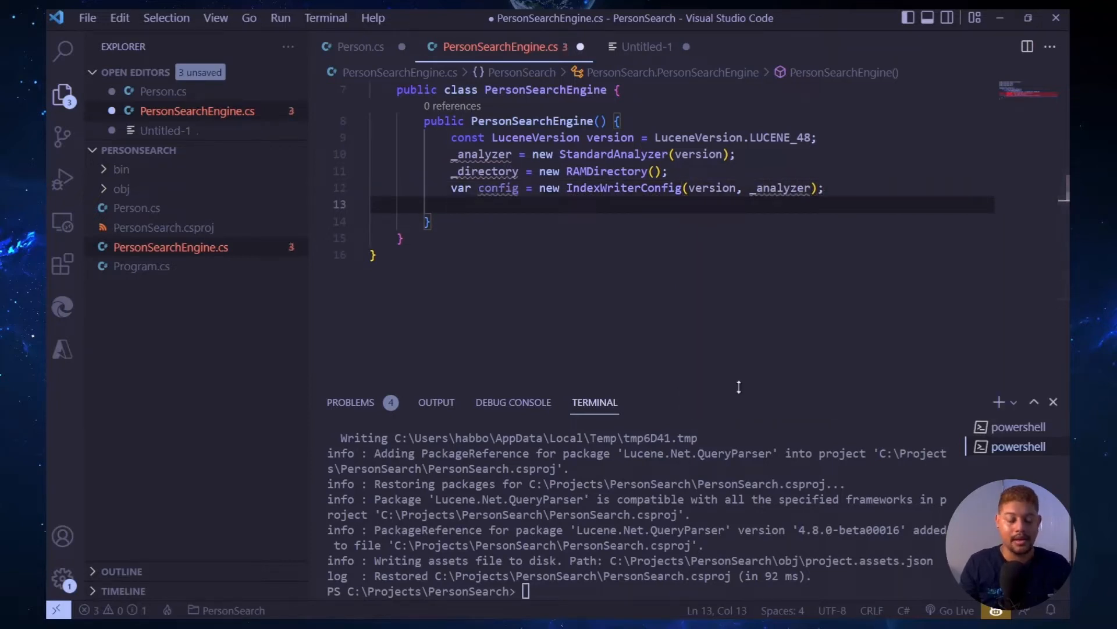
- Create _writer as a new IndexWriter and declare the private readonly _directory and _writer fields
{"action": "type", "text": "_"}
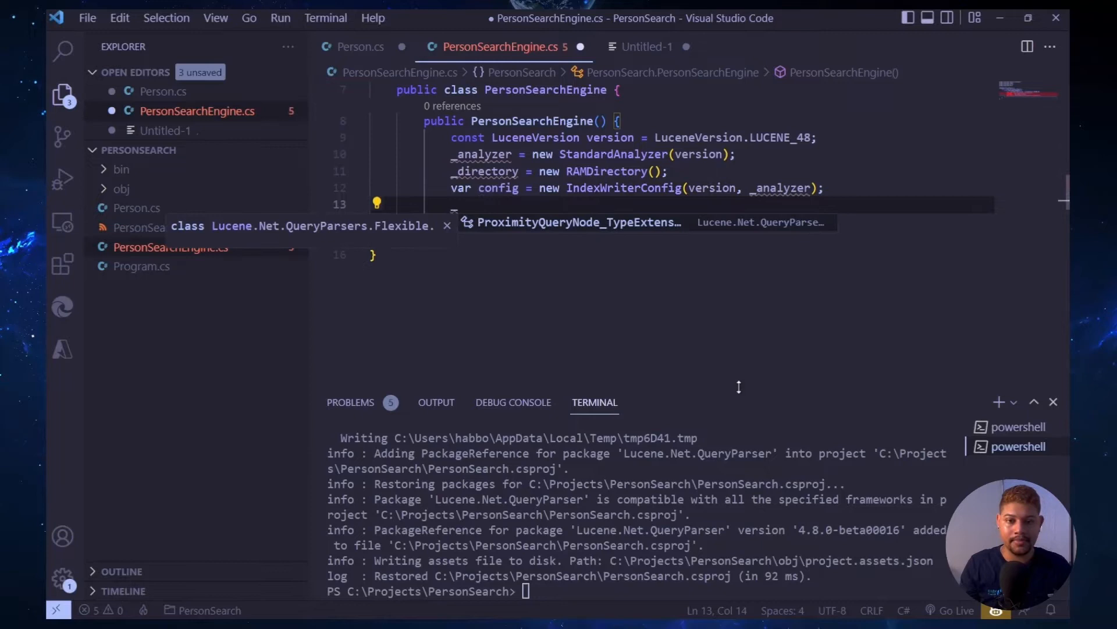
{"action": "type", "text": "_writer"}
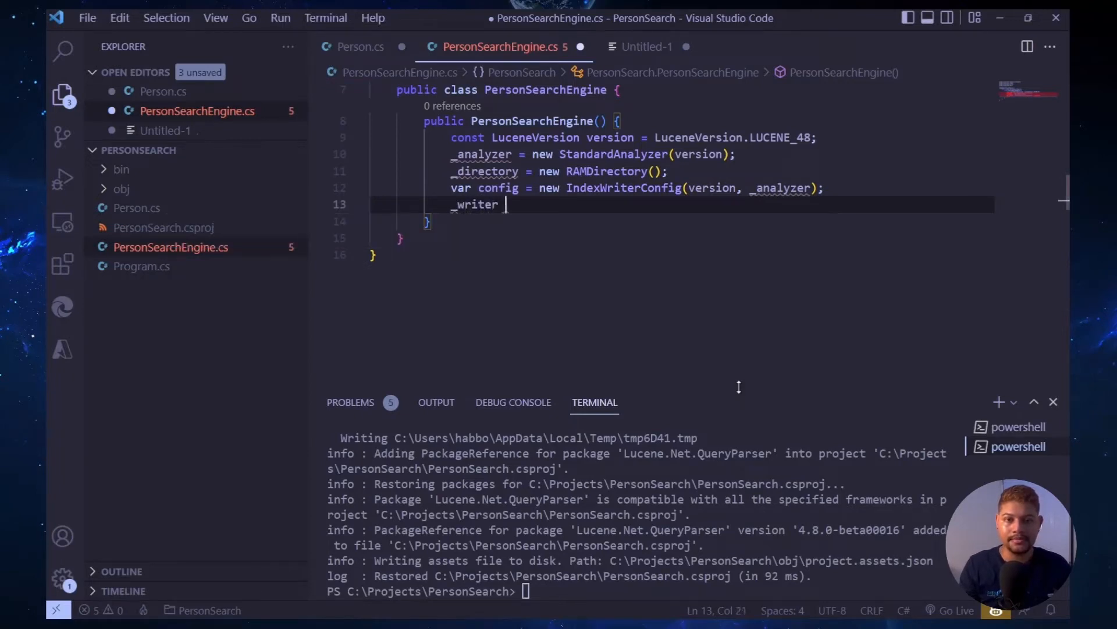
{"action": "type", "text": "= new I"}
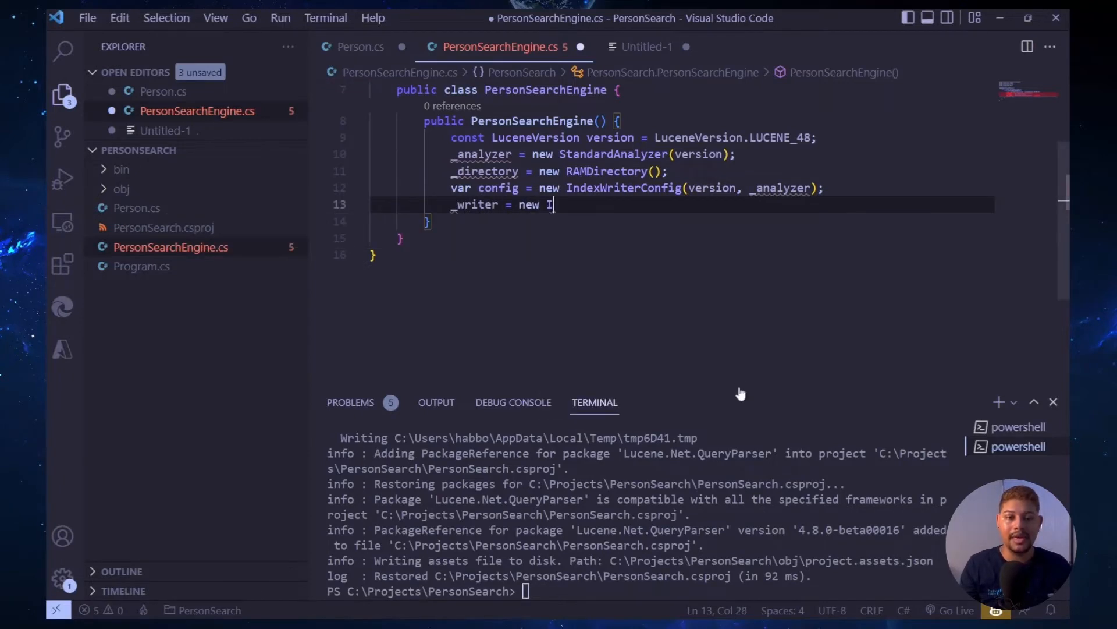
{"action": "type", "text": "ndexWriter"}
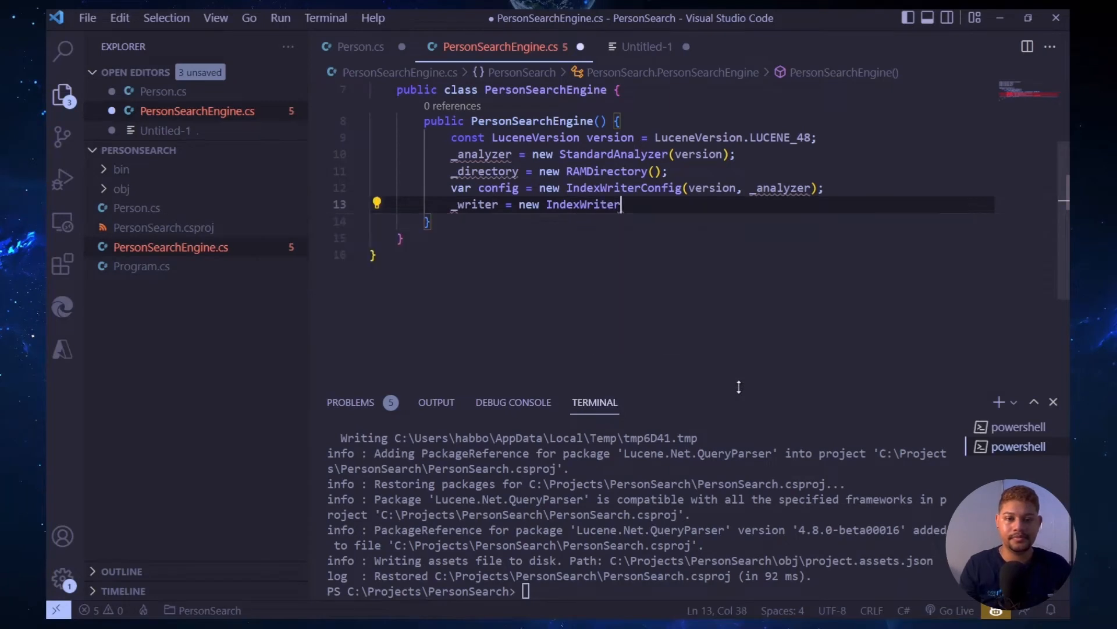
{"action": "type", "text": "()"}
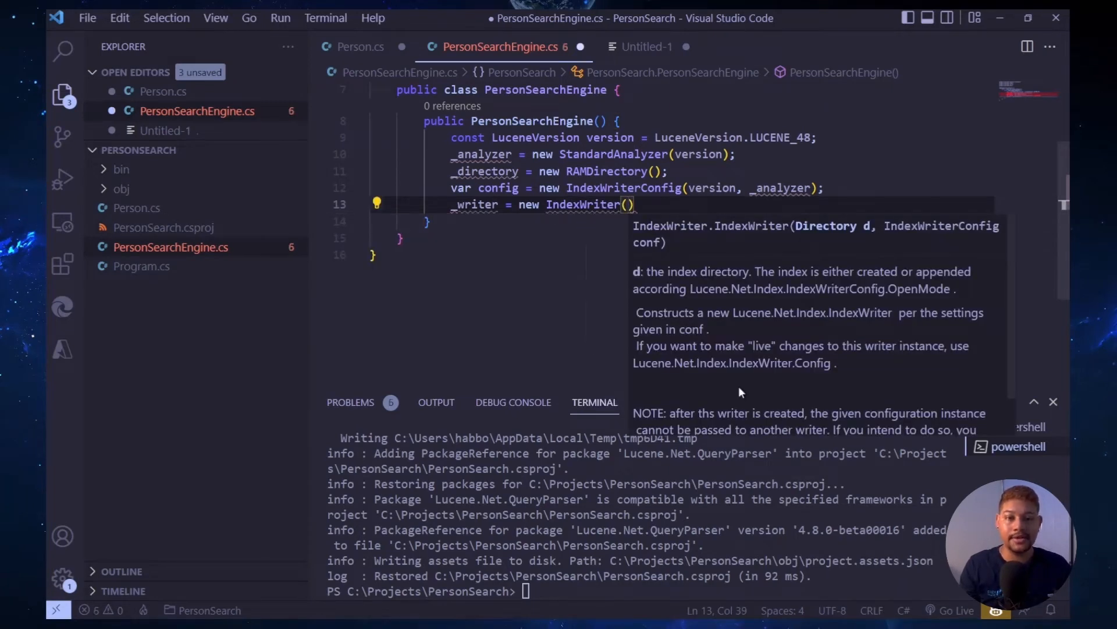
{"action": "type", "text": "_directory,"}
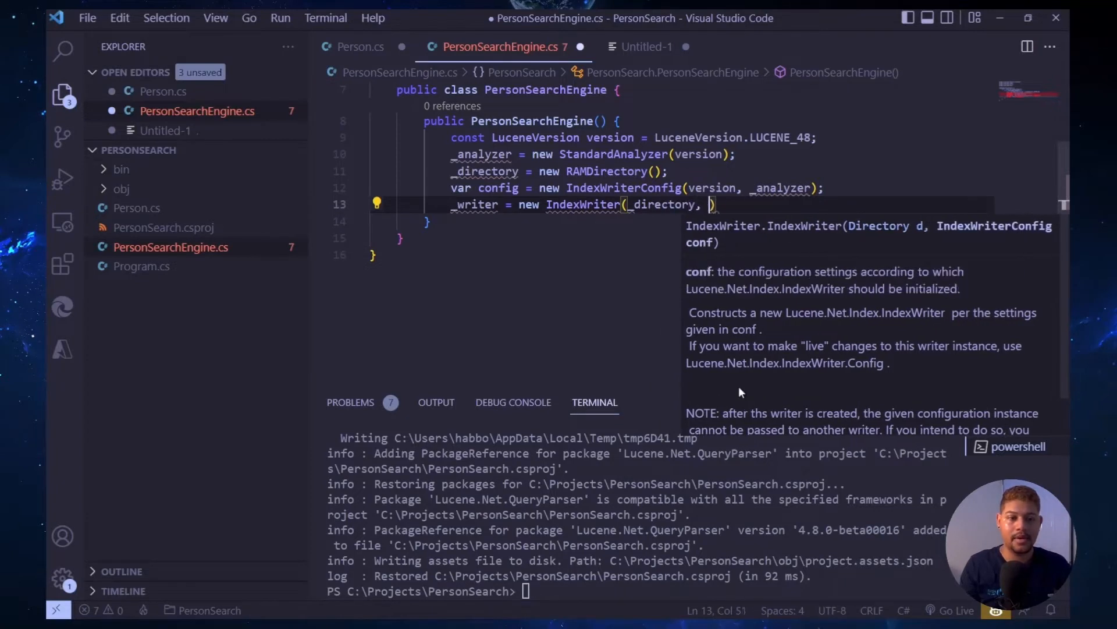
{"action": "type", "text": "config"}
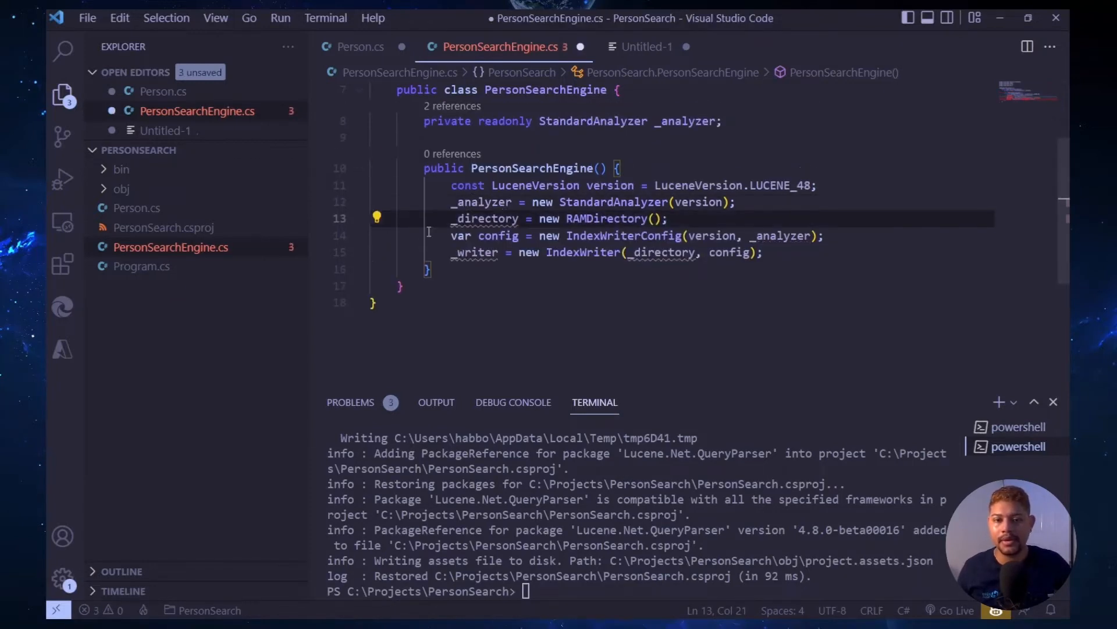
{"action": "left_click", "coordinate": [377, 217]}
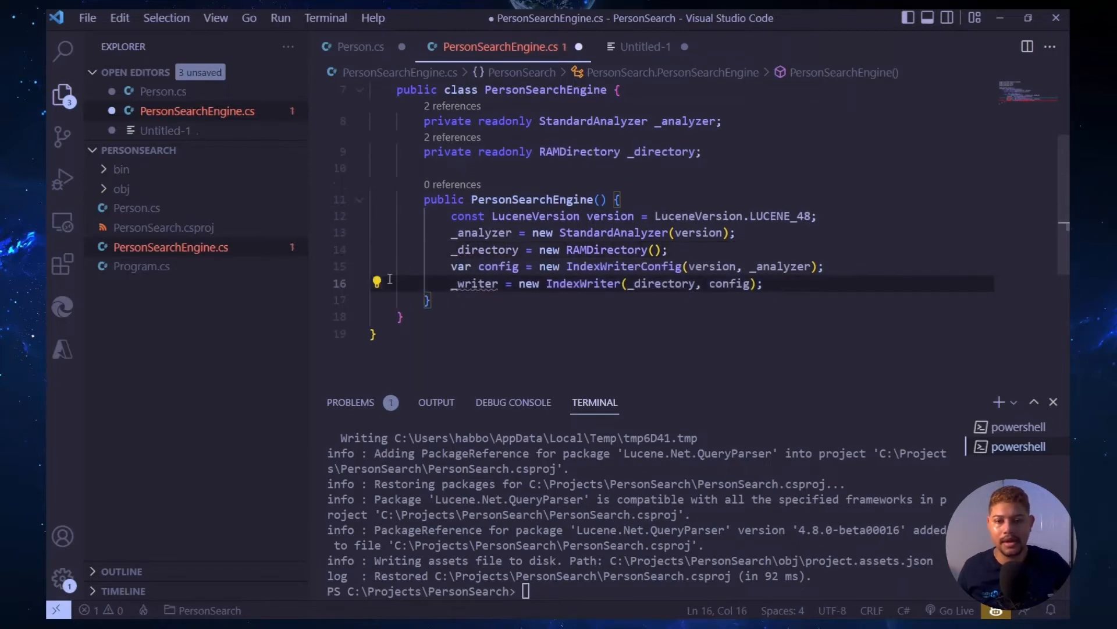
{"action": "type", "text": "private readonly IndexWriter _writer;"}
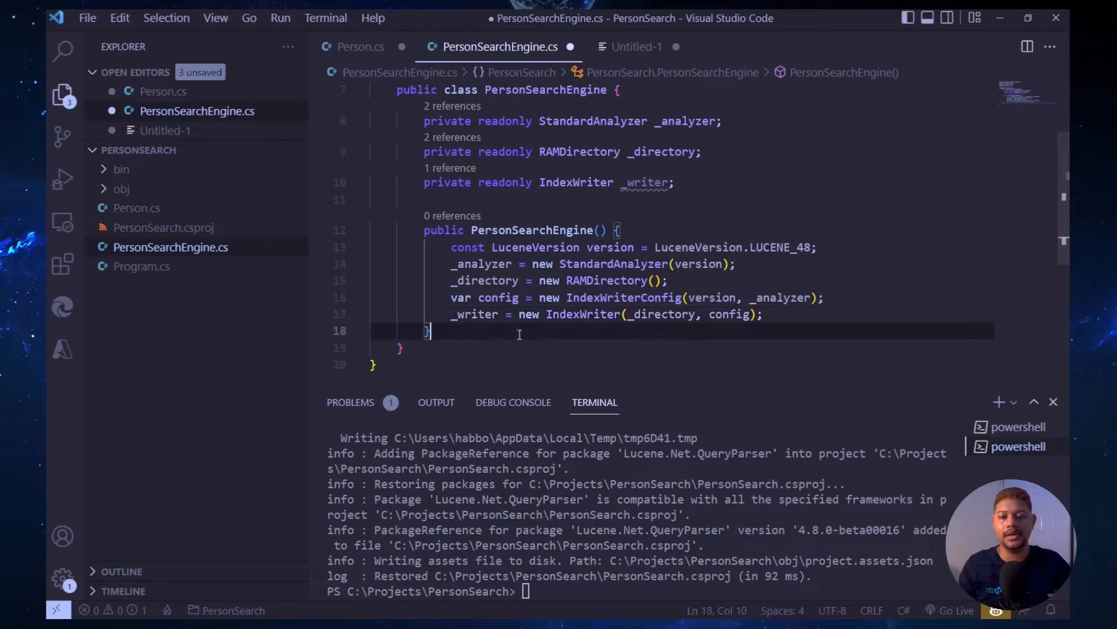
- Add public void AddPersonsToIndex(IEnumerable<Person> persons) with an empty body
{"action": "type", "text": "pub"}
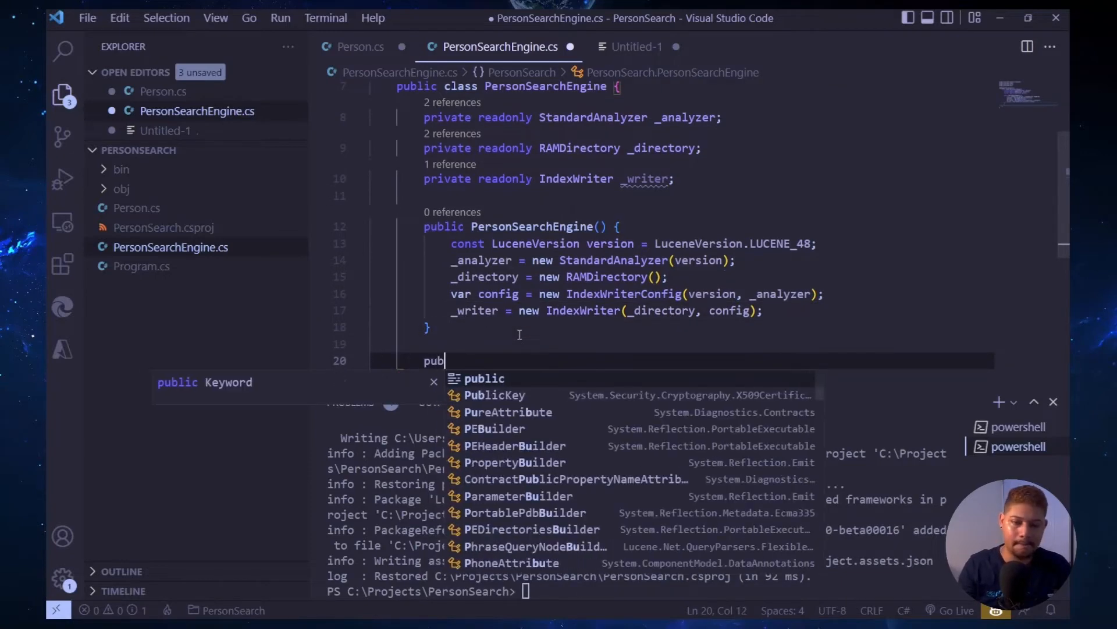
{"action": "type", "text": "lic void"}
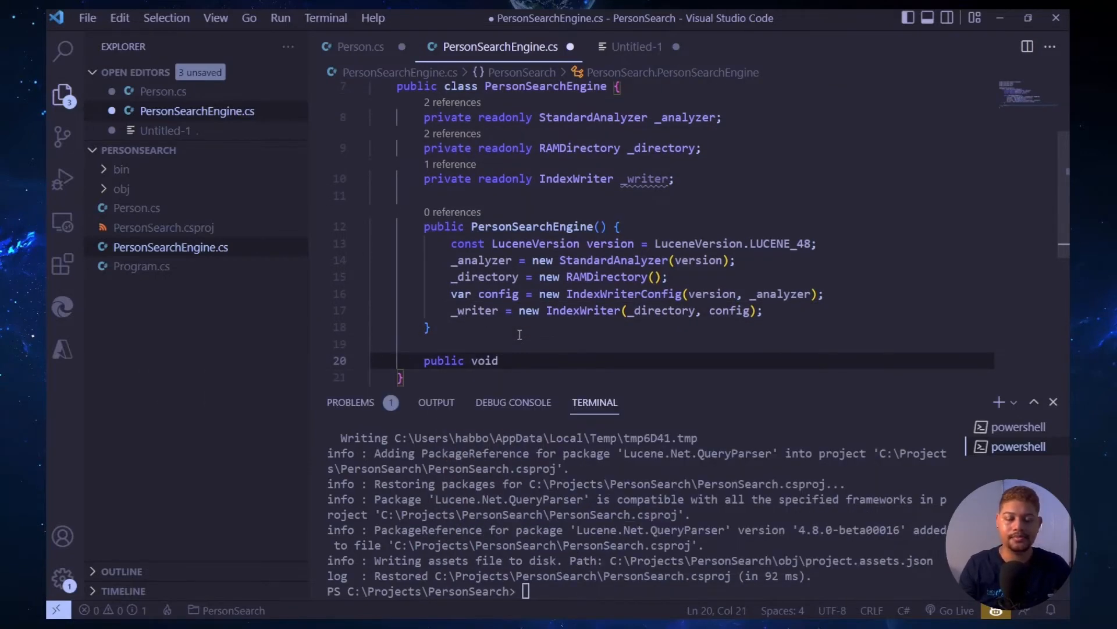
{"action": "type", "text": "Add"}
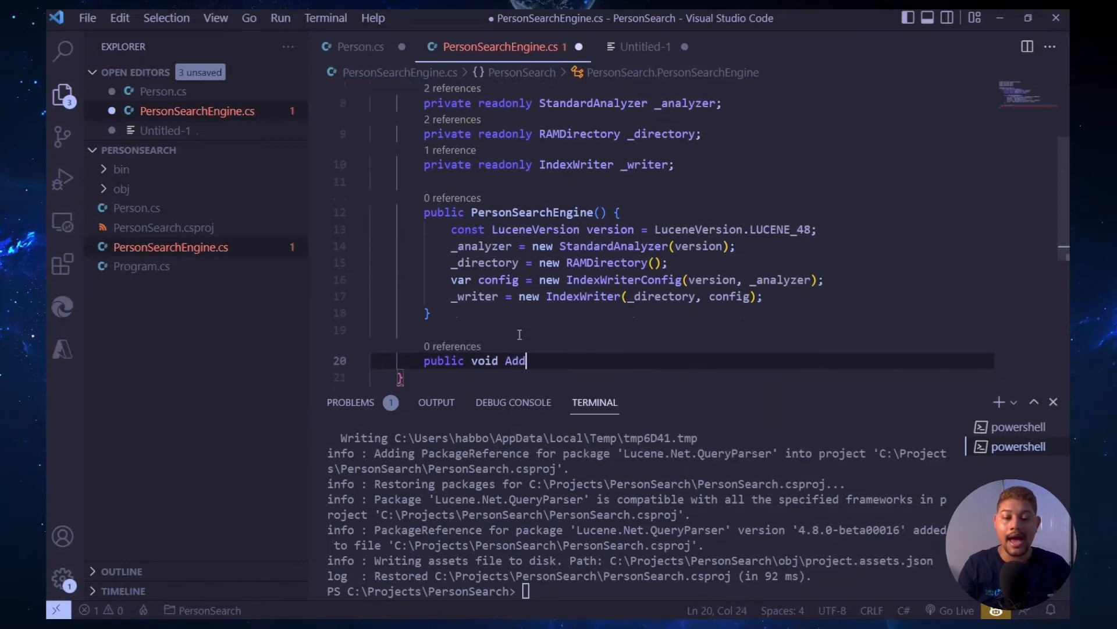
{"action": "type", "text": "Per"}
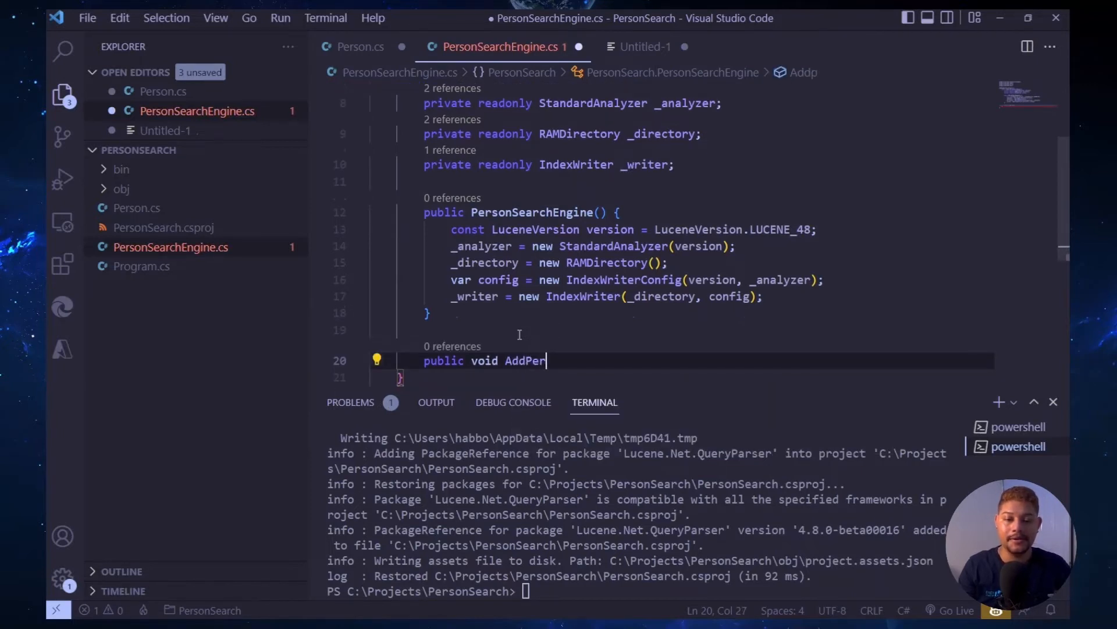
{"action": "type", "text": "sons"}
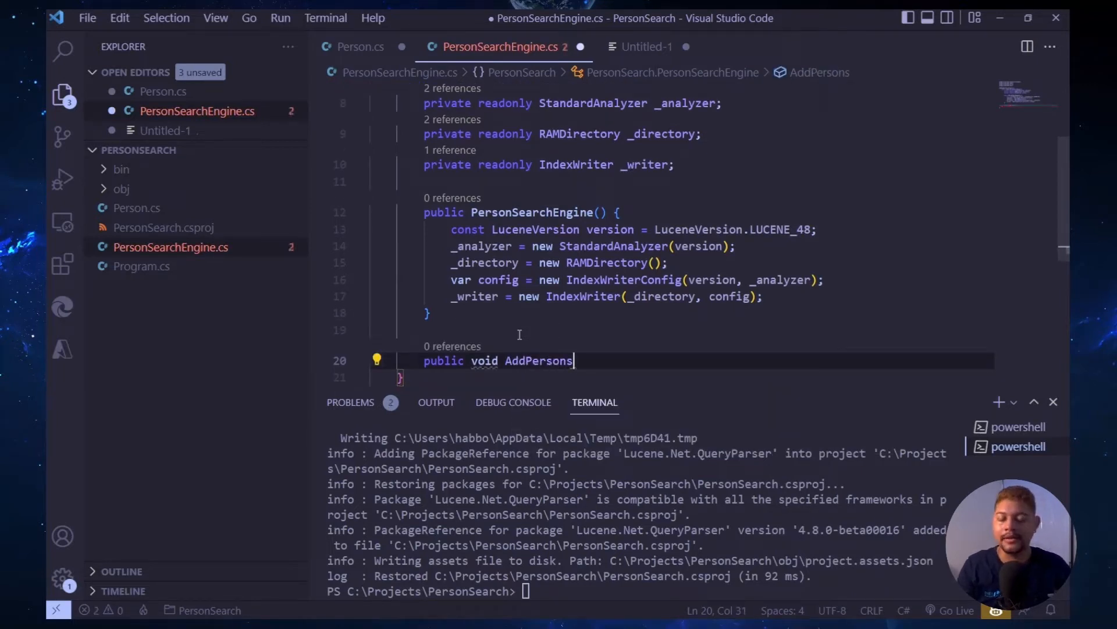
{"action": "type", "text": "TO"}
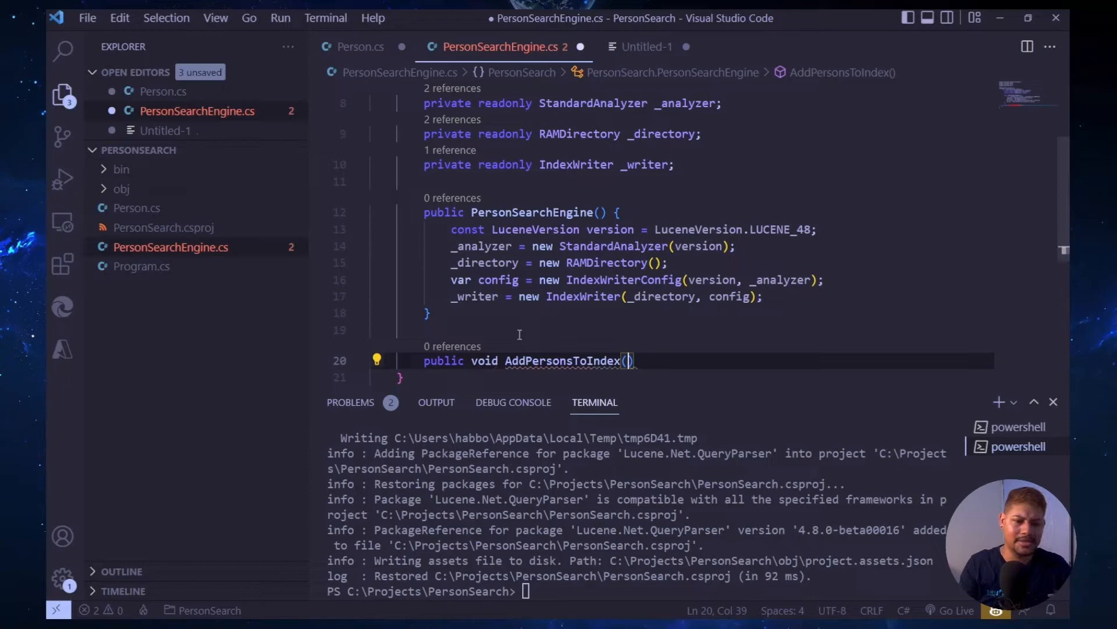
{"action": "type", "text": "IEnumerable<o"}
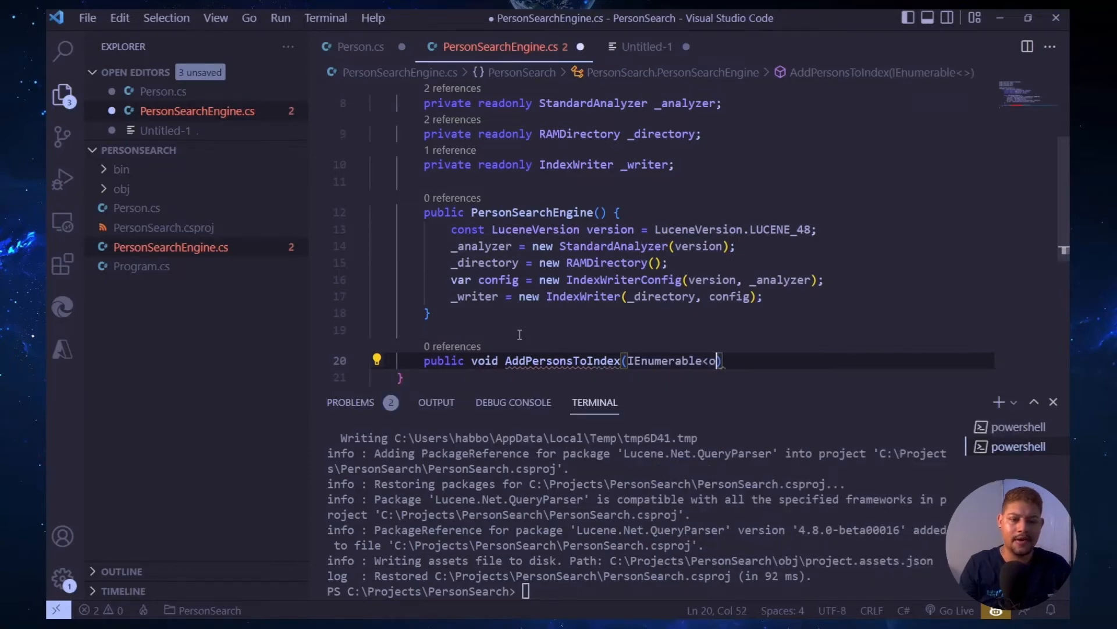
{"action": "type", "text": "Person"}
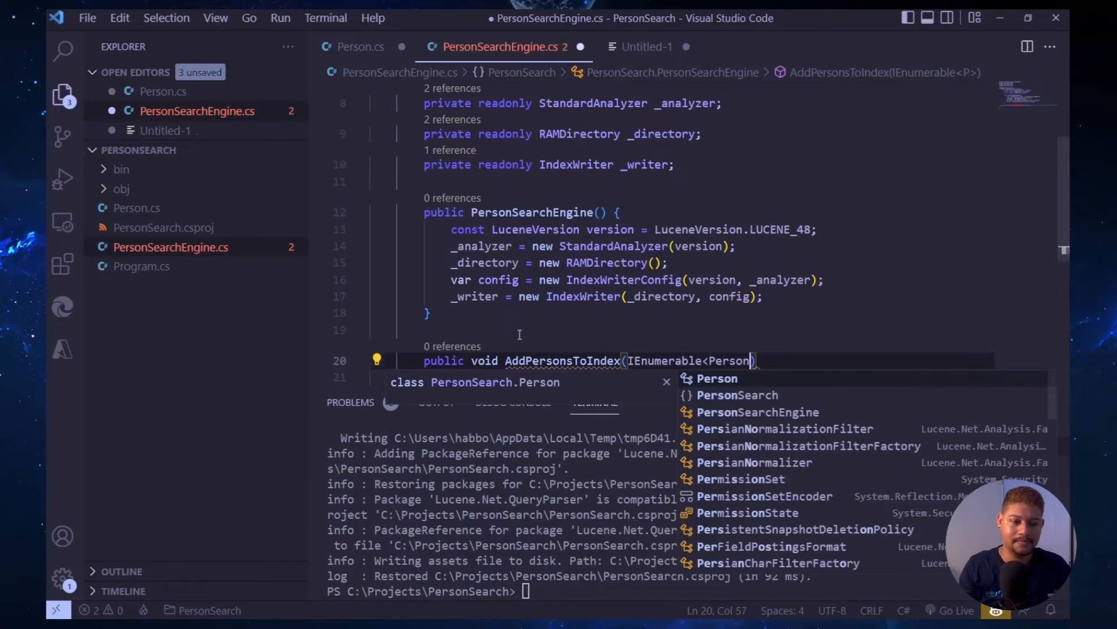
{"action": "type", "text": "perso"}
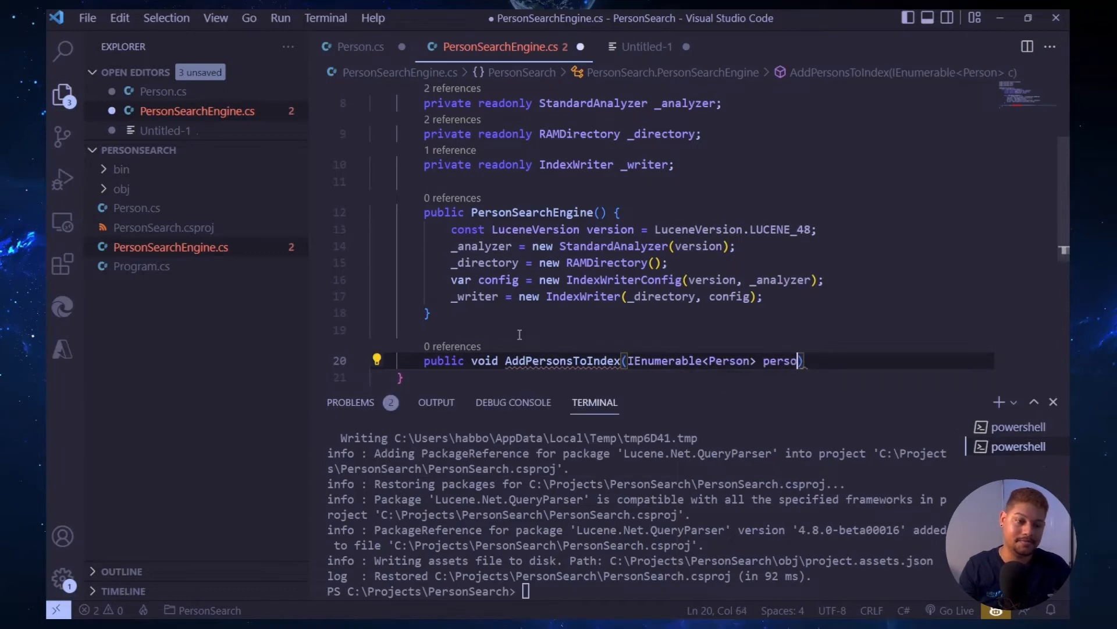
{"action": "type", "text": "ns) {"}
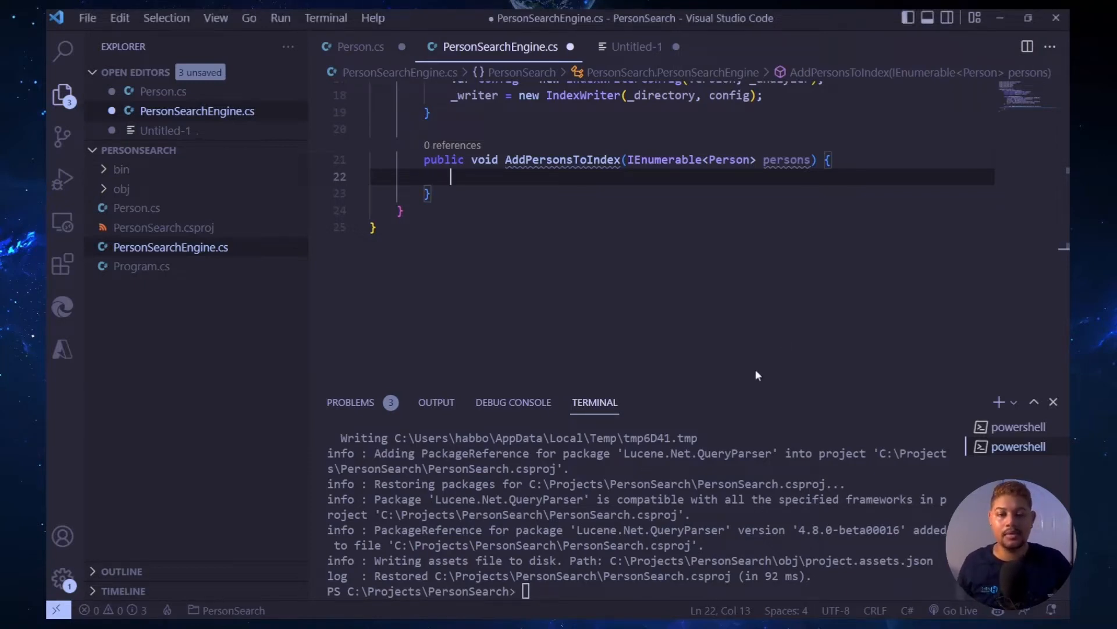
- Write a foreach over persons that builds and adds a field Document, then commits _writer
{"action": "type", "text": "fo"}
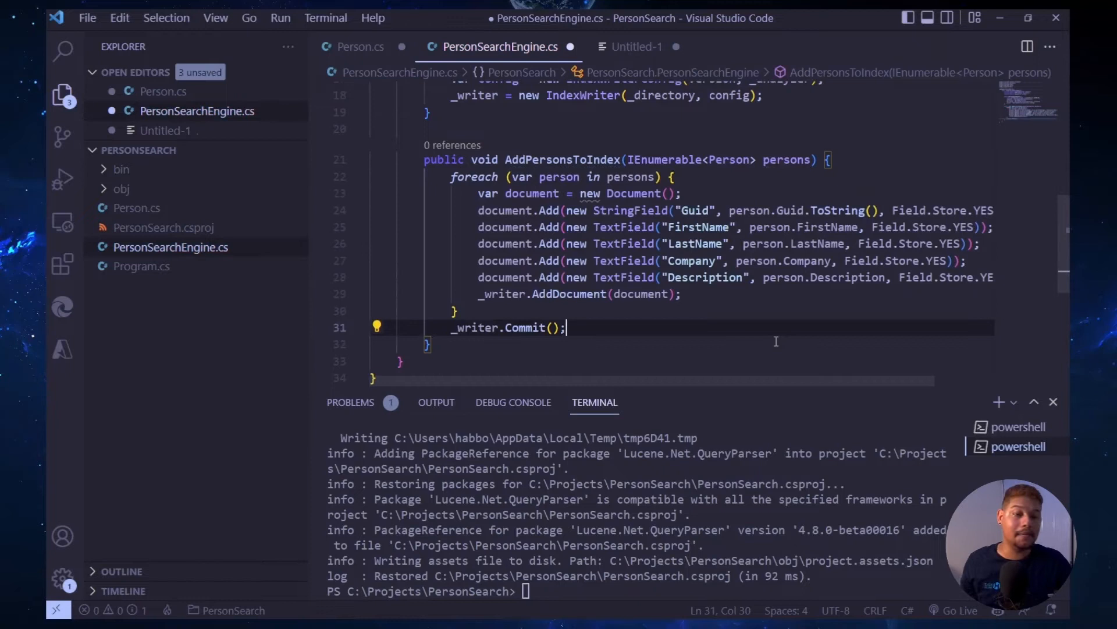
{"action": "mouse_move", "coordinate": [531, 193]}
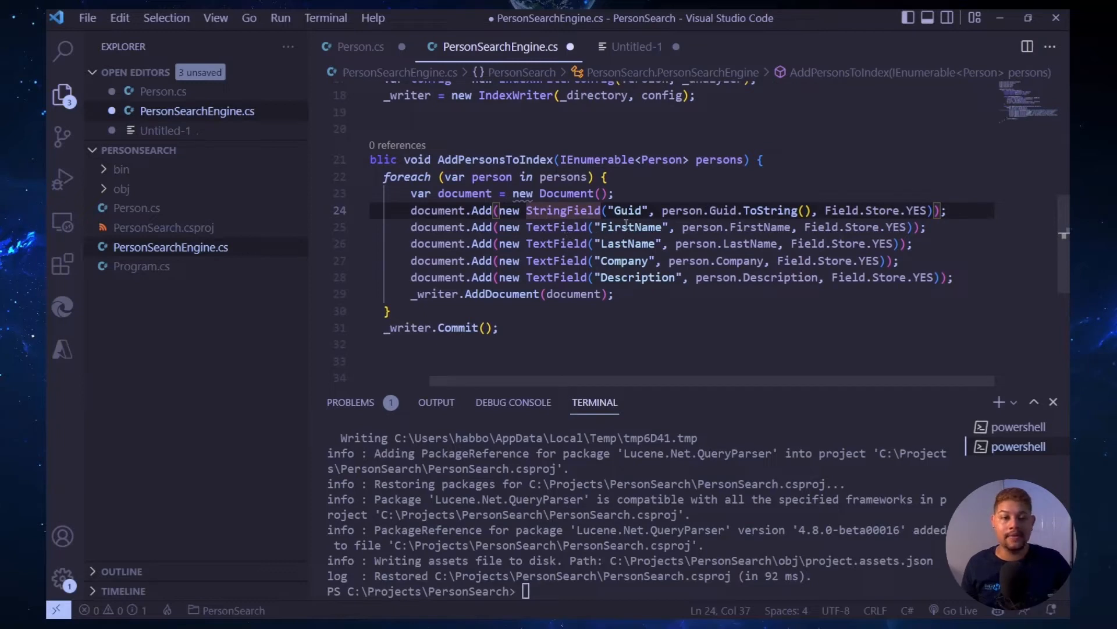
{"action": "left_click", "coordinate": [615, 293]}
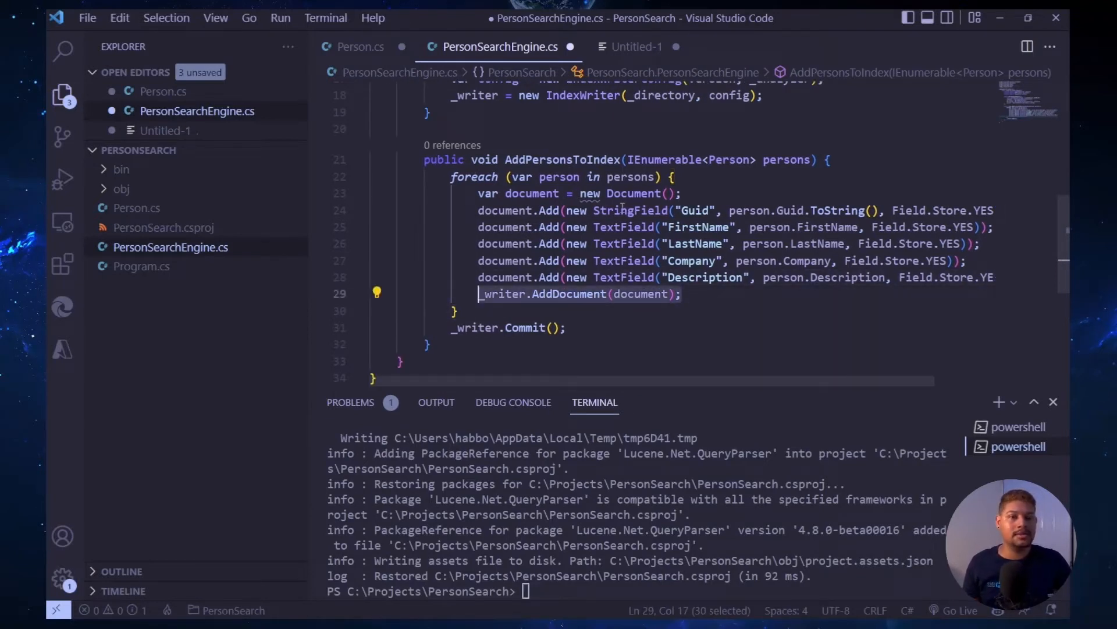
{"action": "left_click", "coordinate": [527, 328]}
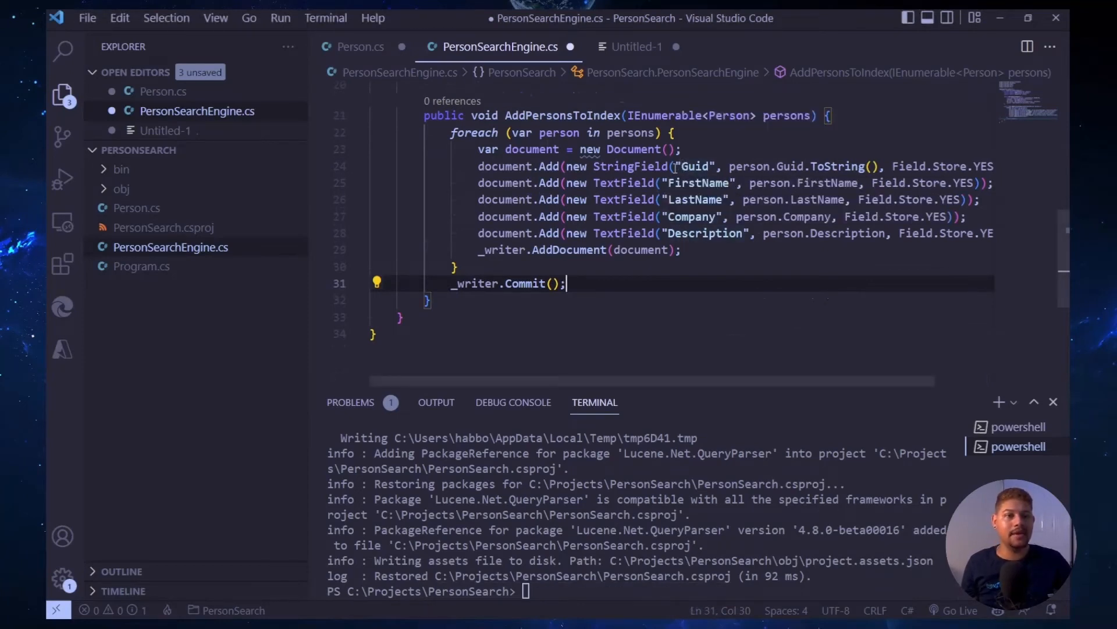
{"action": "double_click", "coordinate": [696, 166]}
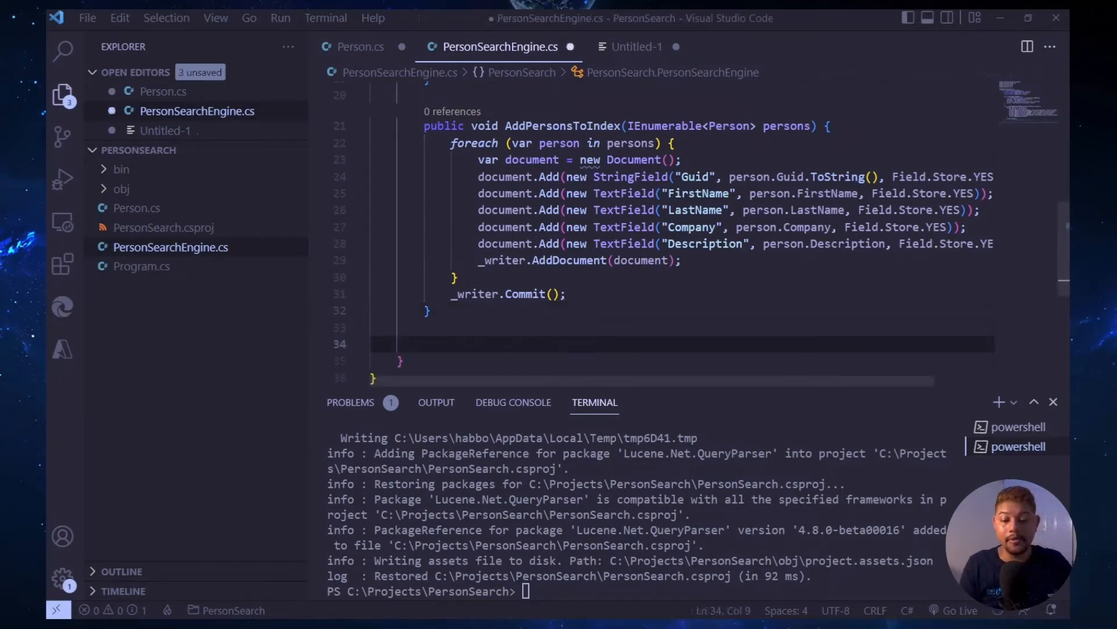
- Add public IEnumerable<Person> Search(string searchTerm) with an empty body
{"action": "type", "text": "public"}
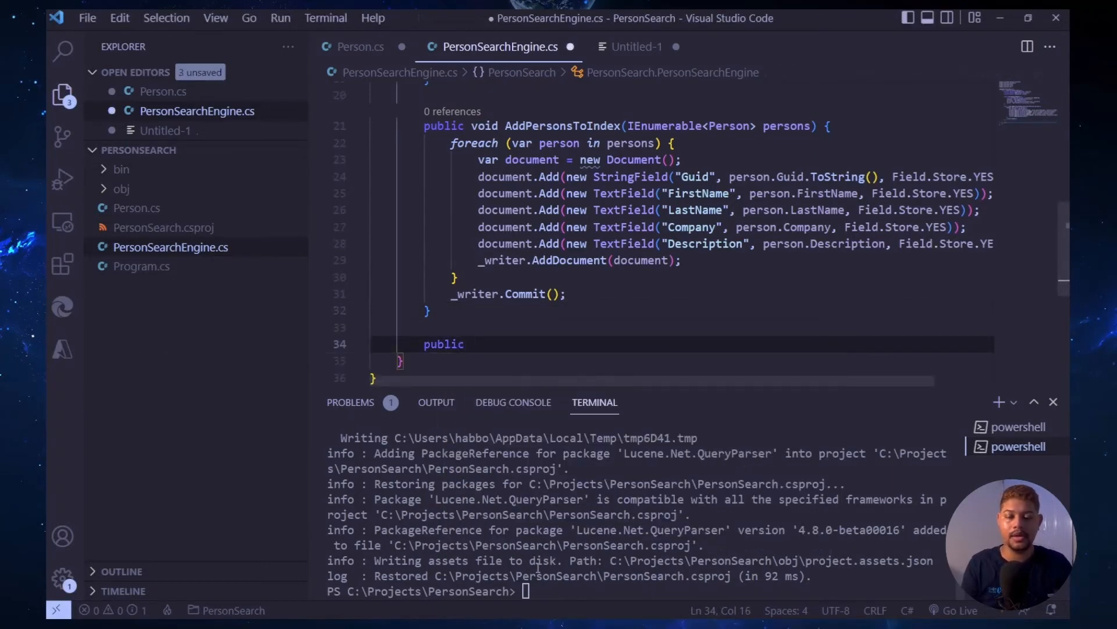
{"action": "type", "text": "IEnumerable/<"}
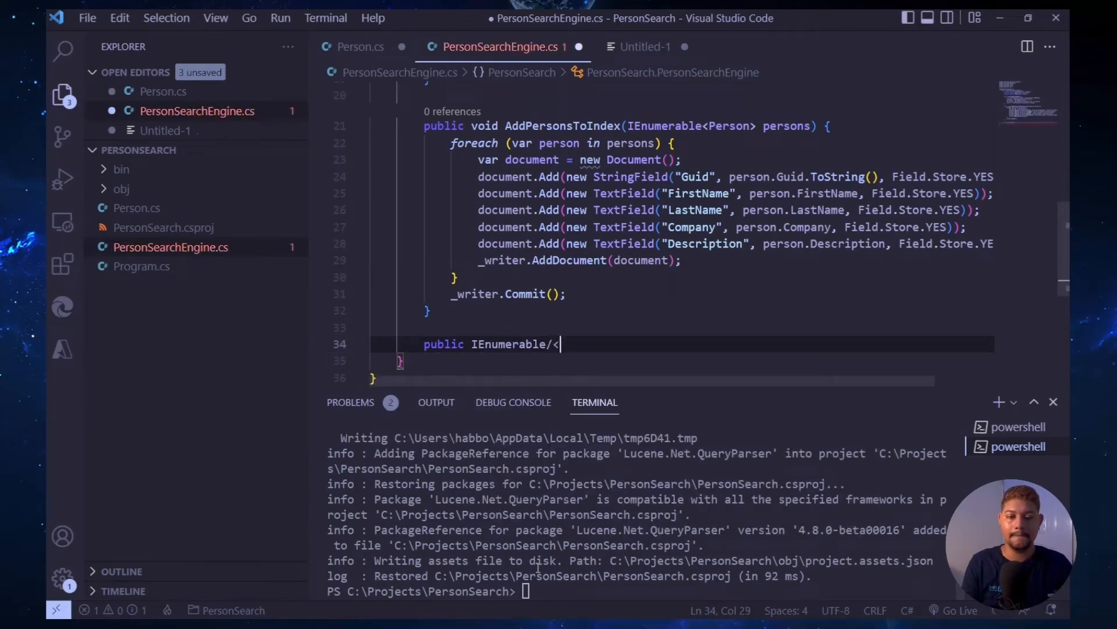
{"action": "type", "text": "<p"}
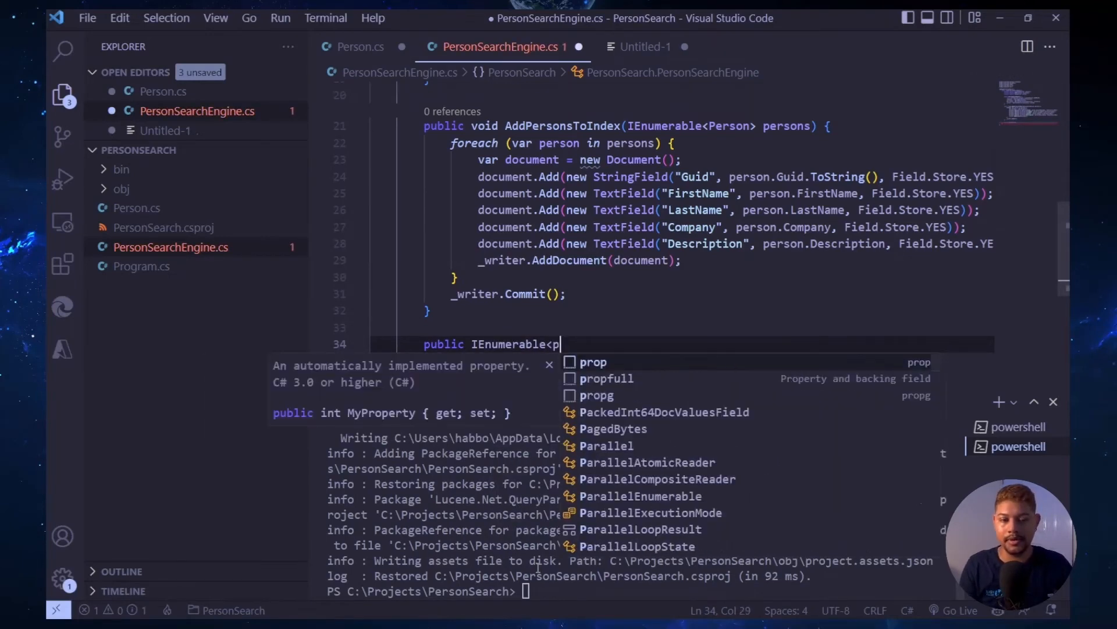
{"action": "type", "text": "Person>"}
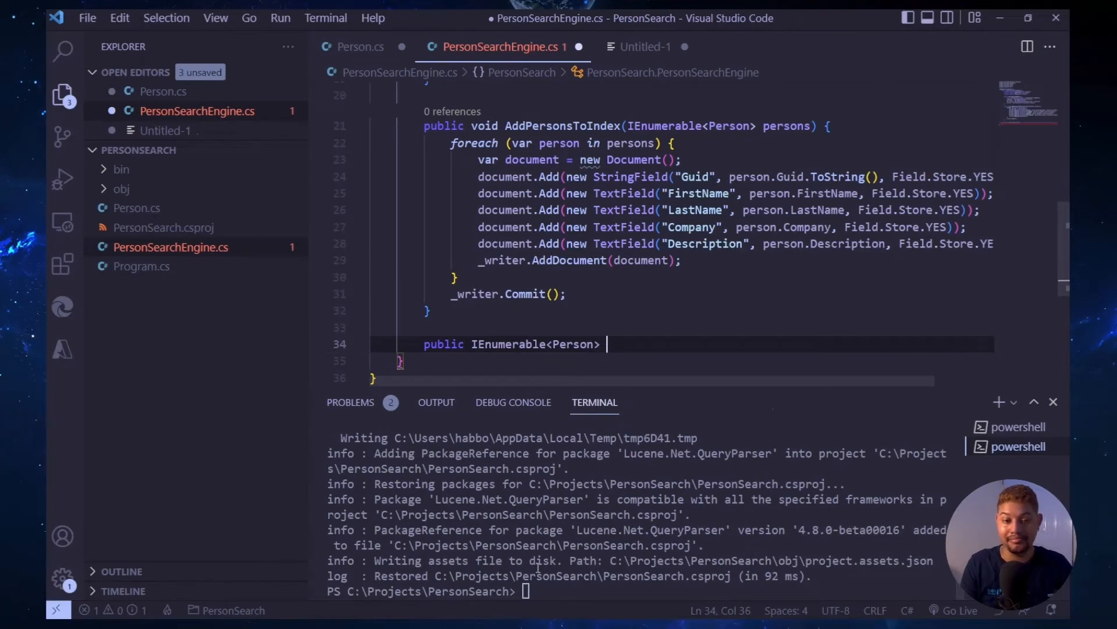
{"action": "type", "text": "Search(string"}
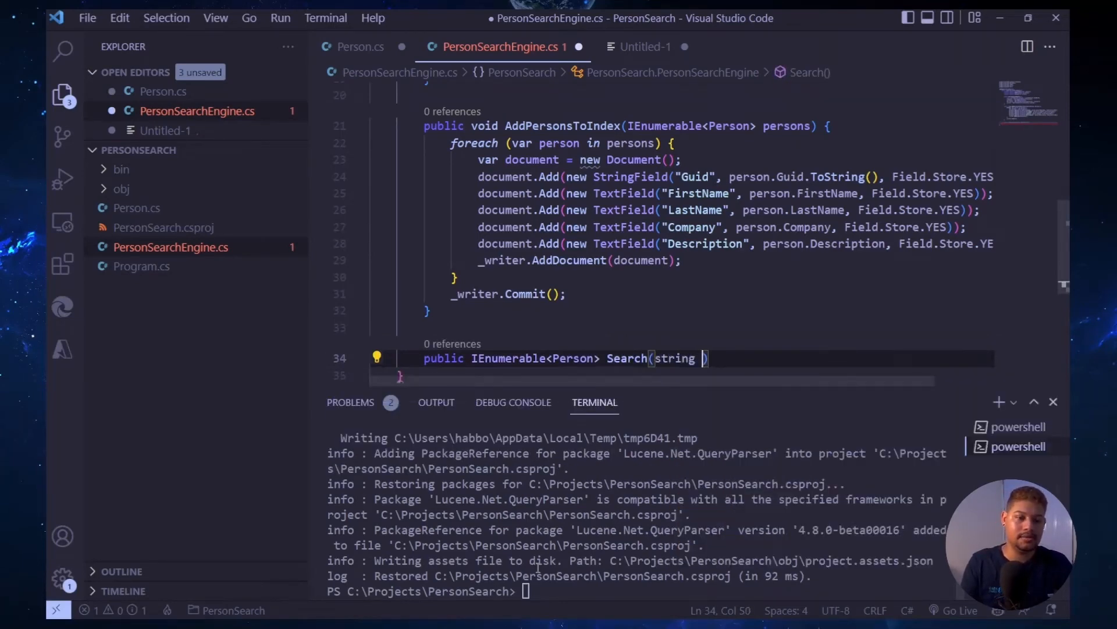
{"action": "type", "text": "search"}
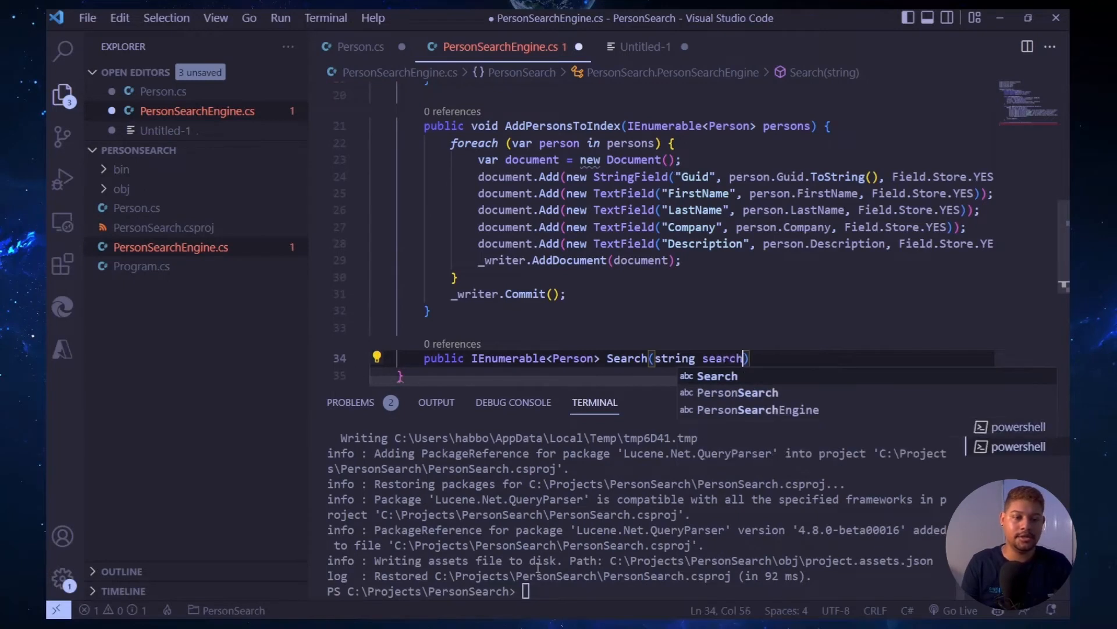
{"action": "type", "text": "Term) {"}
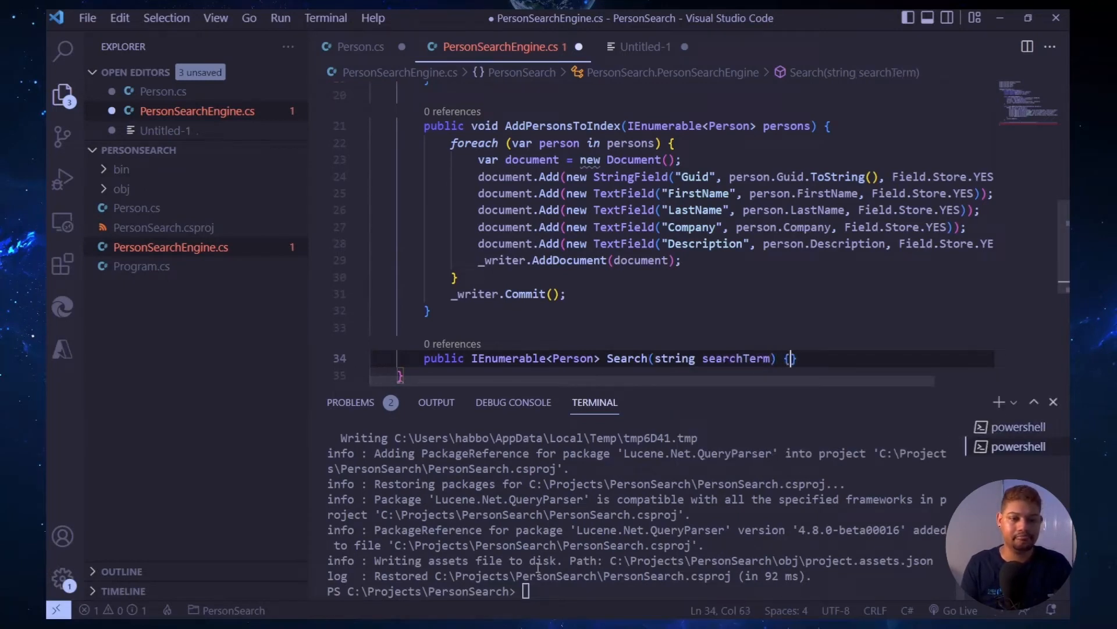
{"action": "key", "text": "Enter"}
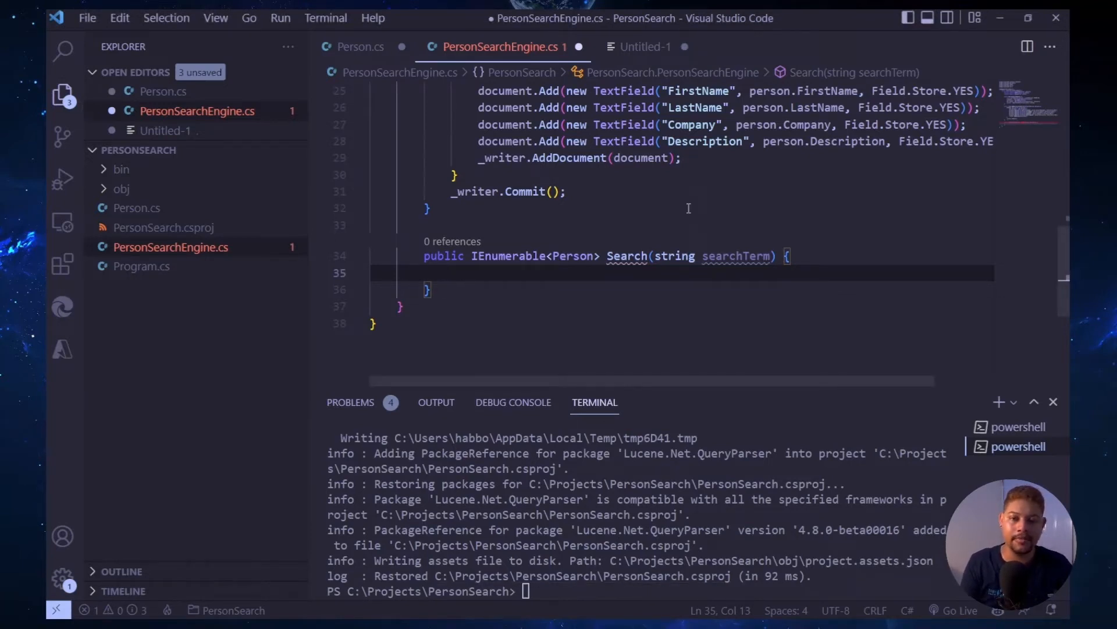
- In Search, open DirectoryReader on _directory and create an IndexSearcher from directoryReader
{"action": "type", "text": "var directoryReader ="}
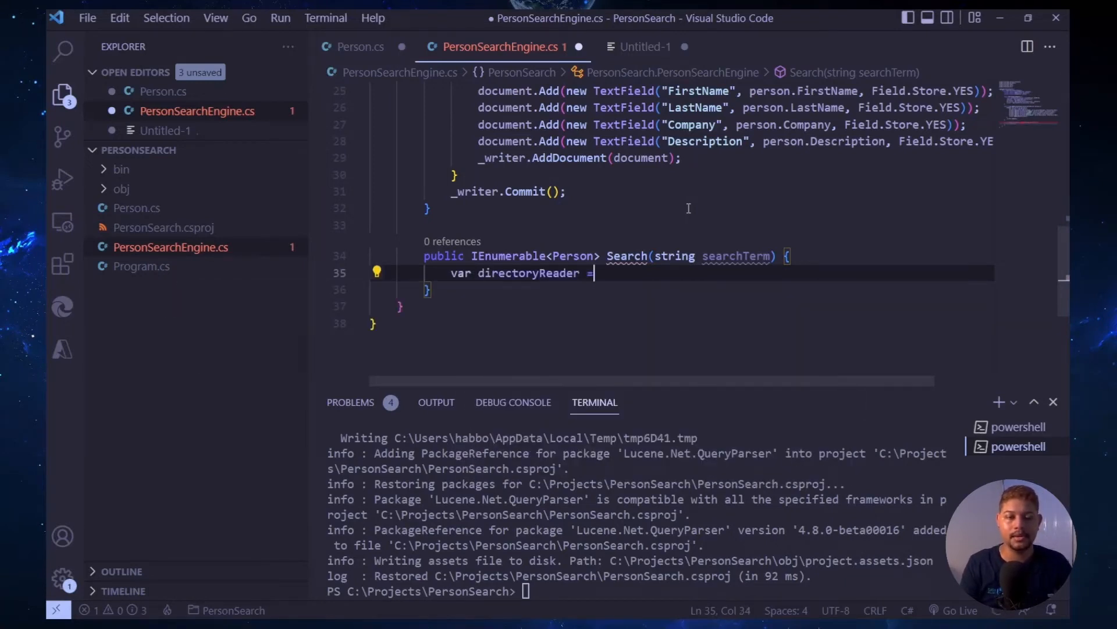
{"action": "type", "text": "DirectoryReader.Open(_directory);"}
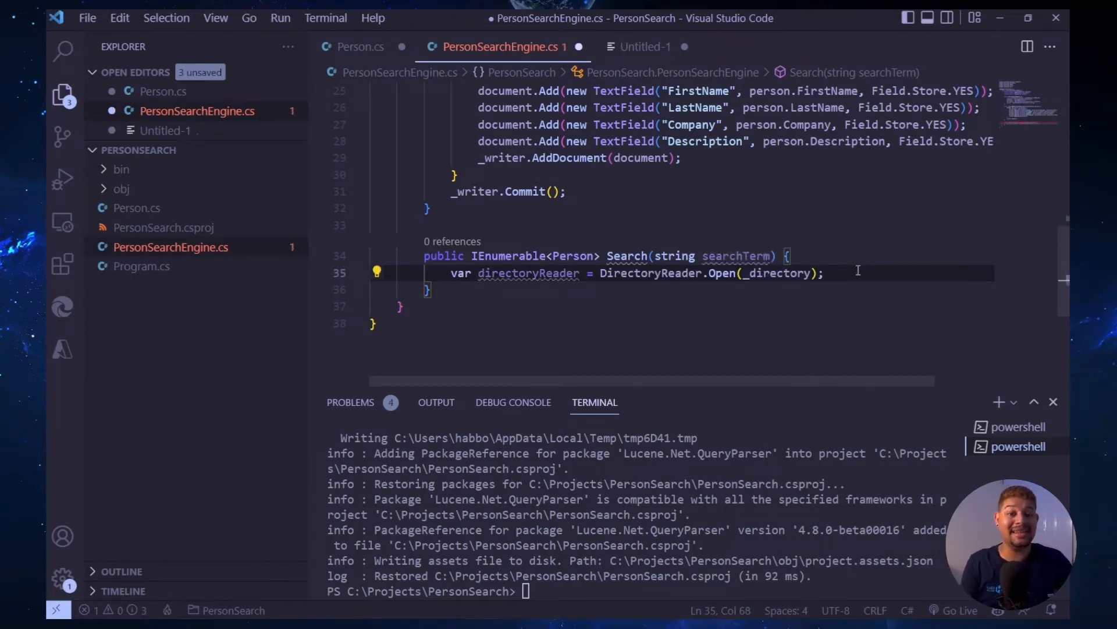
{"action": "type", "text": "var indexSearcher = new IndexSearcher(directoryReader);"}
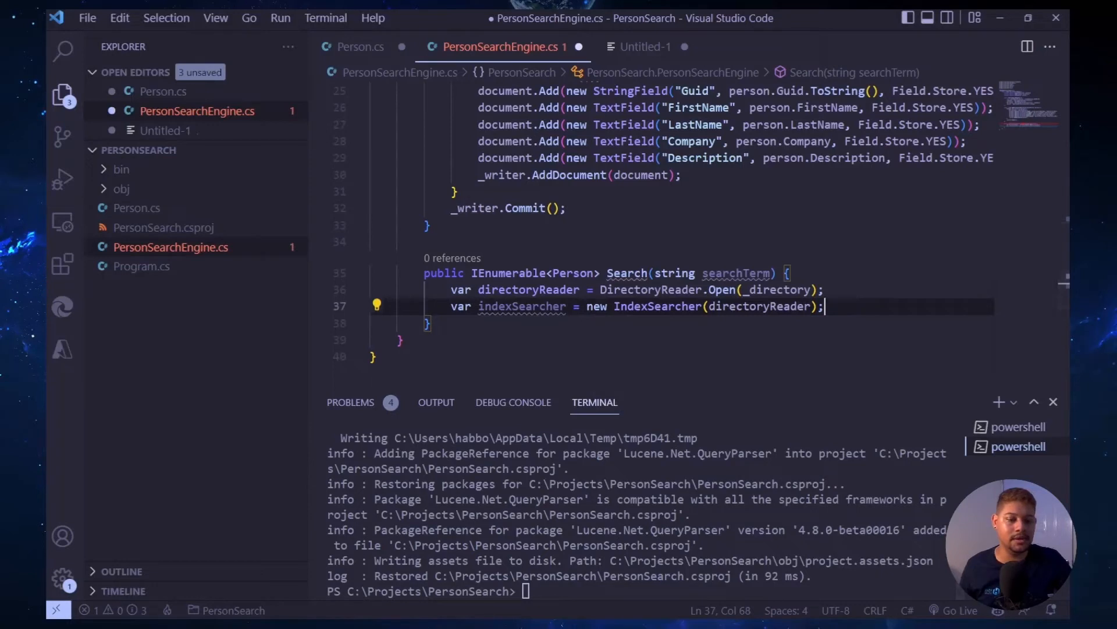
{"action": "key", "text": "enter"}
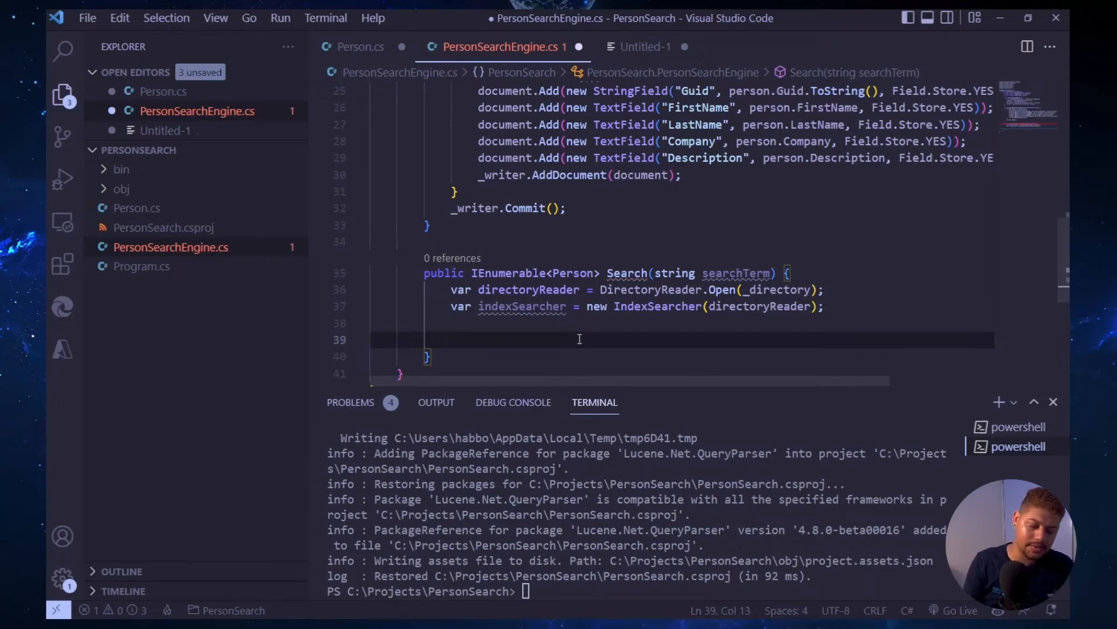
- Add a fields array (FirstName, LastName, Company, Description) and a LUCENE_48 MultiFieldQueryParser using _analyzer
{"action": "type", "text": "VBFixedArrayAttribute"}
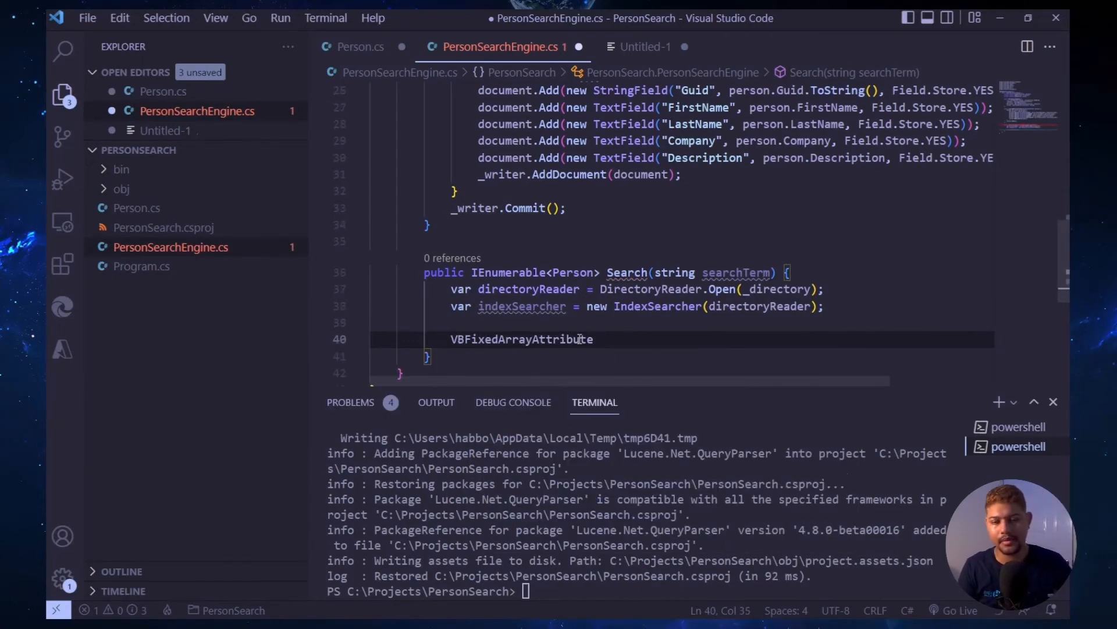
{"action": "type", "text": "var s"}
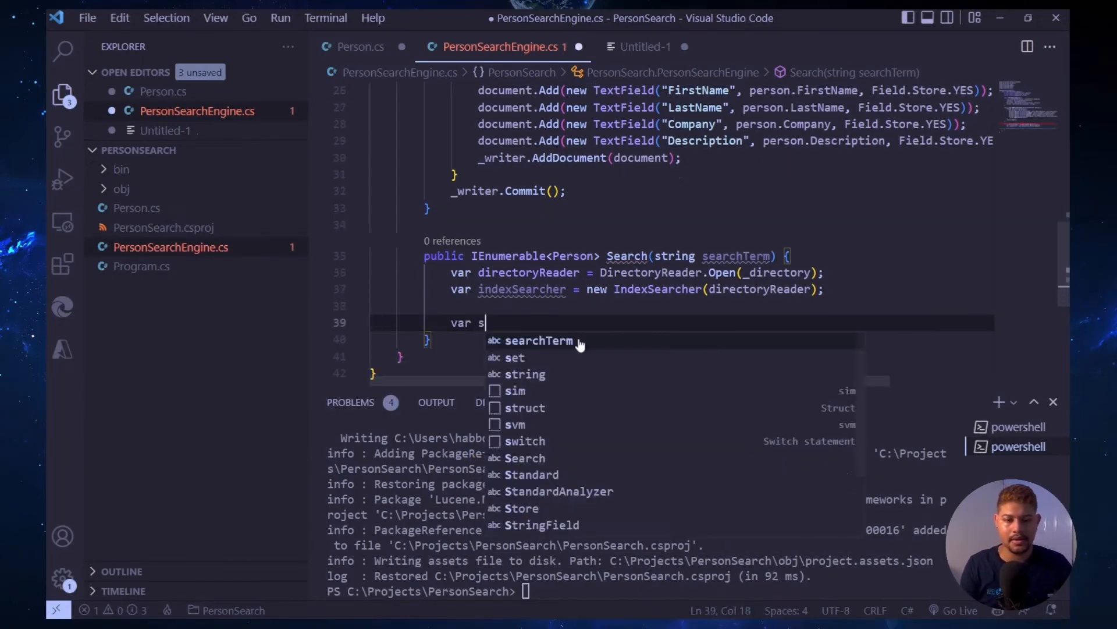
{"action": "type", "text": "string[]"}
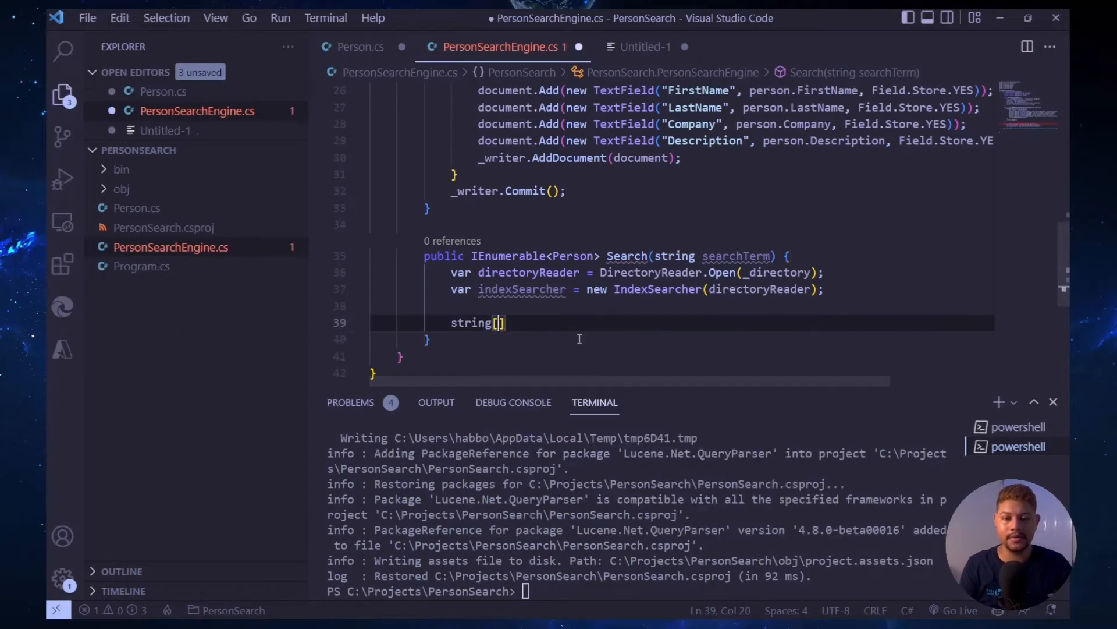
{"action": "type", "text": "fields = { \"FirstName\", \"LastName\", \"Company\", \"Description\" };"}
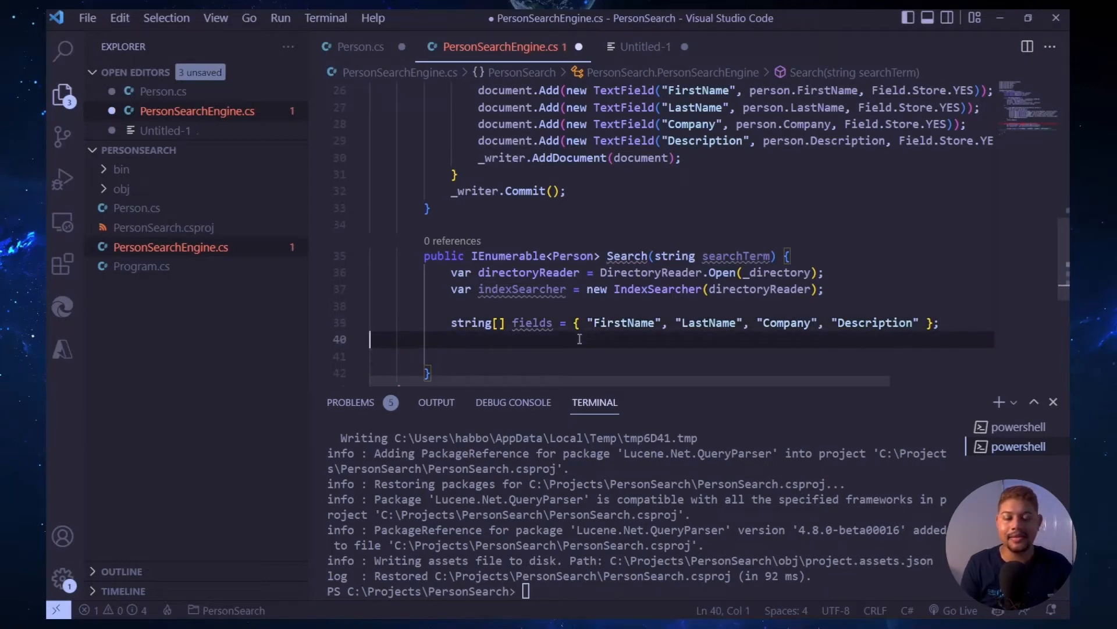
{"action": "type", "text": "var query = new MultiFieldQueryParser(LuceneVersion.LUCENE_48, fields, _analyzer"}
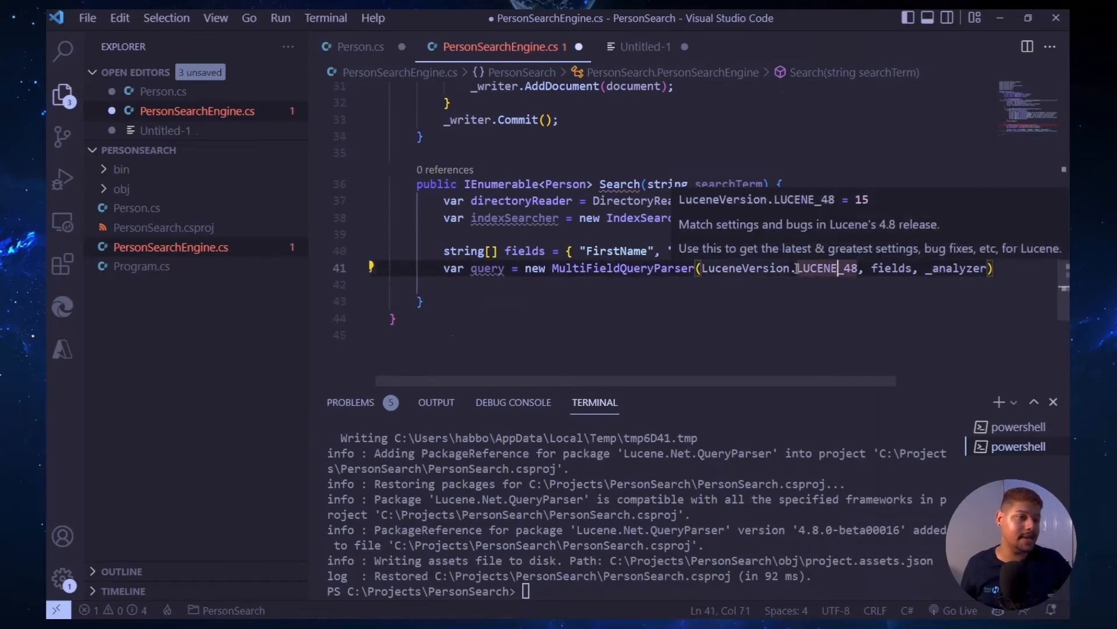
- Add a class-level LuceneVersion version constant set to LUCENE_48 and pass it to the parser
{"action": "scroll", "scroll_direction": "up", "scroll_amount": 3}
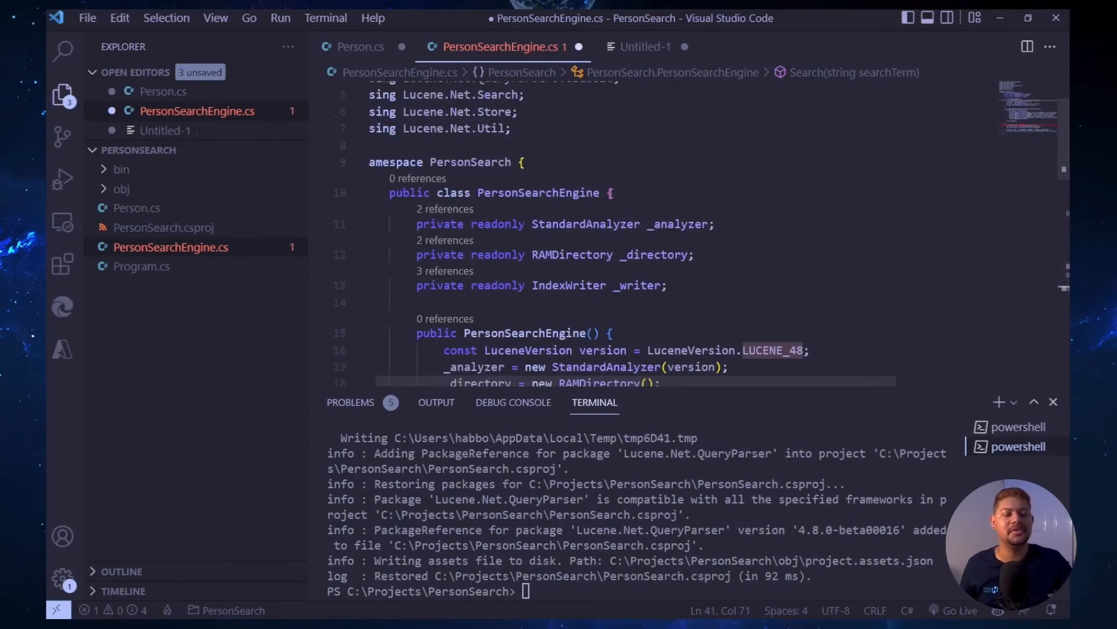
{"action": "scroll", "scroll_direction": "down", "scroll_amount": 3}
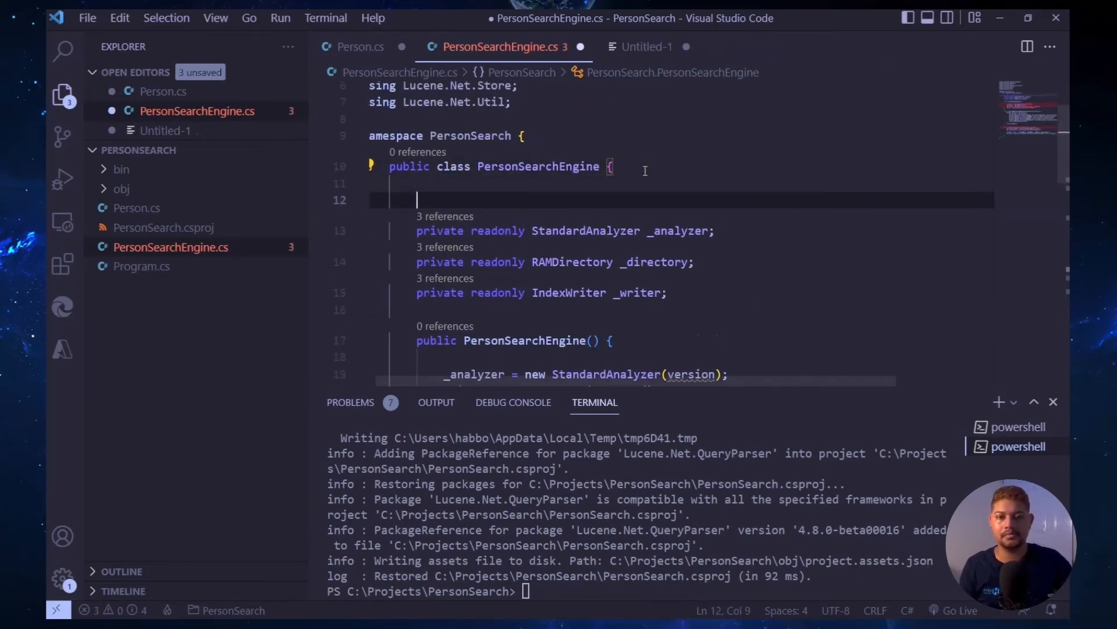
{"action": "type", "text": "const LuceneVersion version = LuceneVersion.LUCENE_48;"}
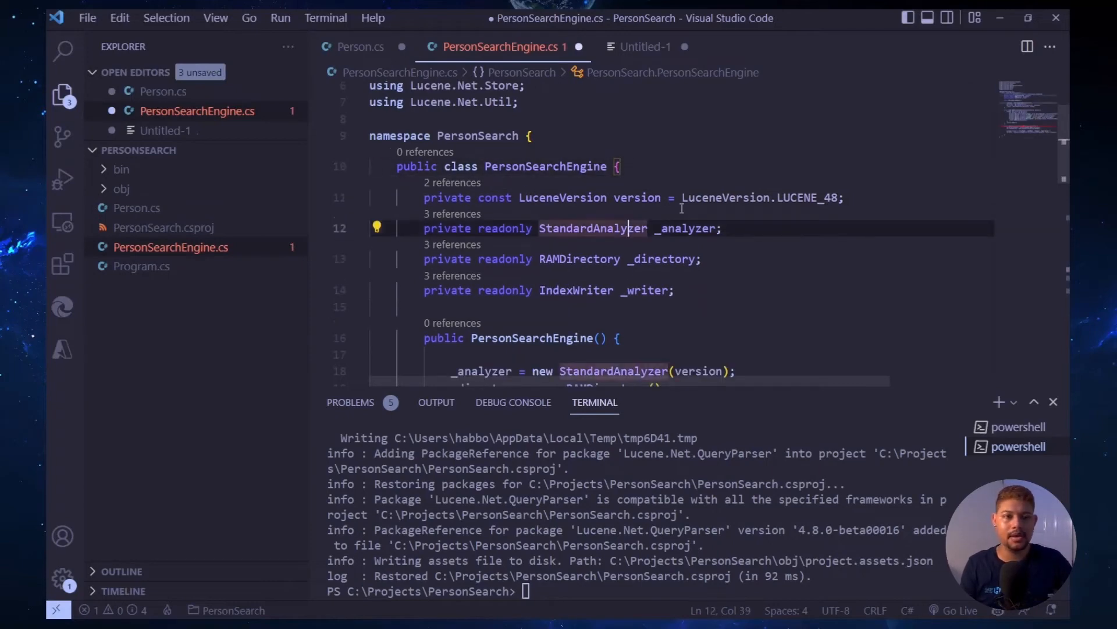
{"action": "scroll", "scroll_direction": "down", "scroll_amount": 3}
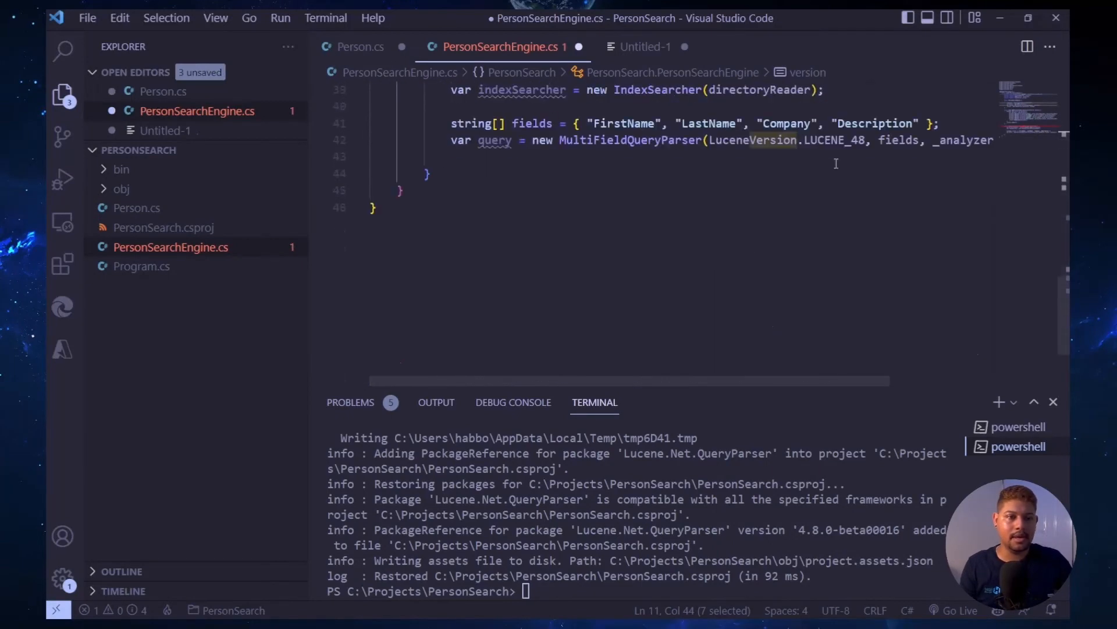
{"action": "type", "text": "version"}
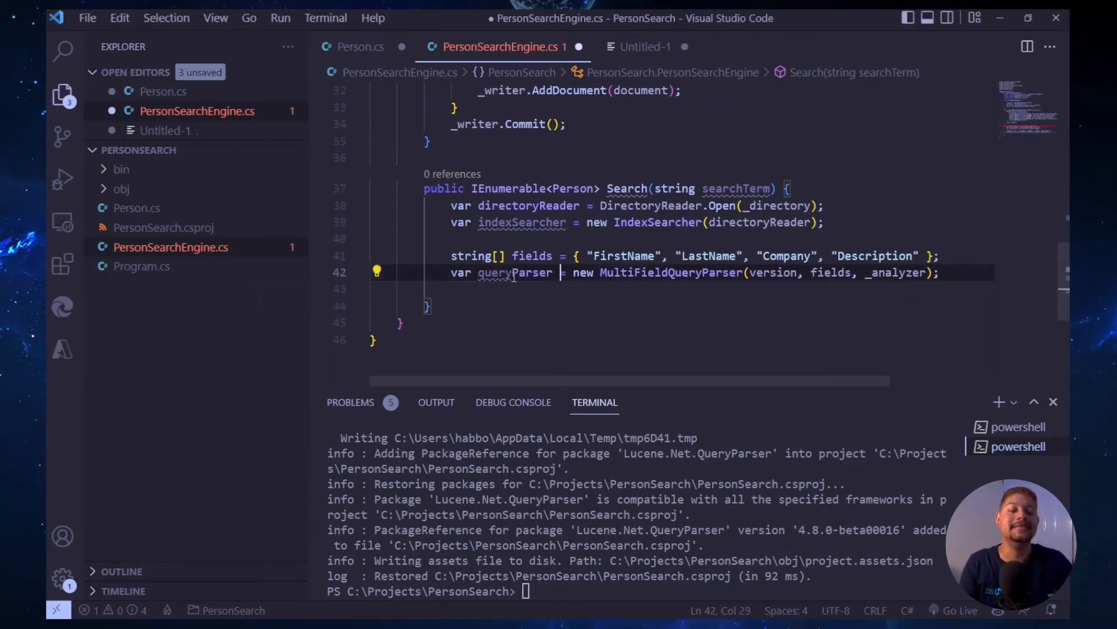
- Parse searchTerm with queryParser and fetch the top 10 ScoreDocs hits from indexSearcher
{"action": "type", "text": "v"}
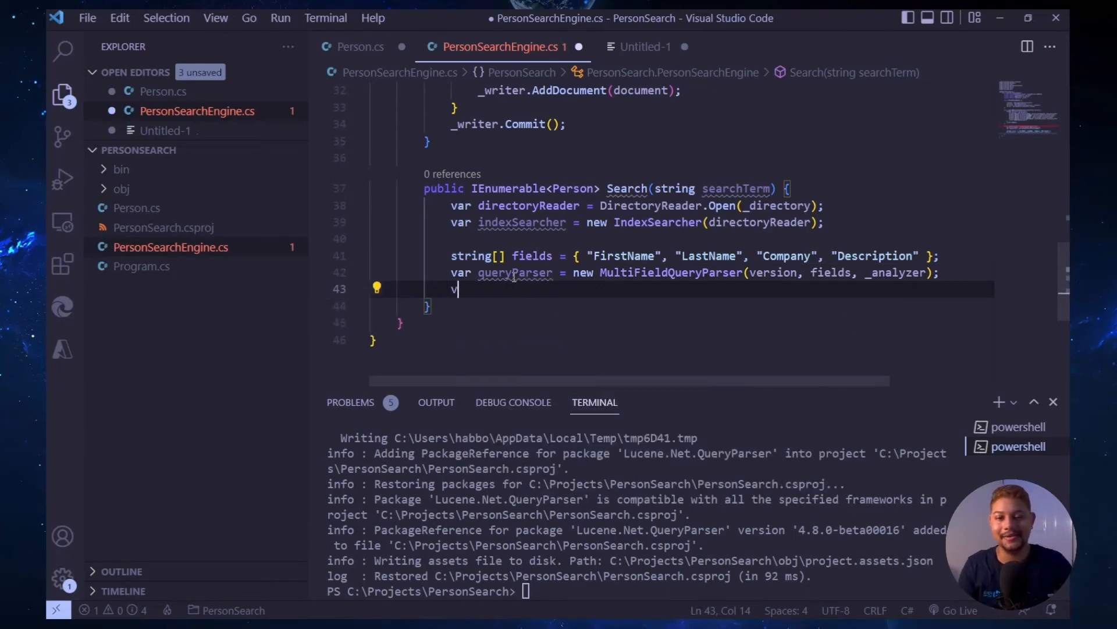
{"action": "type", "text": "ar query ="}
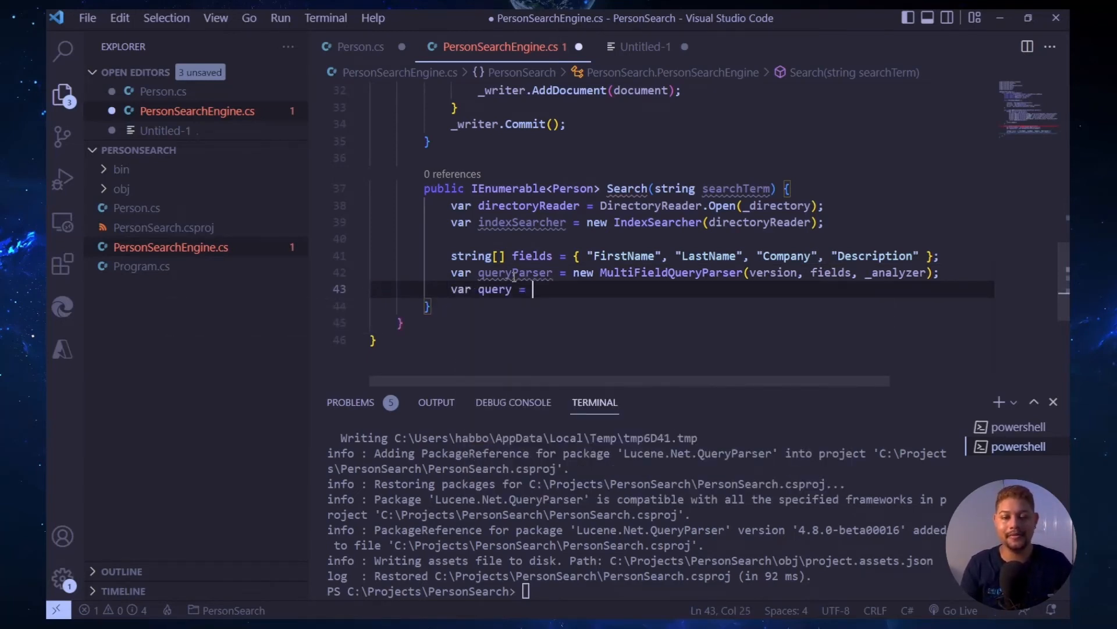
{"action": "type", "text": "queryParser.Parse(searchTerm);"}
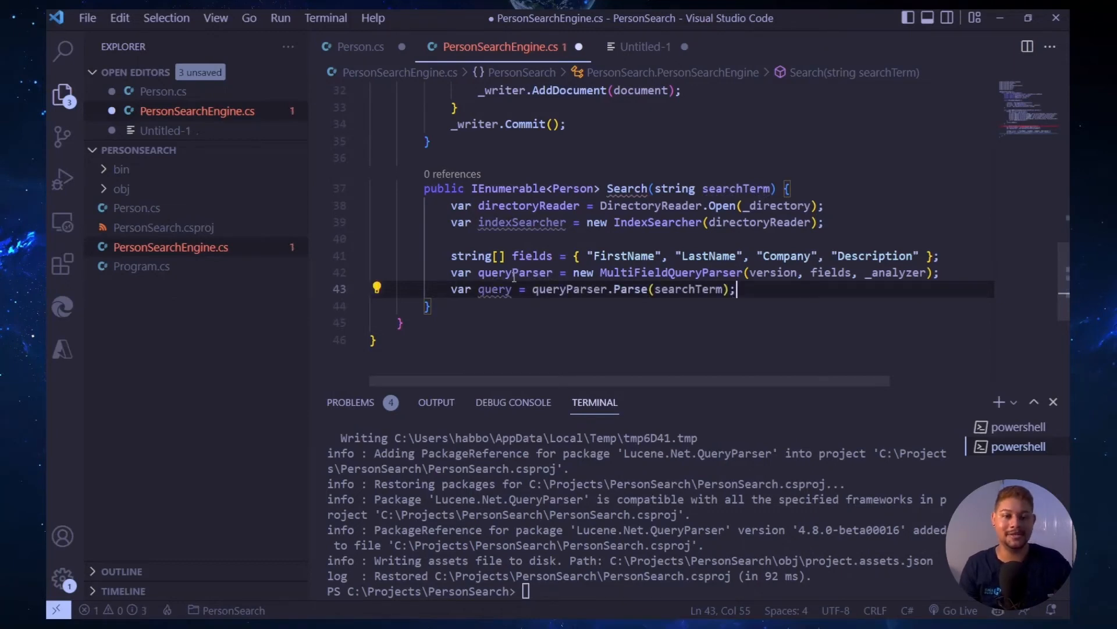
{"action": "mouse_move", "coordinate": [495, 289]}
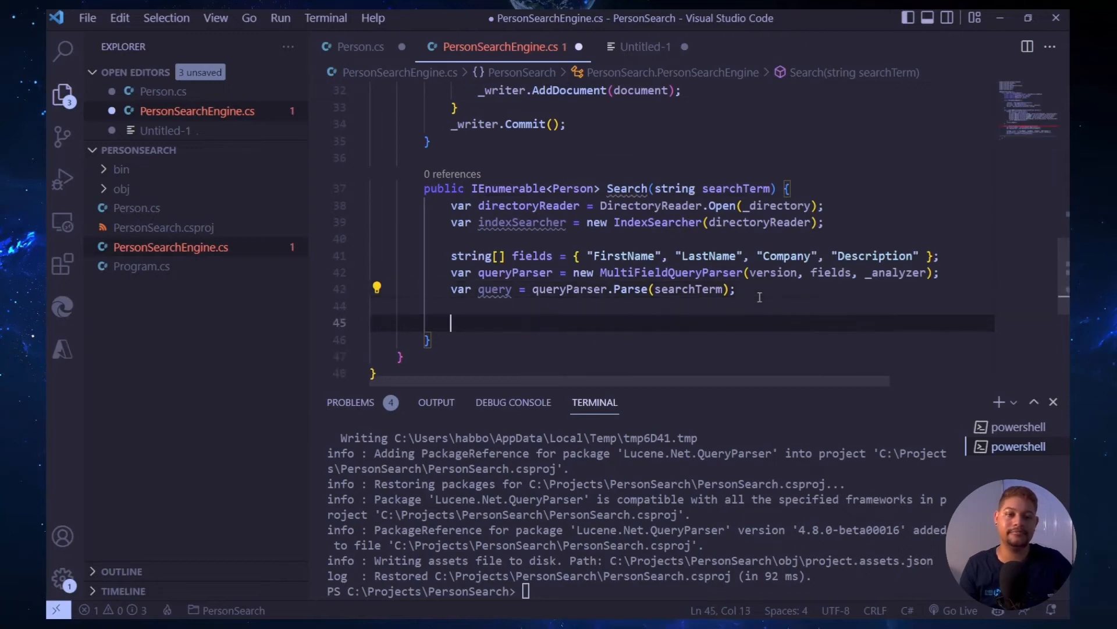
{"action": "type", "text": "var hits = indexSearcher.Search(query, 10).ScoreDocs;"}
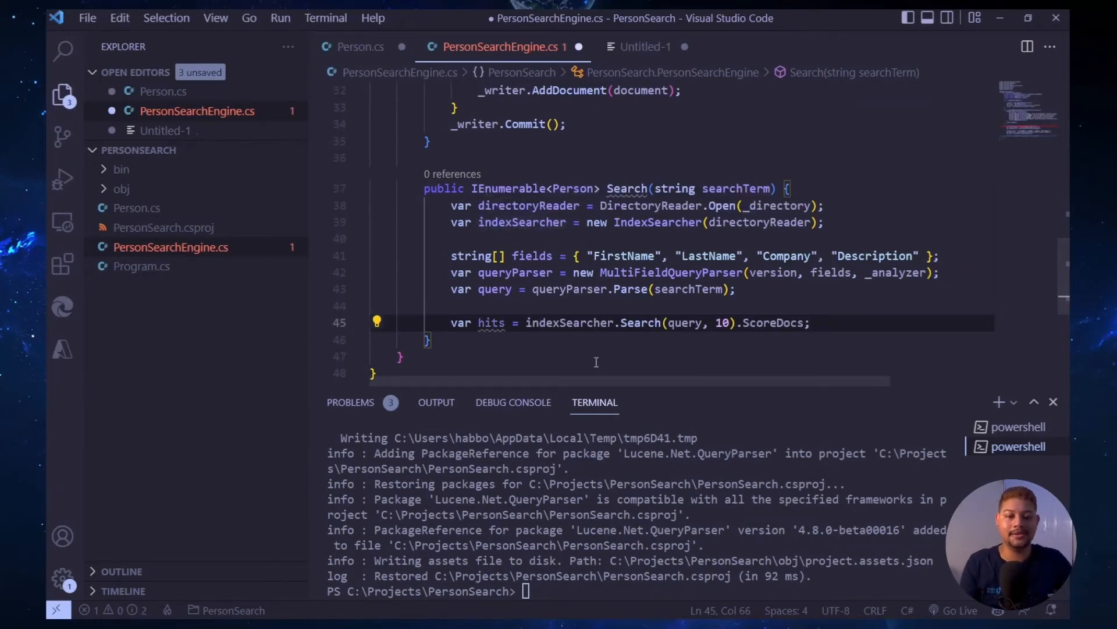
{"action": "double_click", "coordinate": [491, 322]}
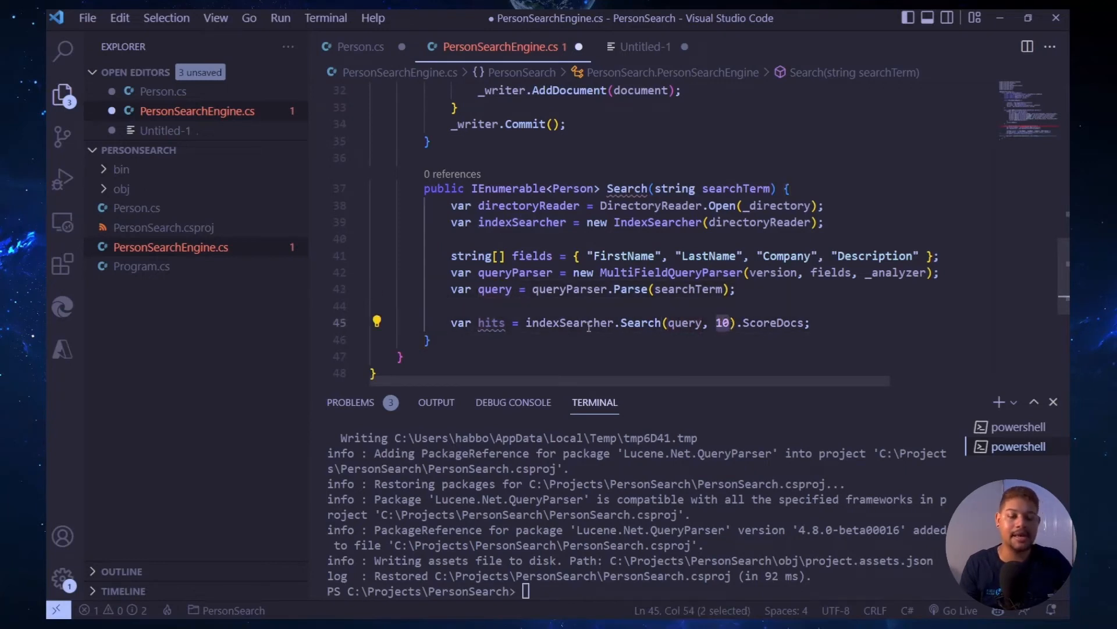
{"action": "double_click", "coordinate": [568, 322]}
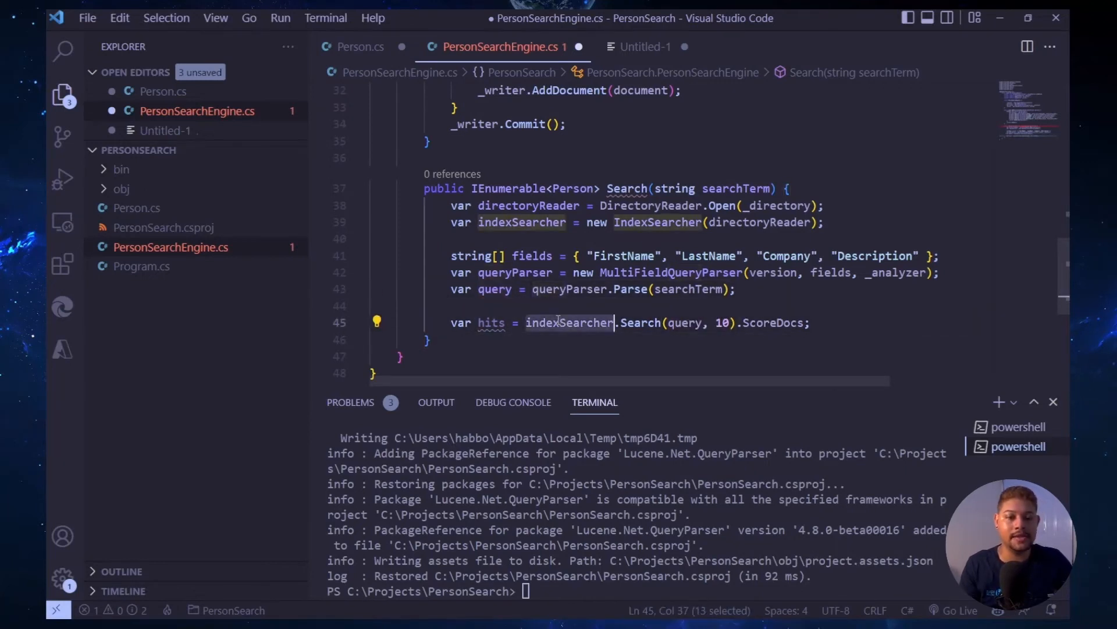
{"action": "double_click", "coordinate": [685, 322]}
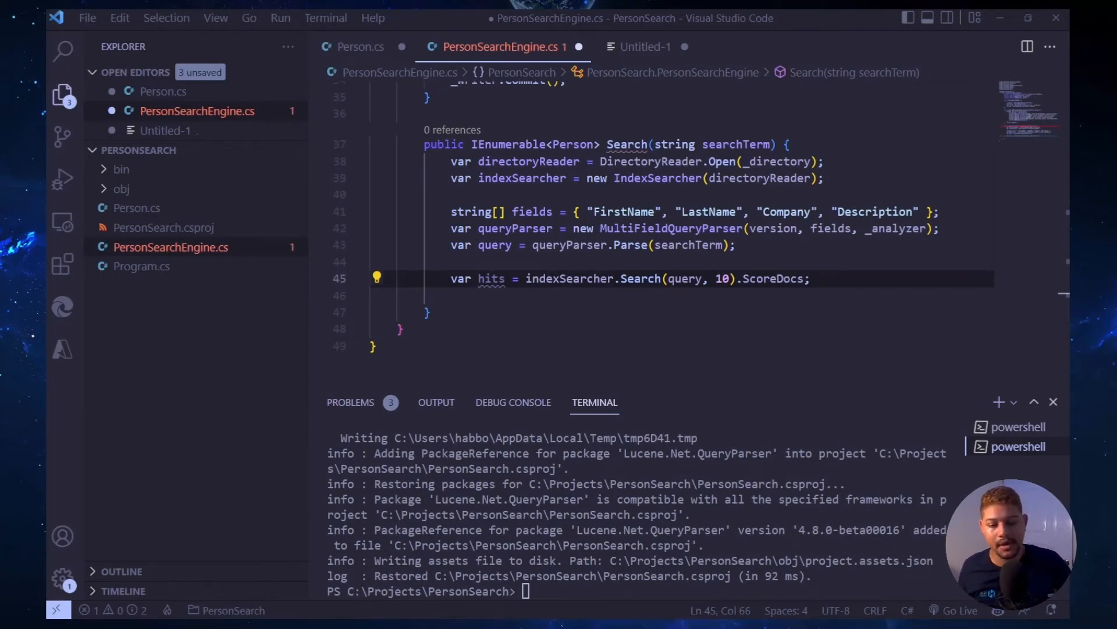
- Build a persons list with a Person from each hit's document, return it, and save
{"action": "type", "text": "var persons = new List<Person>();"}
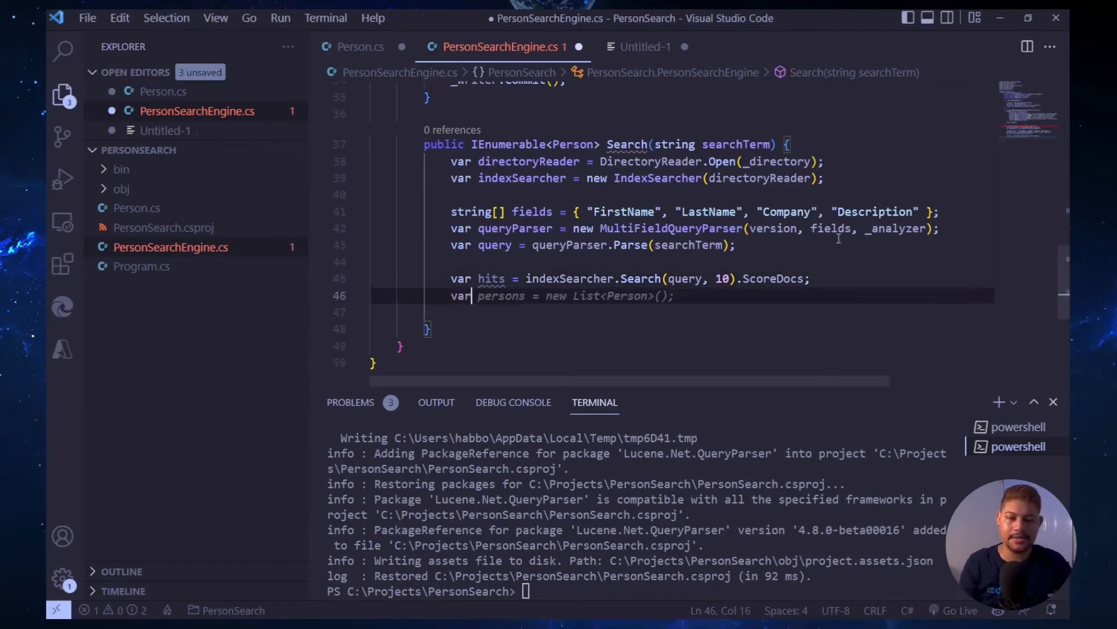
{"action": "type", "text": "foreach (var hit in hits) {"}
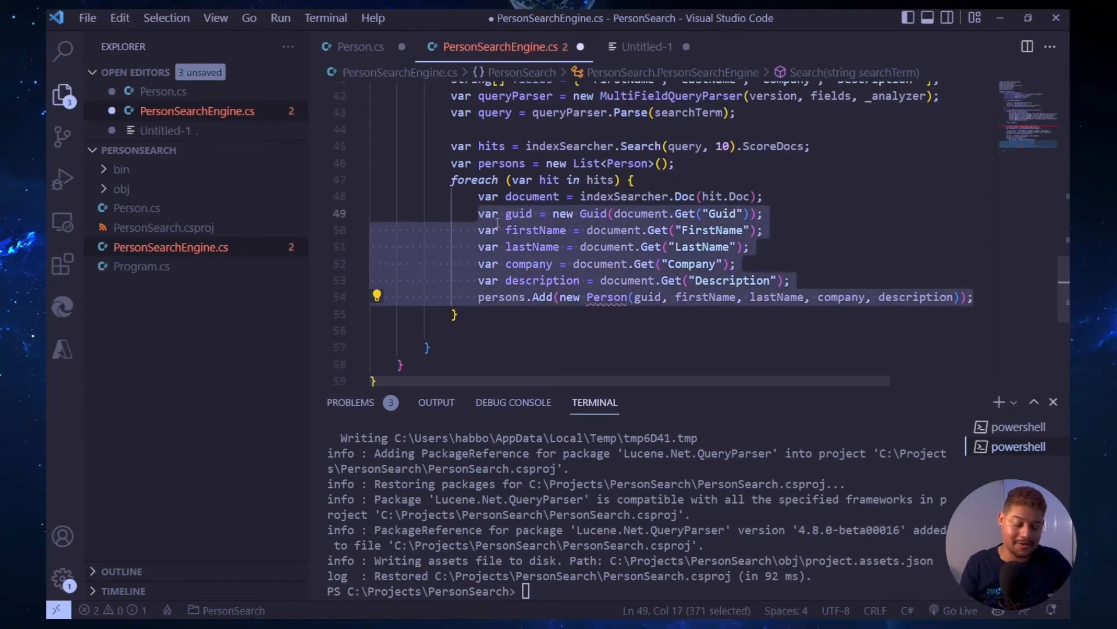
{"action": "type", "text": "Persi"}
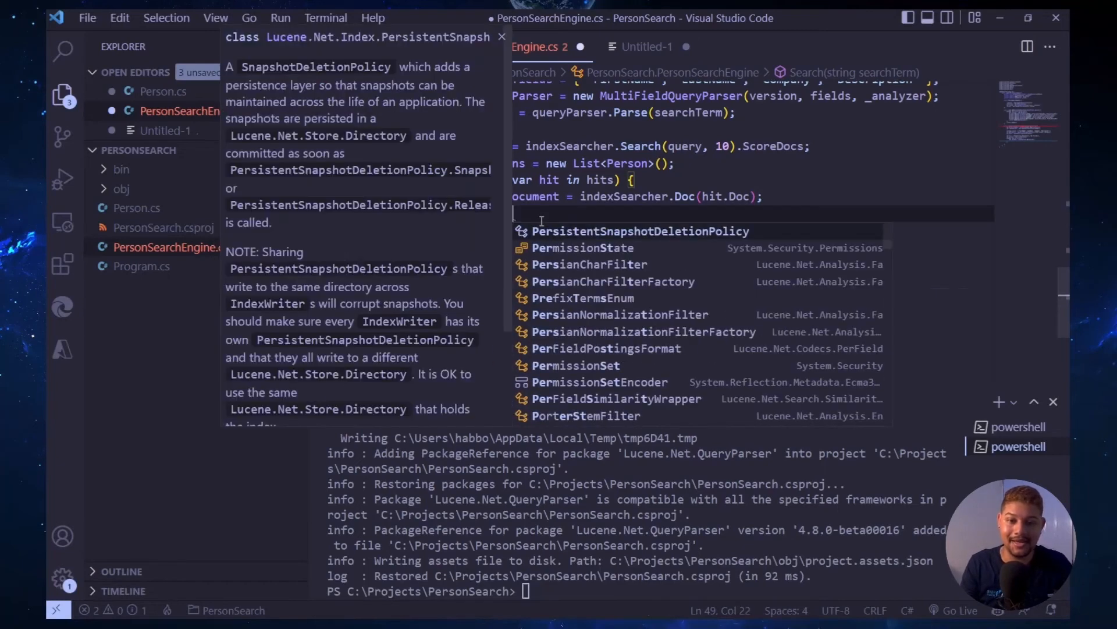
{"action": "type", "text": "persons.add"}
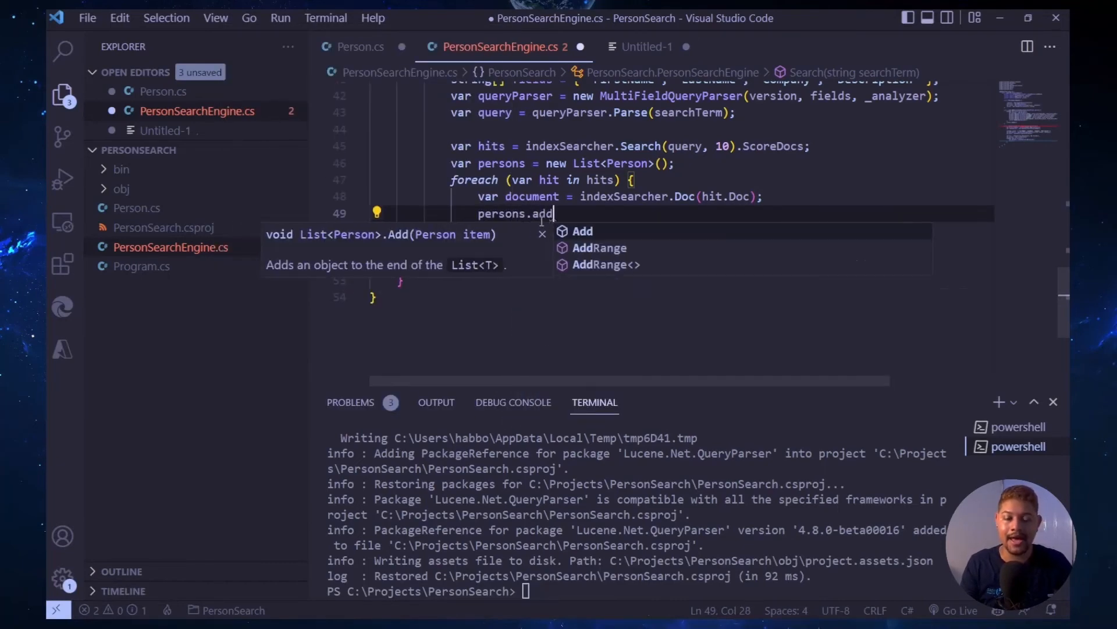
{"action": "type", "text": "(new Person() {"}
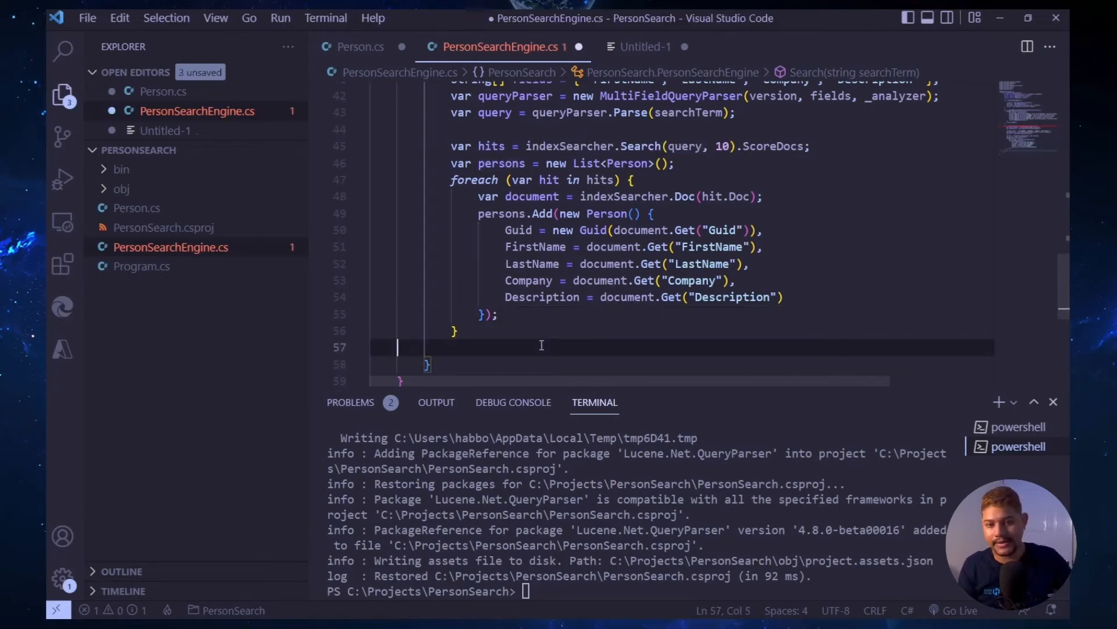
{"action": "type", "text": "return persons;"}
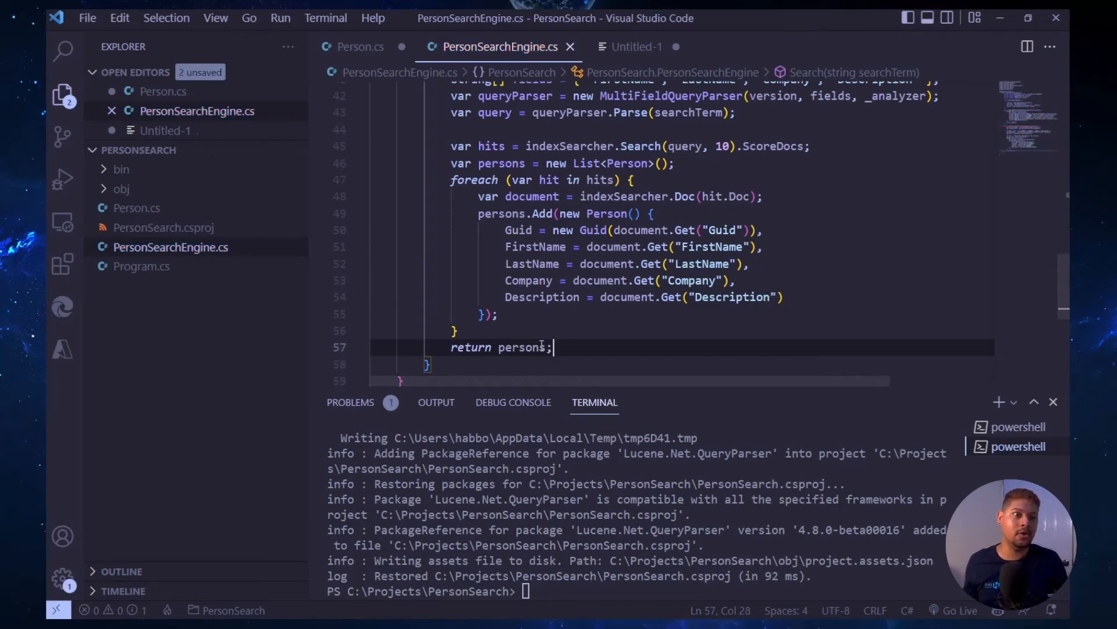
{"action": "key", "text": "Enter"}
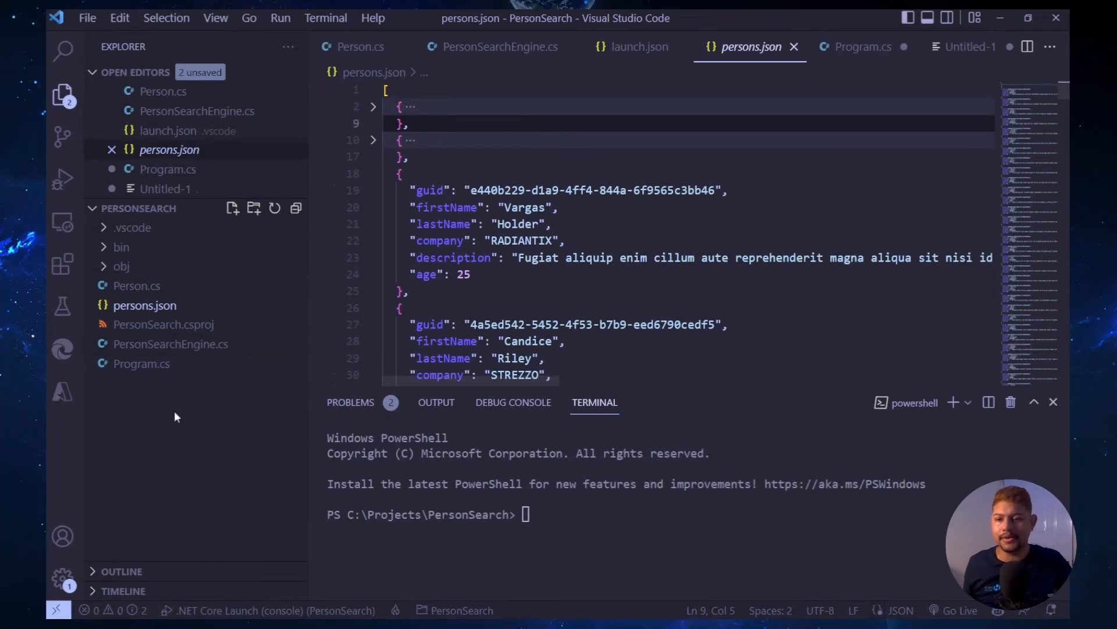
- In Program.cs, create a PersonSearchEngine, index the persons, and return early if persons is null
{"action": "left_click", "coordinate": [862, 46]}
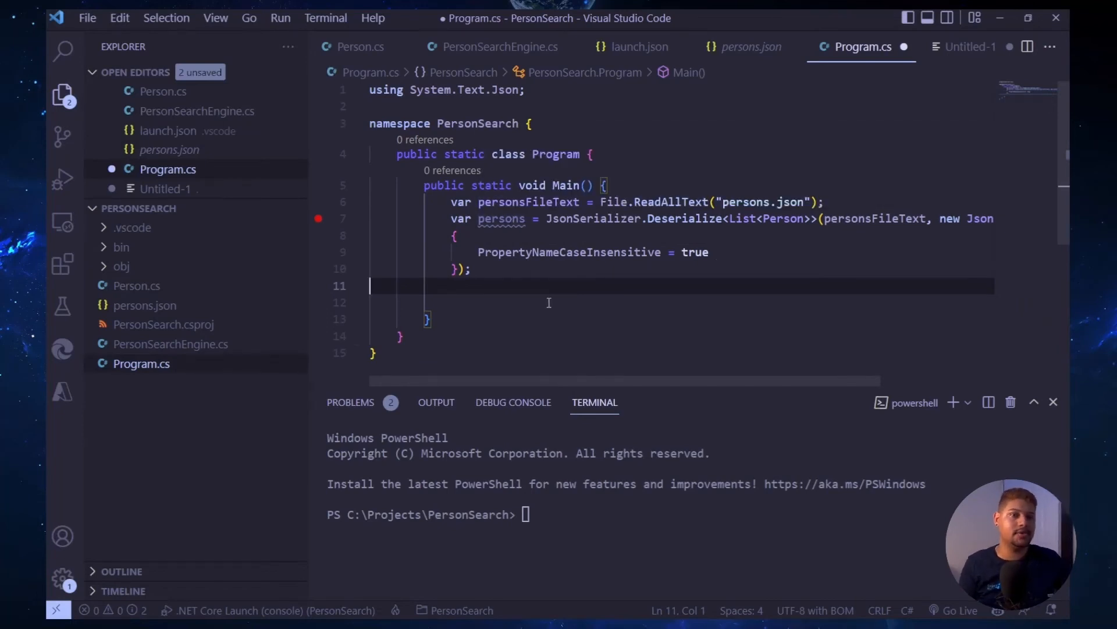
{"action": "type", "text": "var engine = new PersonSearchEngine();"}
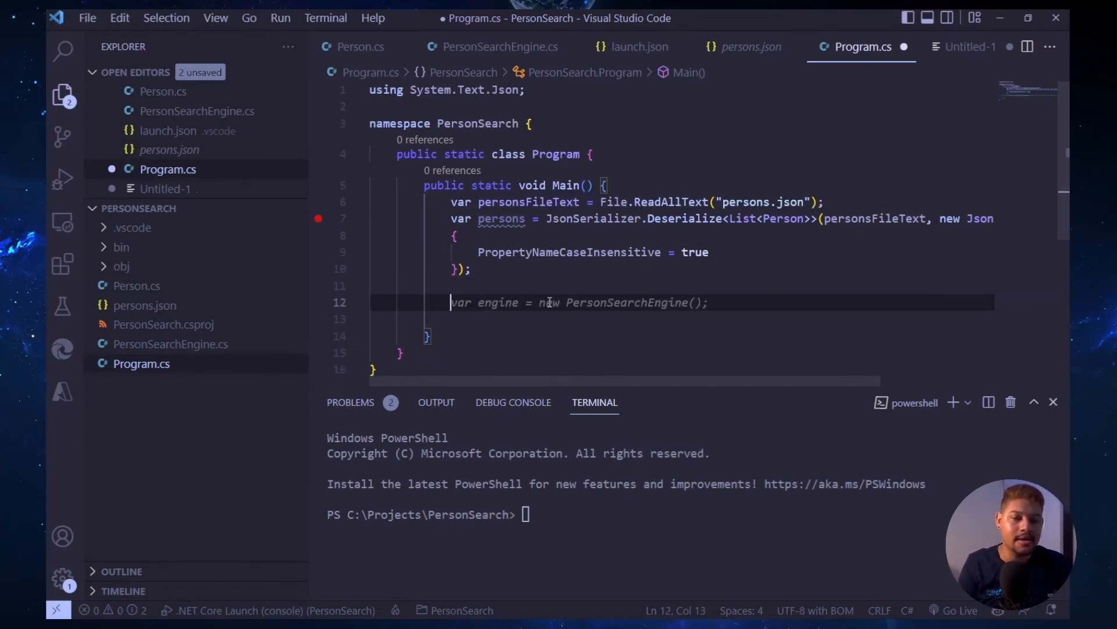
{"action": "left_click", "coordinate": [702, 302]}
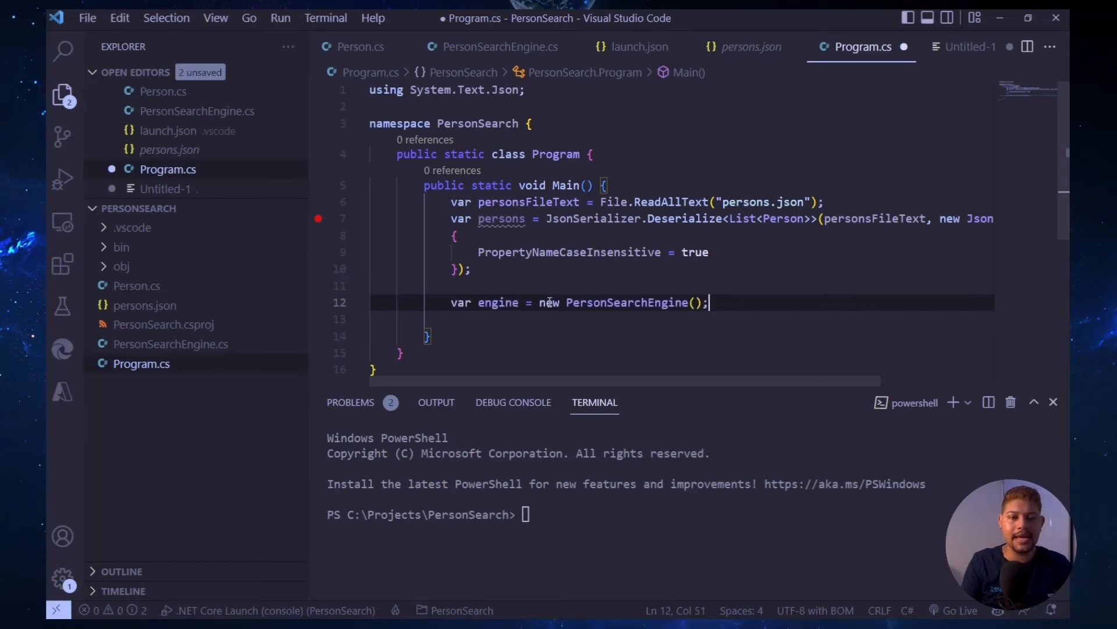
{"action": "type", "text": "engine.AddPersons(persons);"}
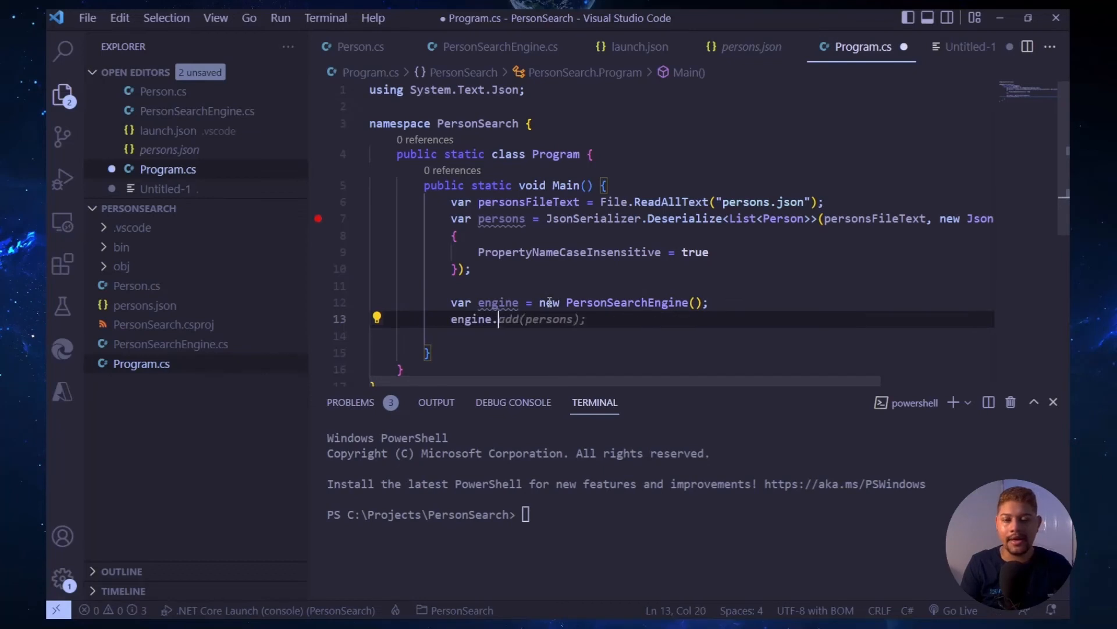
{"action": "type", "text": "AD"}
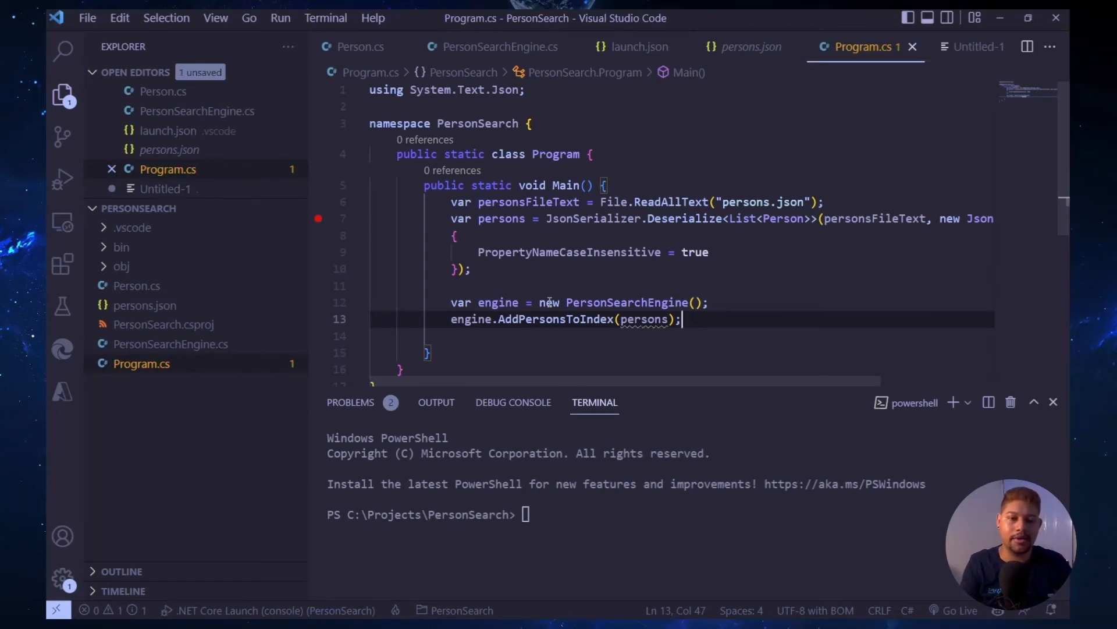
{"action": "type", "text": "if(persons == null)"}
{"action": "type", "text": "return;"}
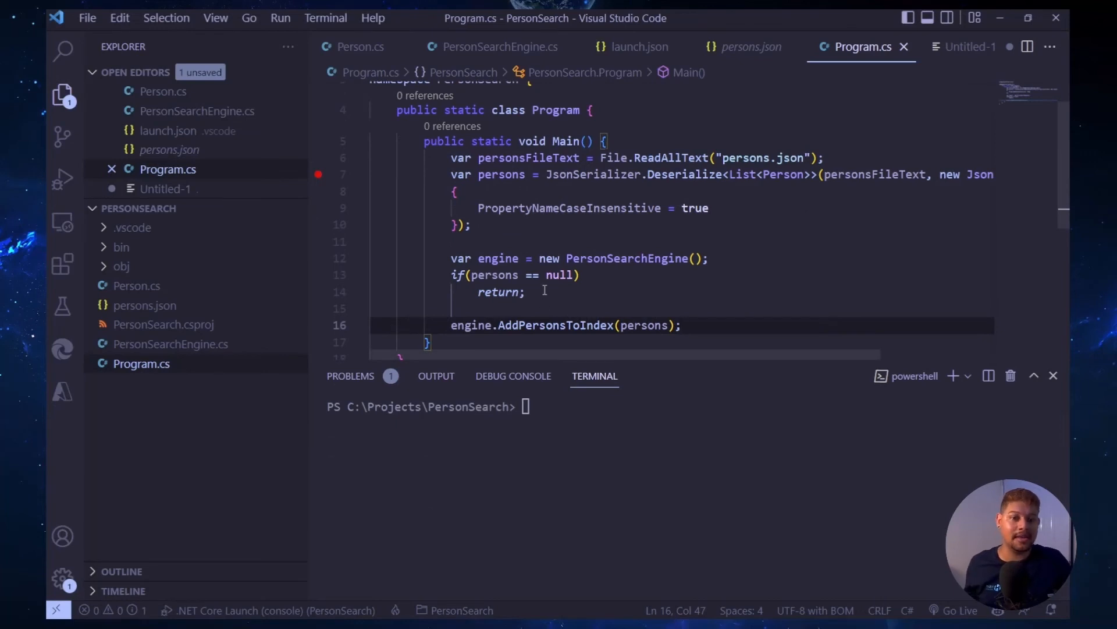
- Run the PersonSearch project with 'dotnet run' in the terminal
{"action": "left_click", "coordinate": [526, 406]}
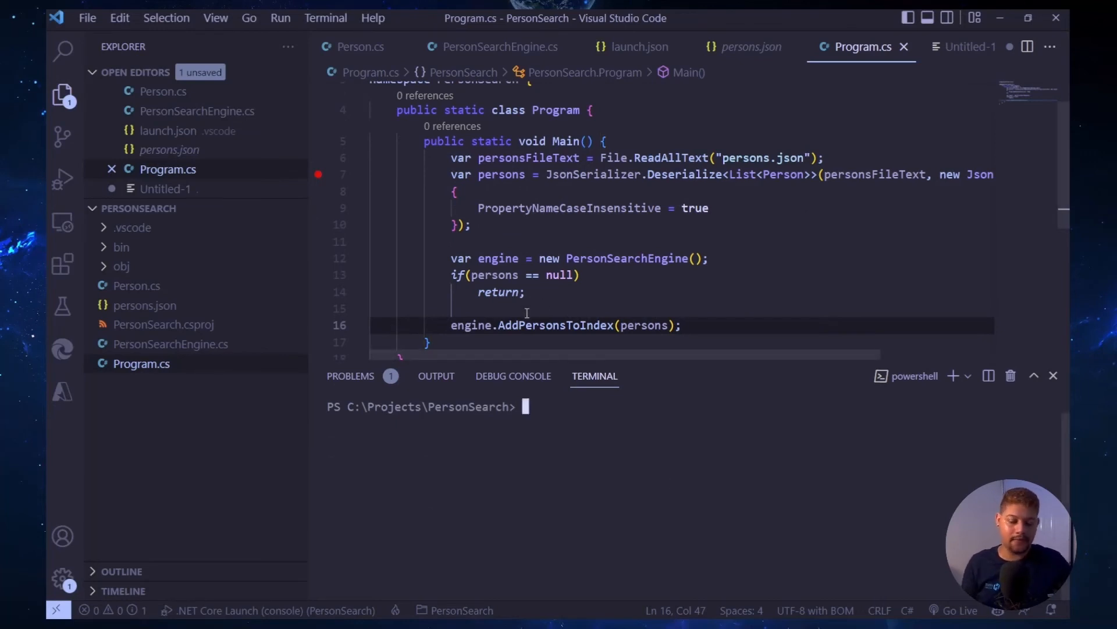
{"action": "type", "text": "dotnet"}
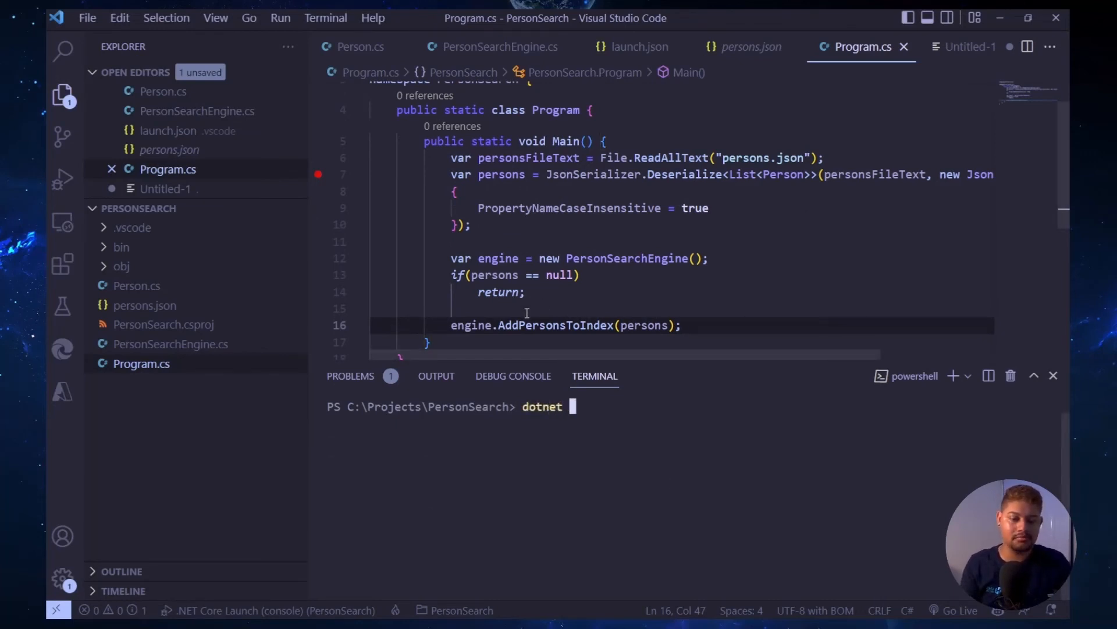
{"action": "type", "text": "run"}
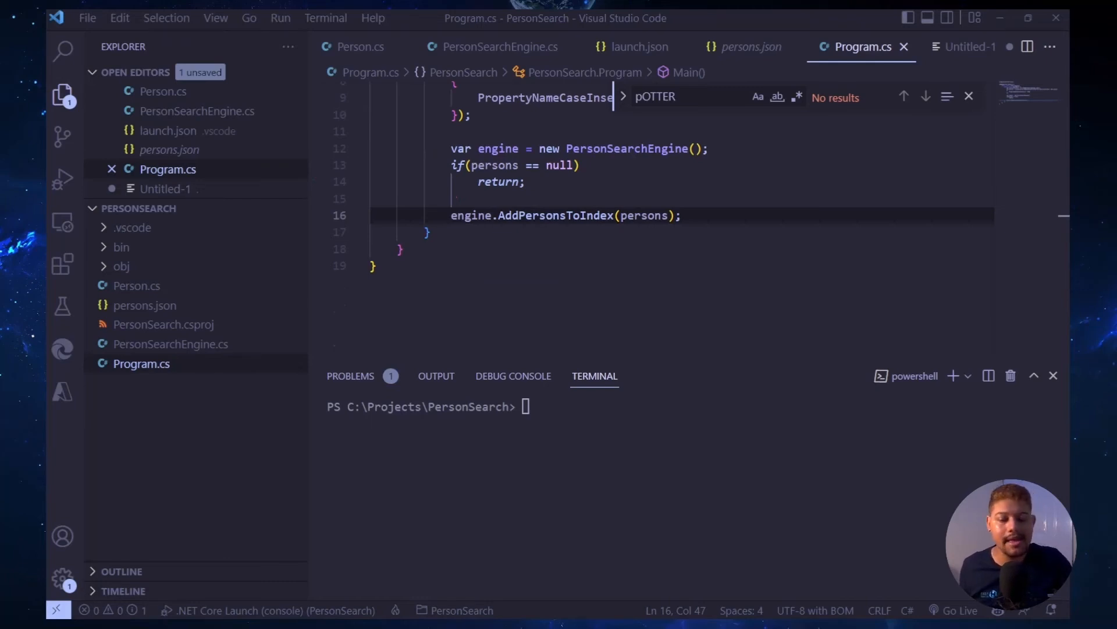
- Start a while(true) loop in Main prompting 'Enter a search query: '
{"action": "type", "text": "var searchResults = engine.Search(\"John\");"}
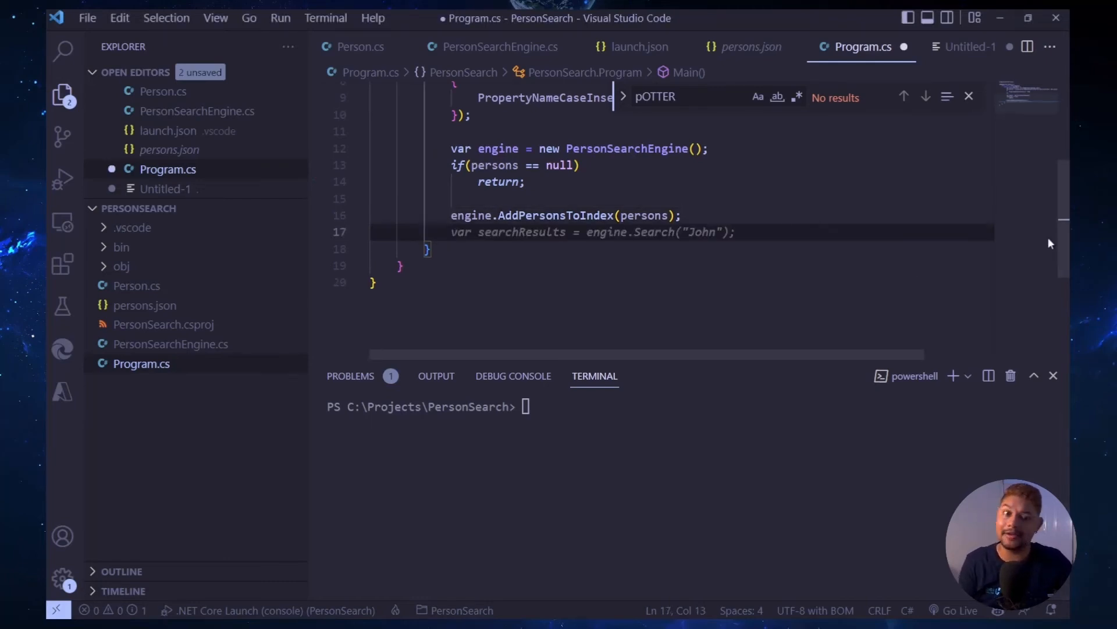
{"action": "type", "text": "while("}
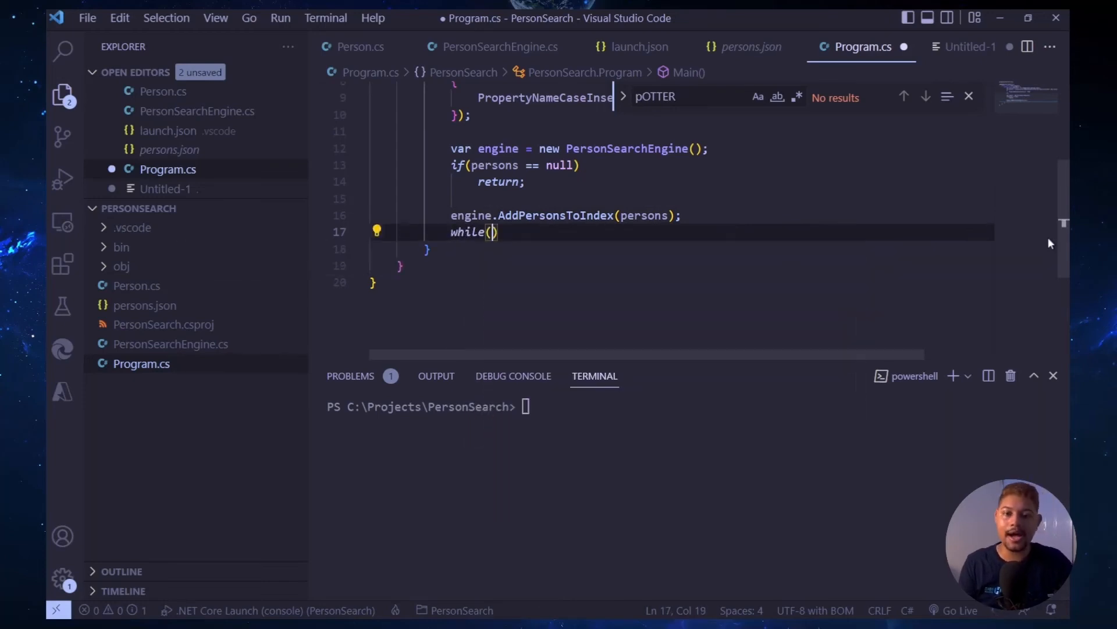
{"action": "type", "text": "true) {"}
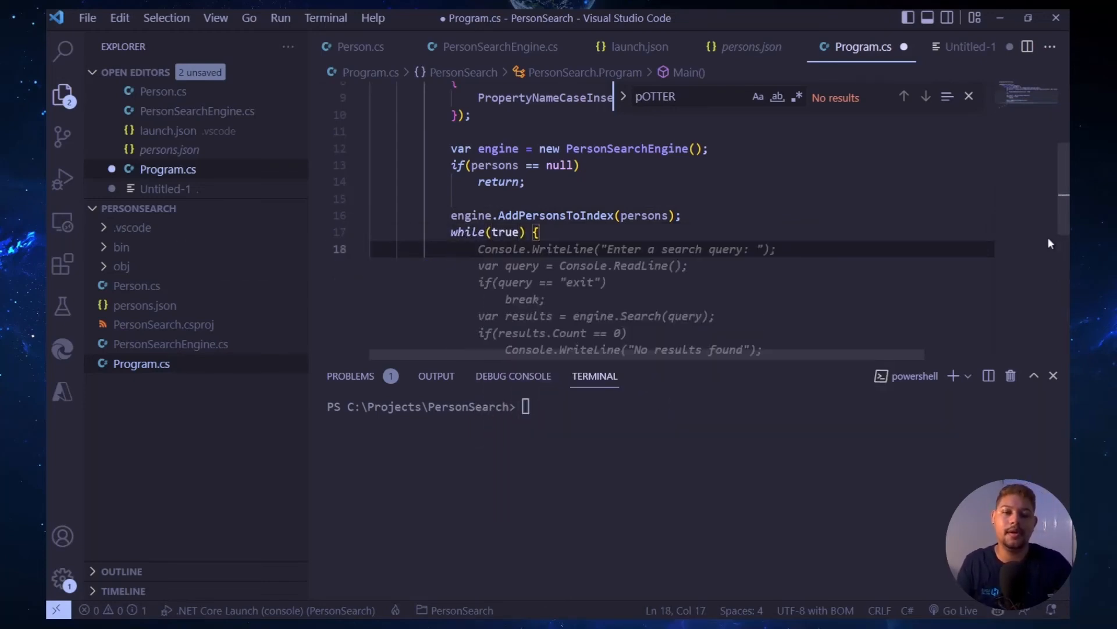
{"action": "type", "text": "Console.Clear("}
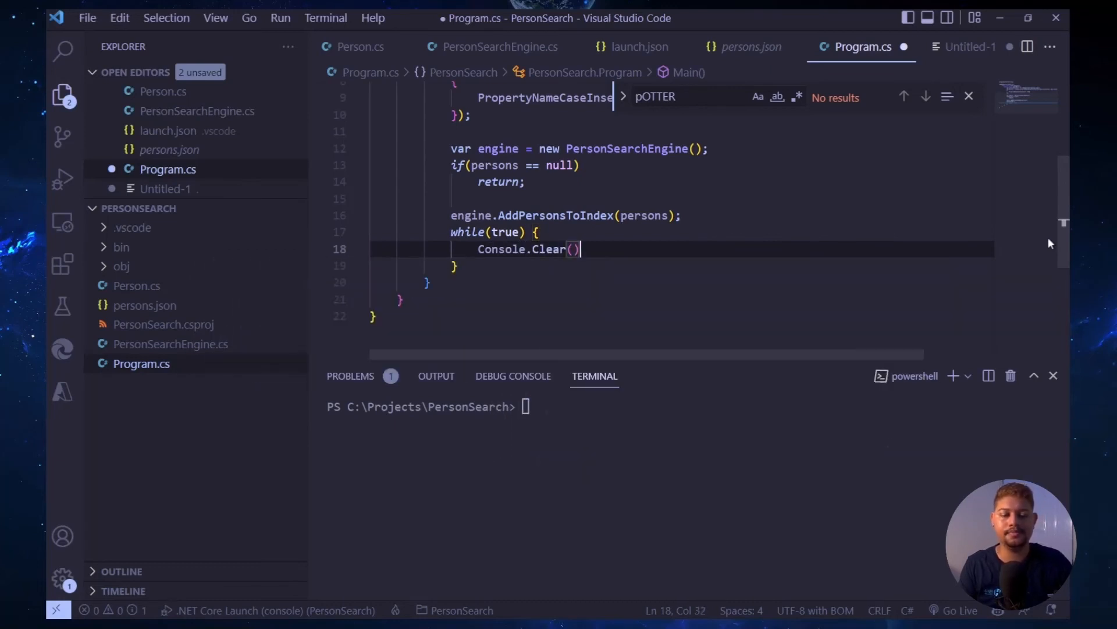
{"action": "type", "text": "Console.WriteLine(\"Enter a search query: \");"}
{"action": "type", "text": "break;"}
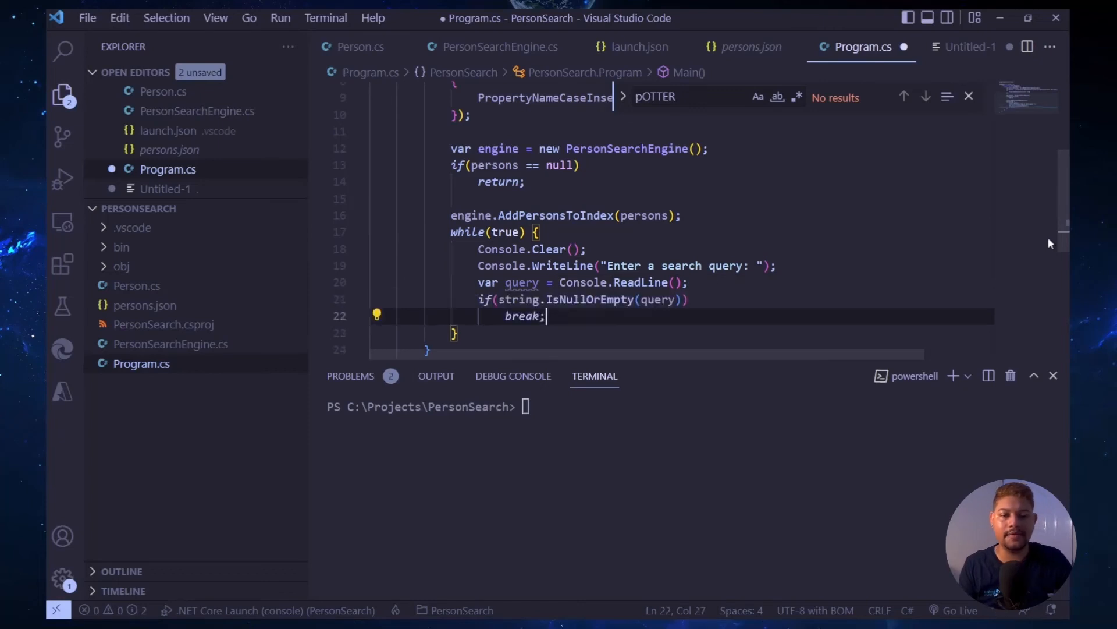
{"action": "type", "text": "continue;"}
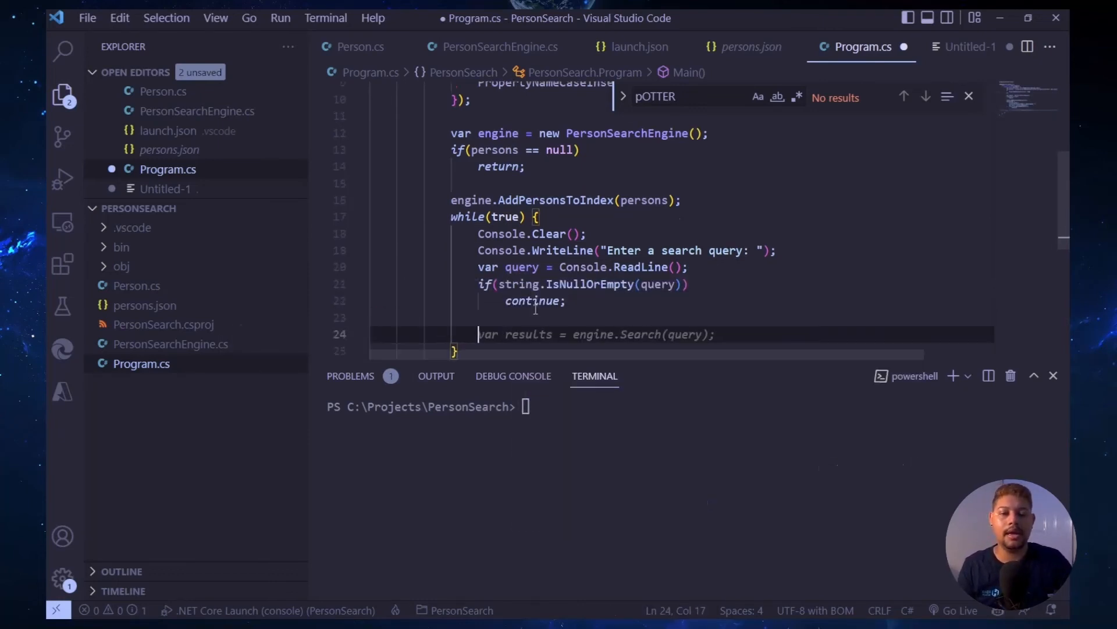
- Check for zero results and print each result's company and name
{"action": "type", "text": "if(results.Count == 0) {"}
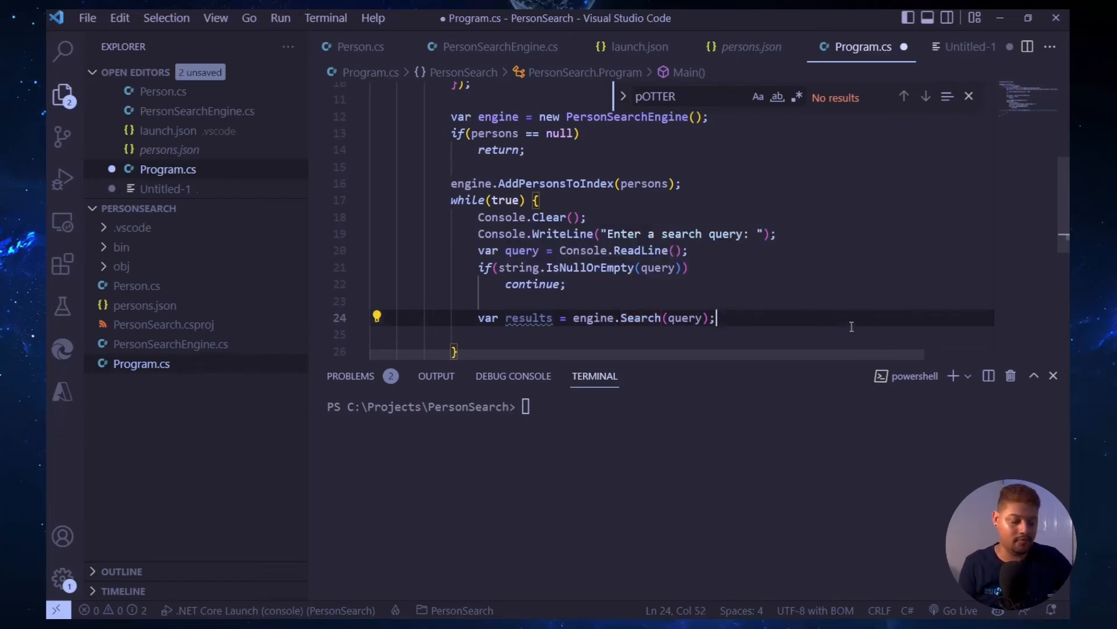
{"action": "type", "text": "if(results.Count == 0) {"}
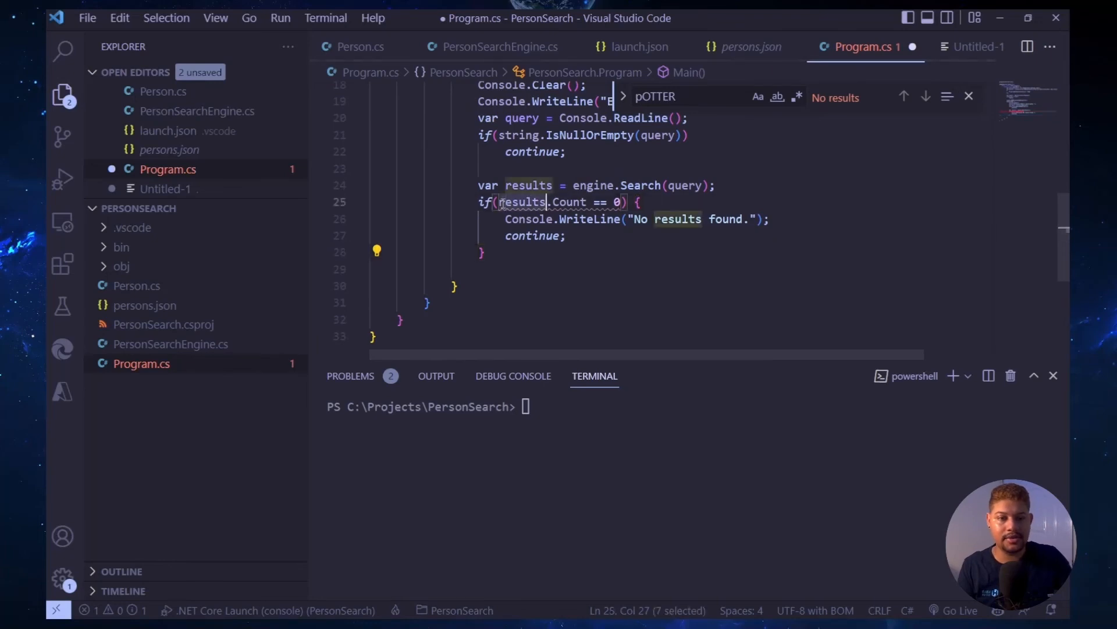
{"action": "type", "text": "!"}
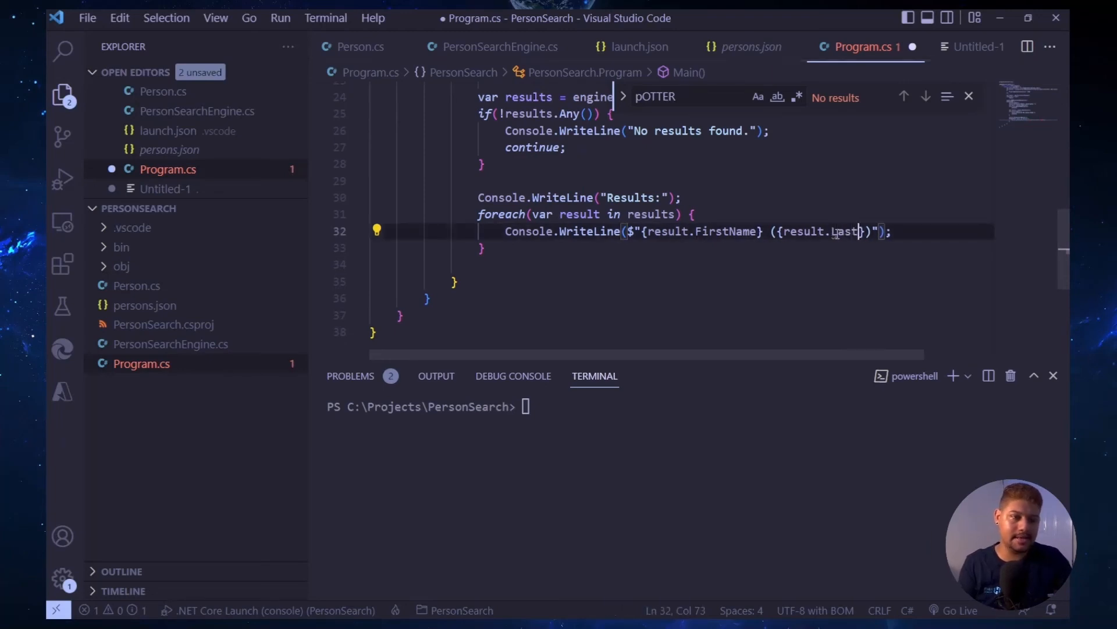
{"action": "type", "text": "Name"}
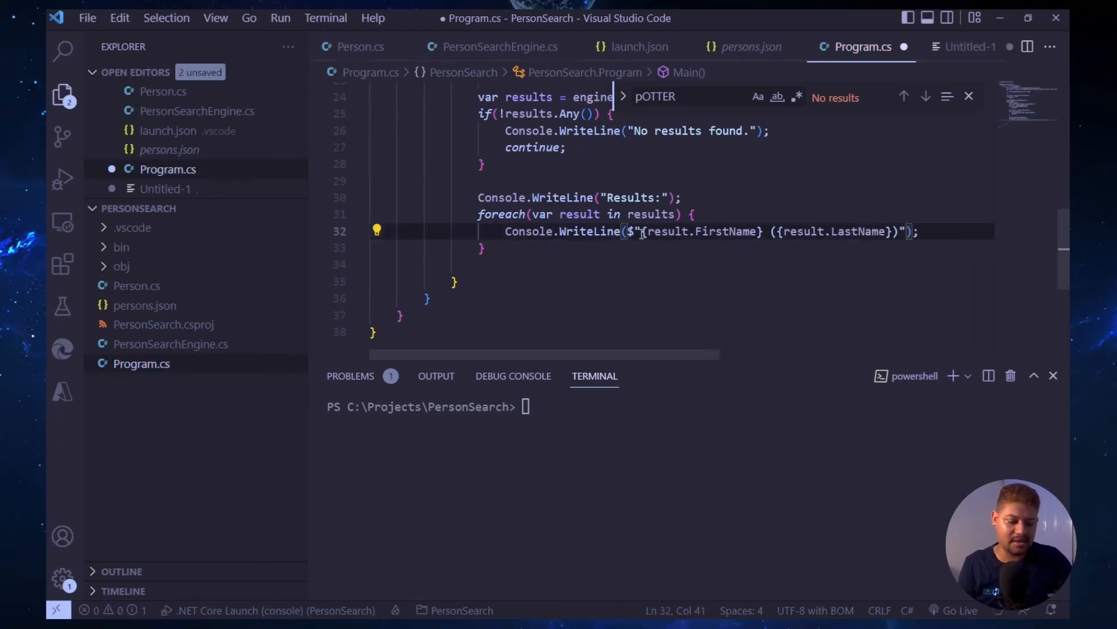
{"action": "type", "text": "(resu"}
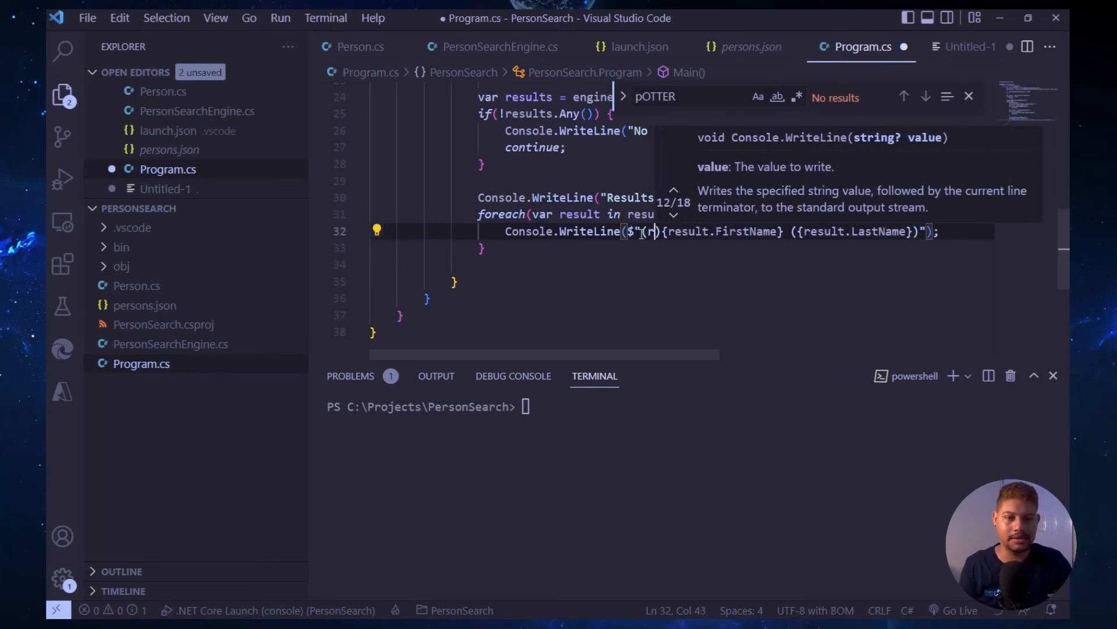
{"action": "type", "text": "{result.Company"}
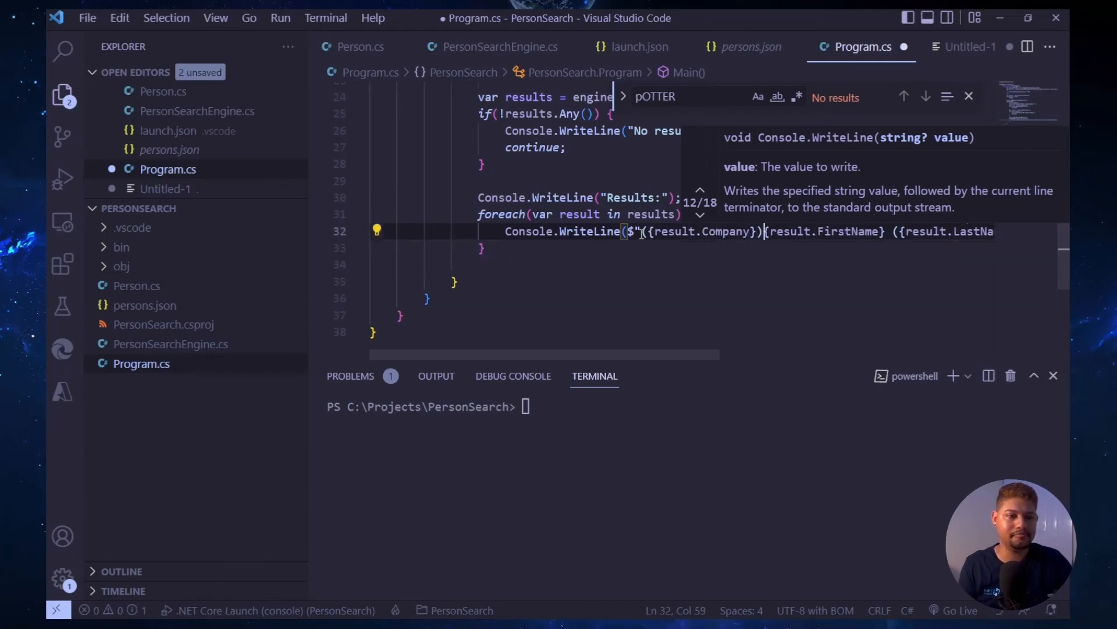
{"action": "type", "text": "-"}
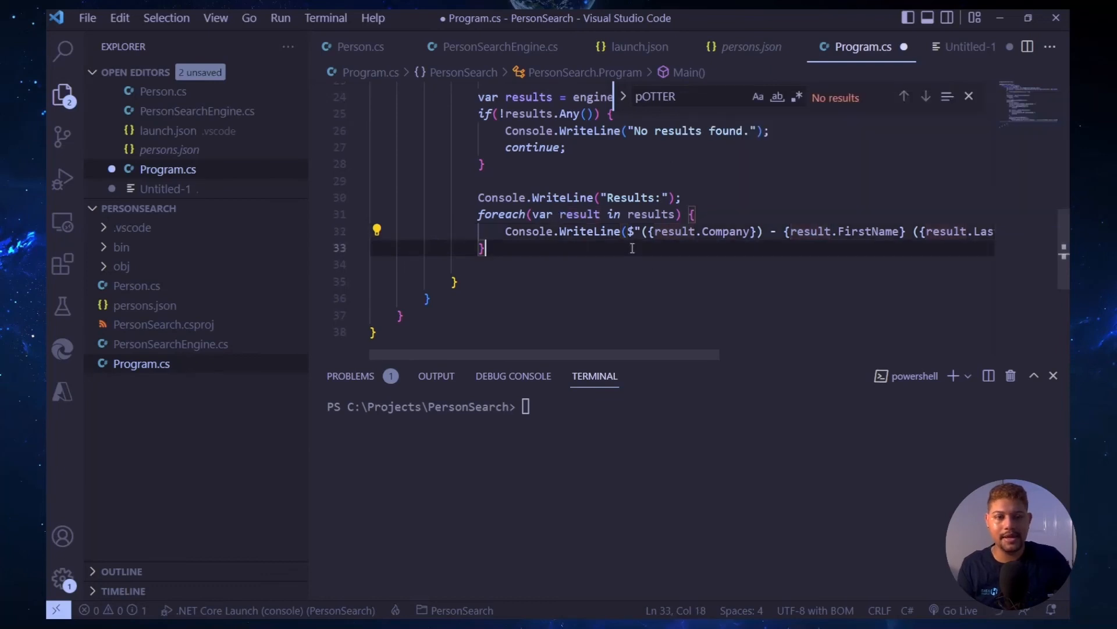
- Print 'Press any key to continue...' and wait with Console.ReadKey
{"action": "key", "text": "enter"}
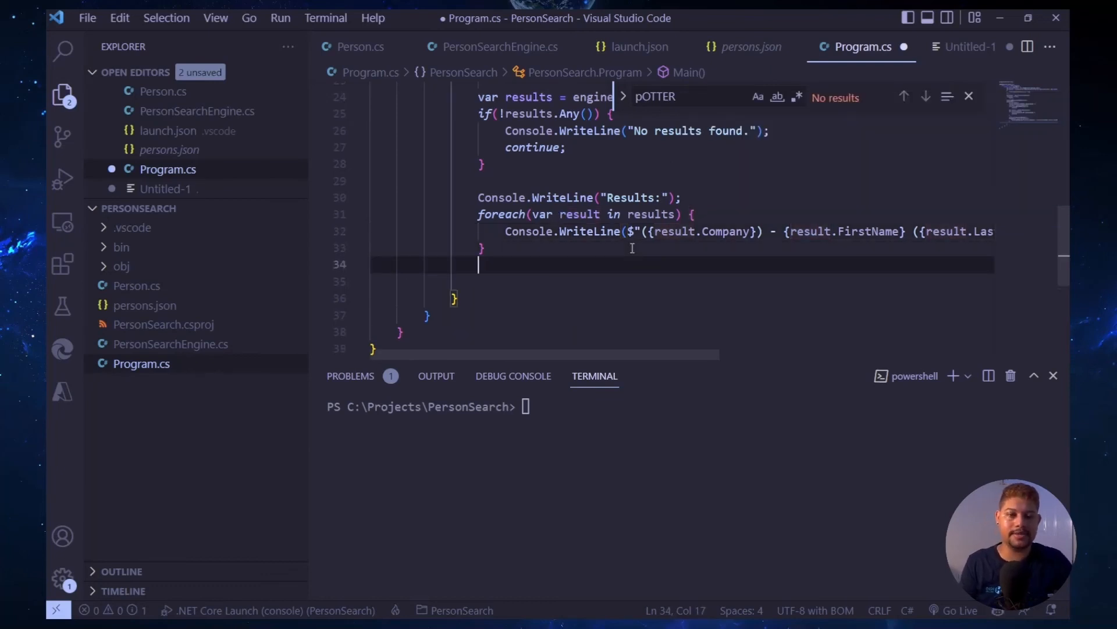
{"action": "type", "text": "Console.BackgroundColor,"}
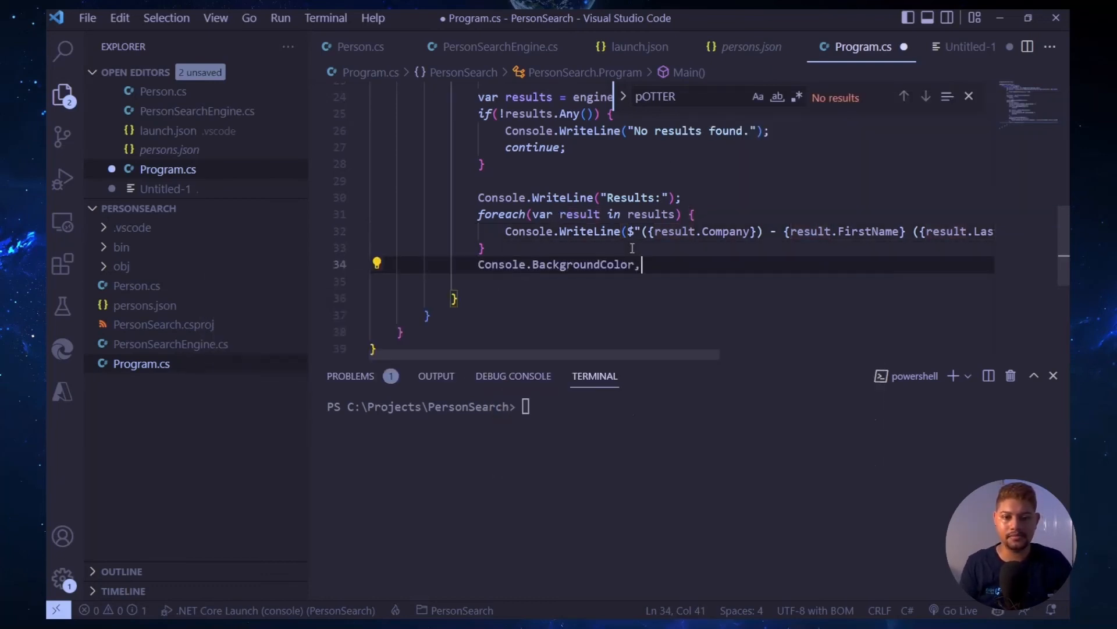
{"action": "type", "text": "WriteLine(\"Press any key to continue...\");"}
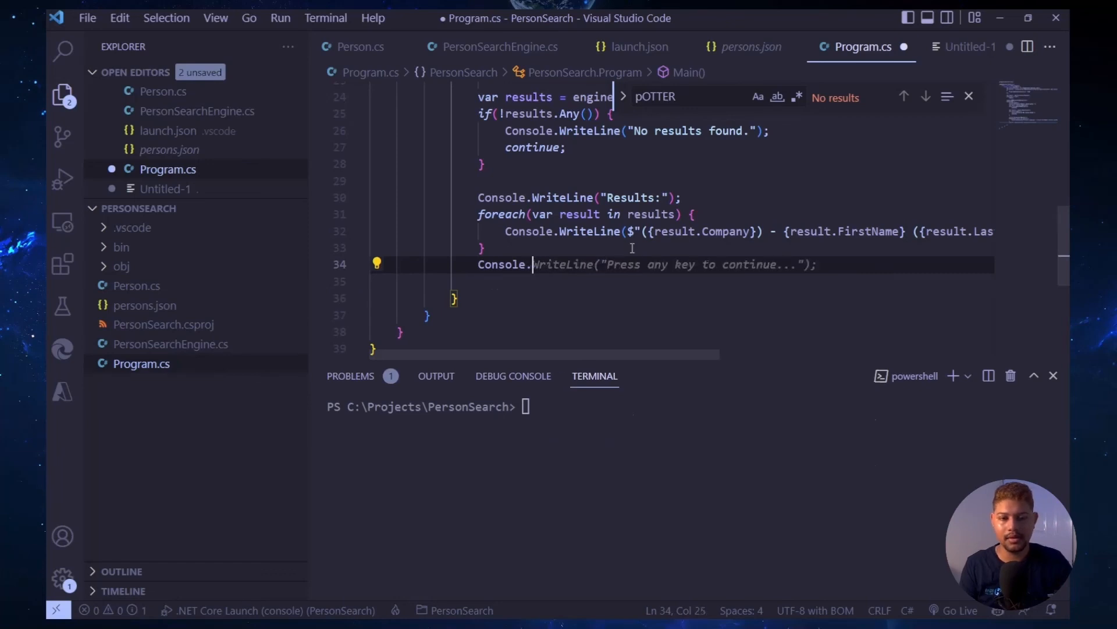
{"action": "type", "text": "Console.ReadKey();"}
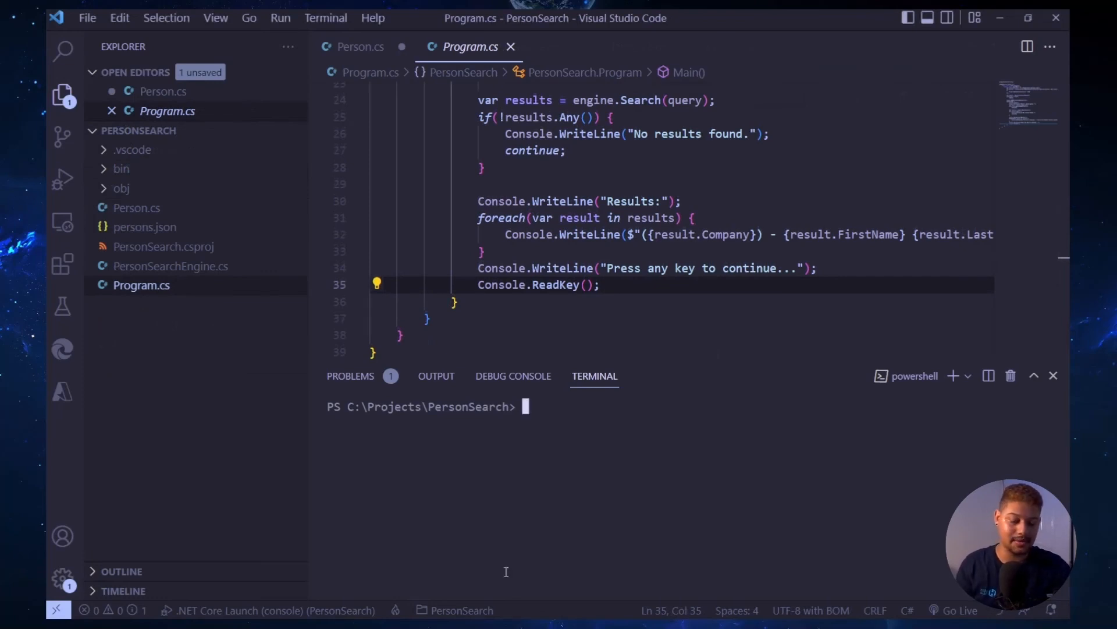
- Run the app with dotnet run and search for 'Jo', then 'CODAX'
{"action": "type", "text": "dotnet"}
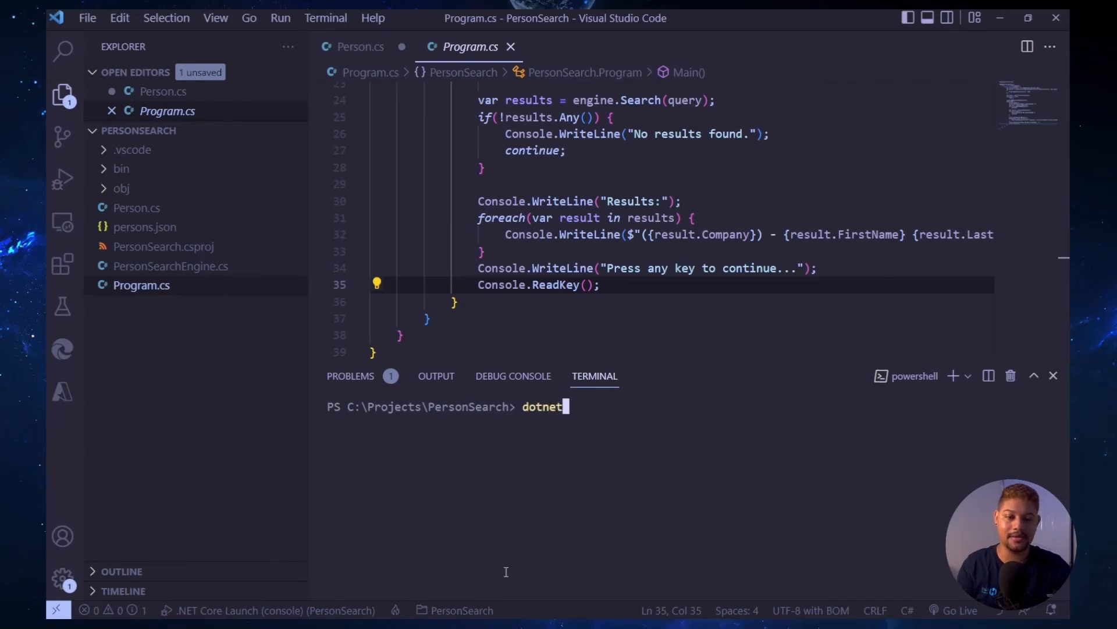
{"action": "type", "text": "run"}
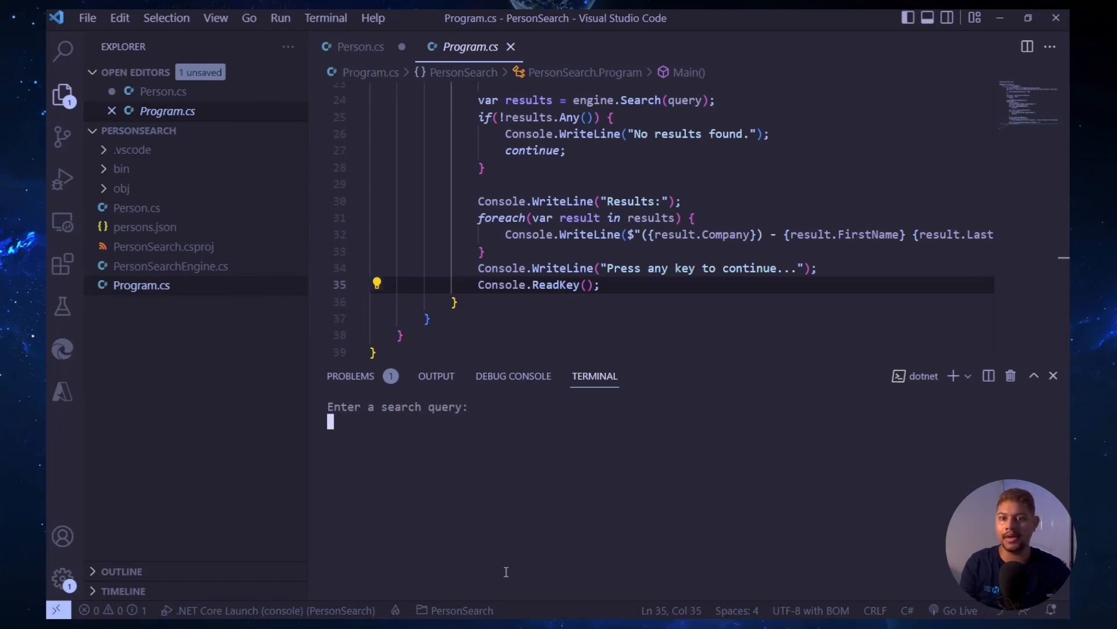
{"action": "type", "text": "Jo"}
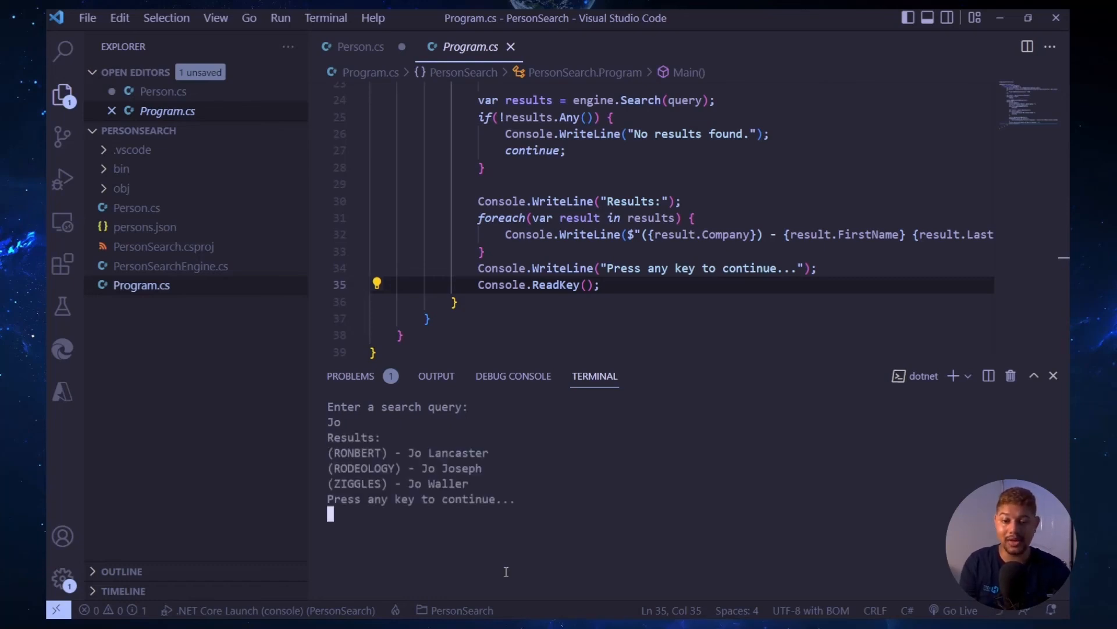
{"action": "type", "text": "Po"}
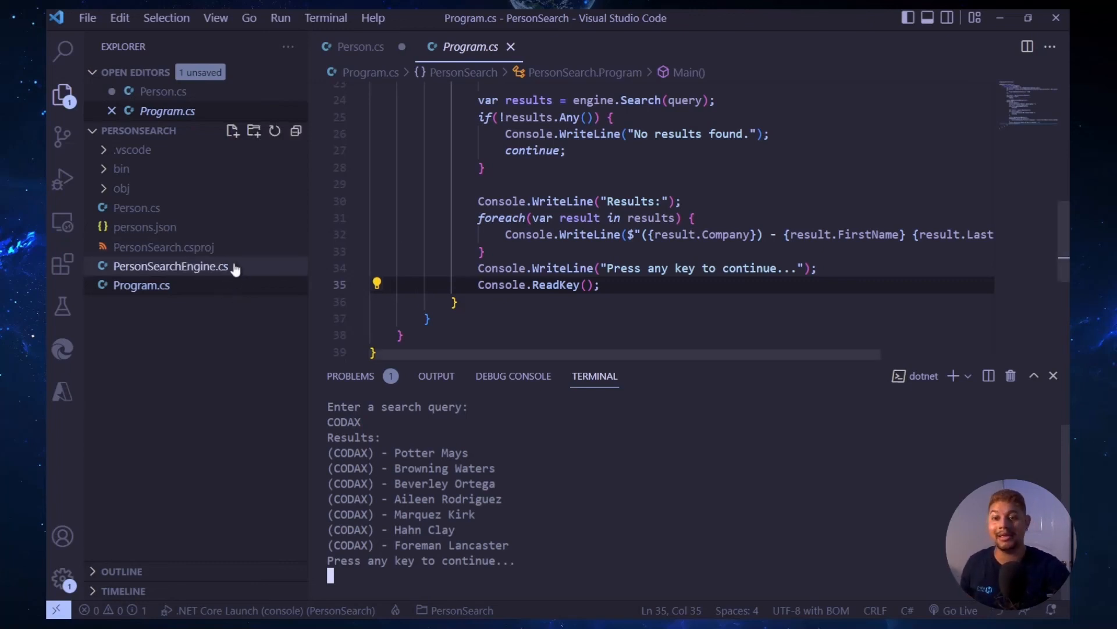
{"action": "mouse_move", "coordinate": [245, 280]}
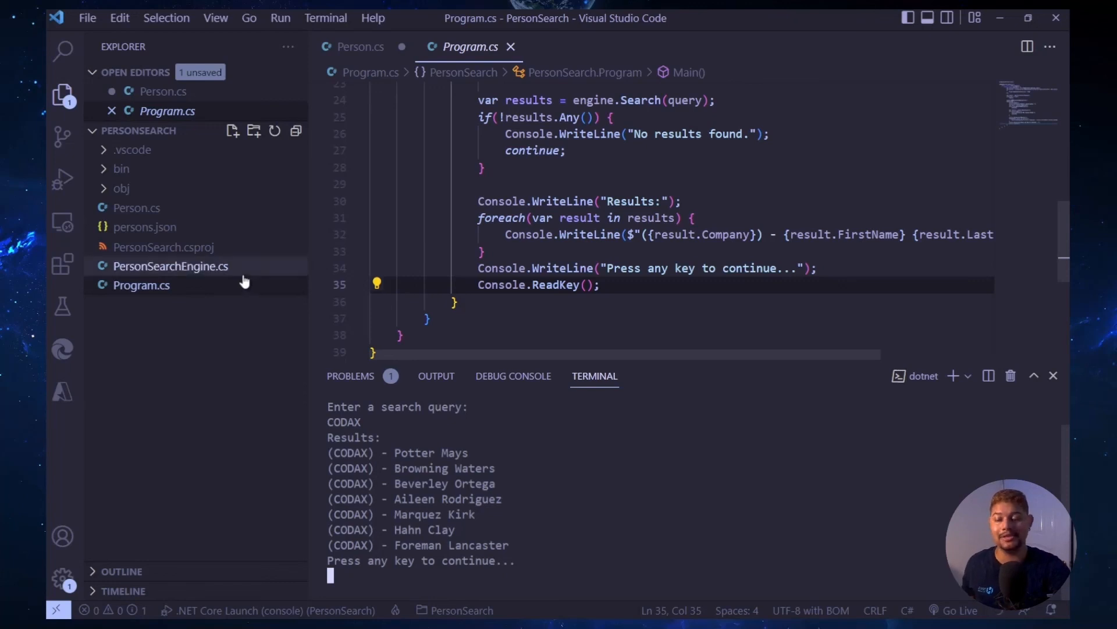
{"action": "mouse_move", "coordinate": [236, 274]}
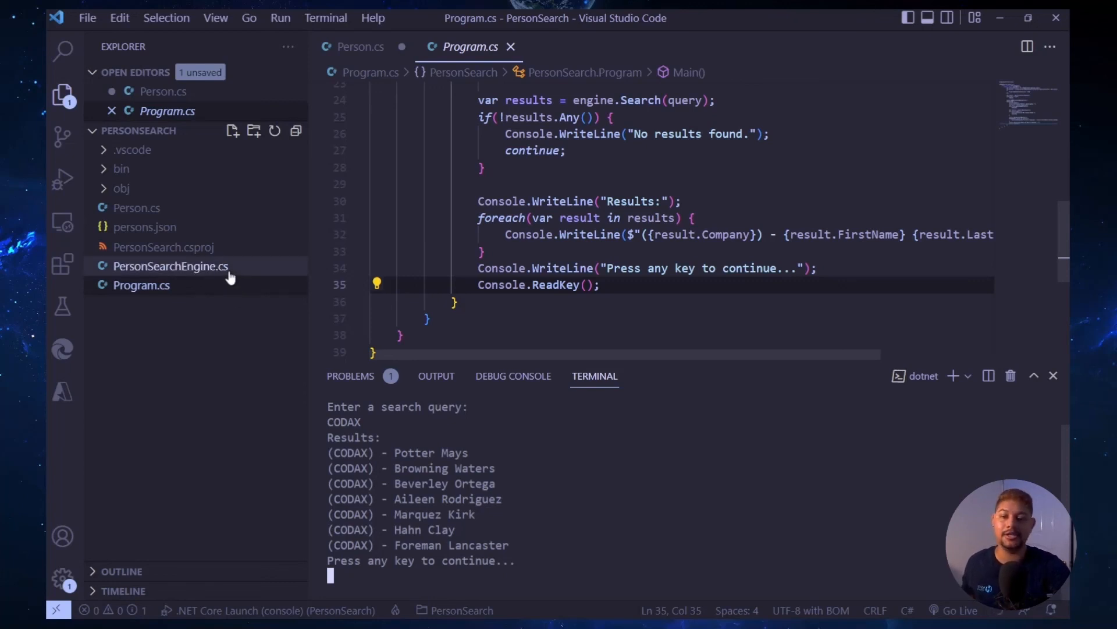